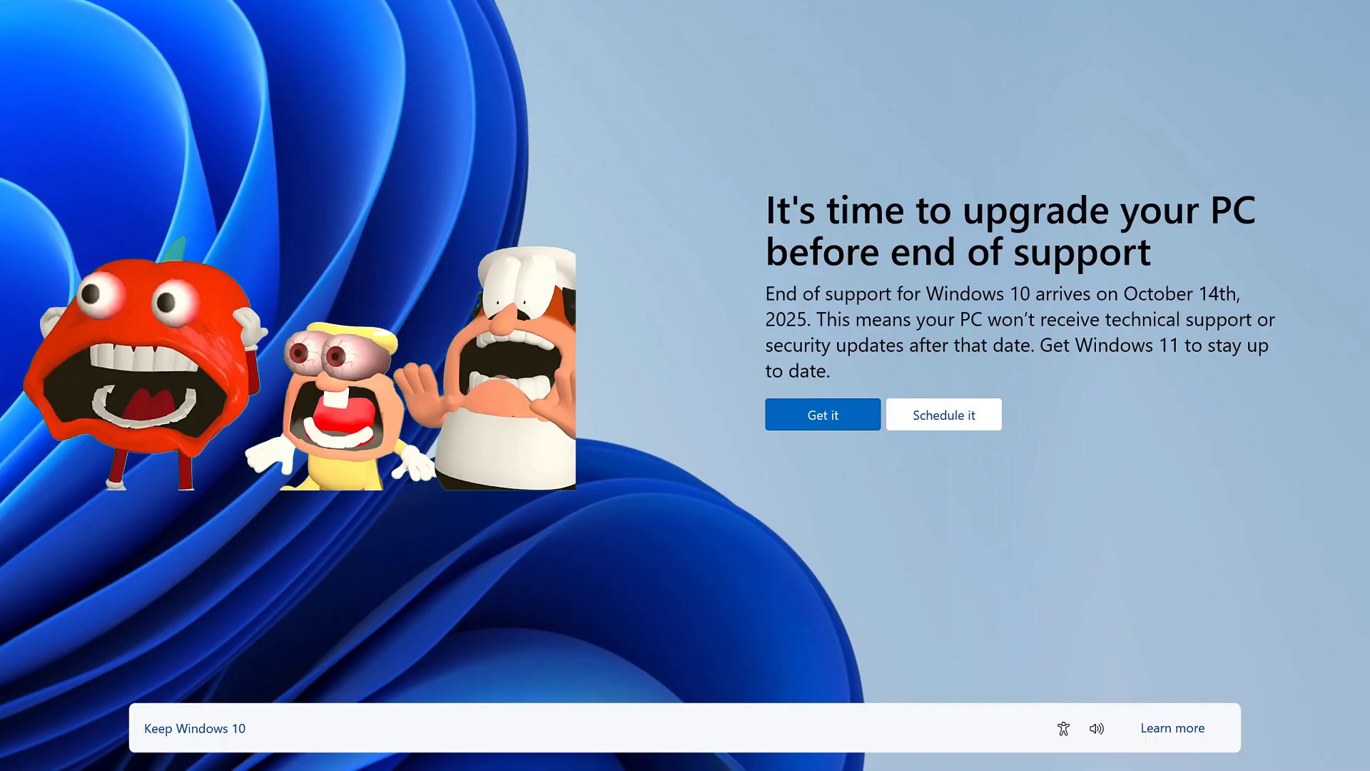
- Choose 'Keep Windows 10' on the Windows 11 upgrade screen
click(195, 727)
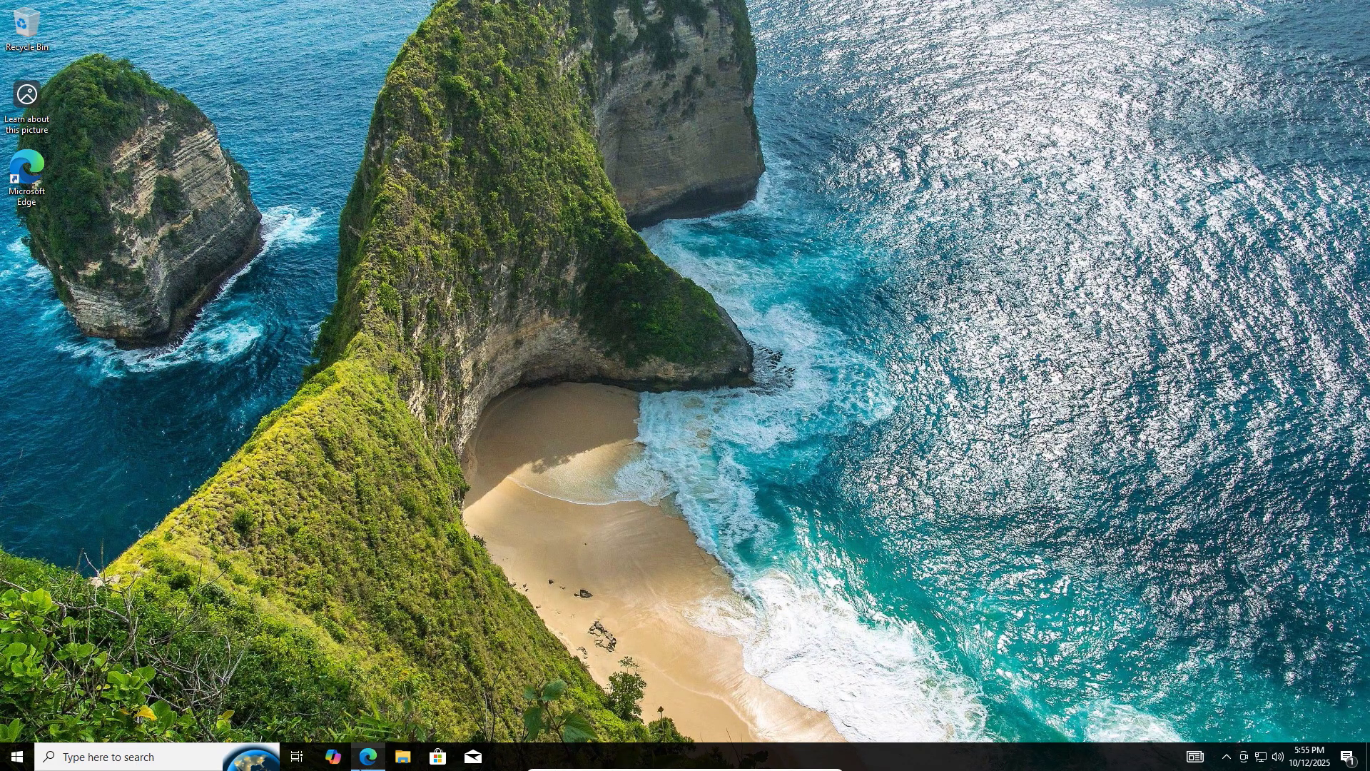
- Open the Windows 10 end-of-support page in Edge and scroll through 'Upgrade now to Windows 11'
click(367, 757)
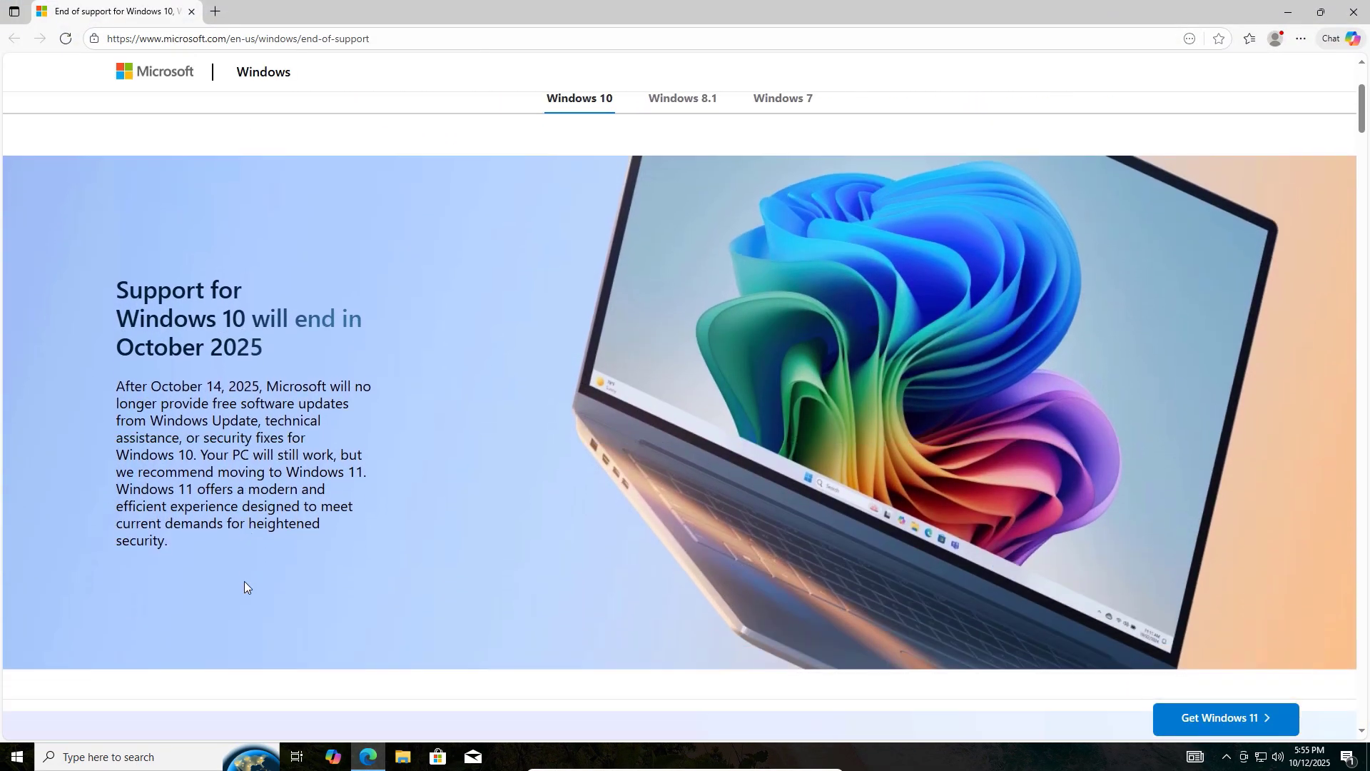
scroll(down, 3)
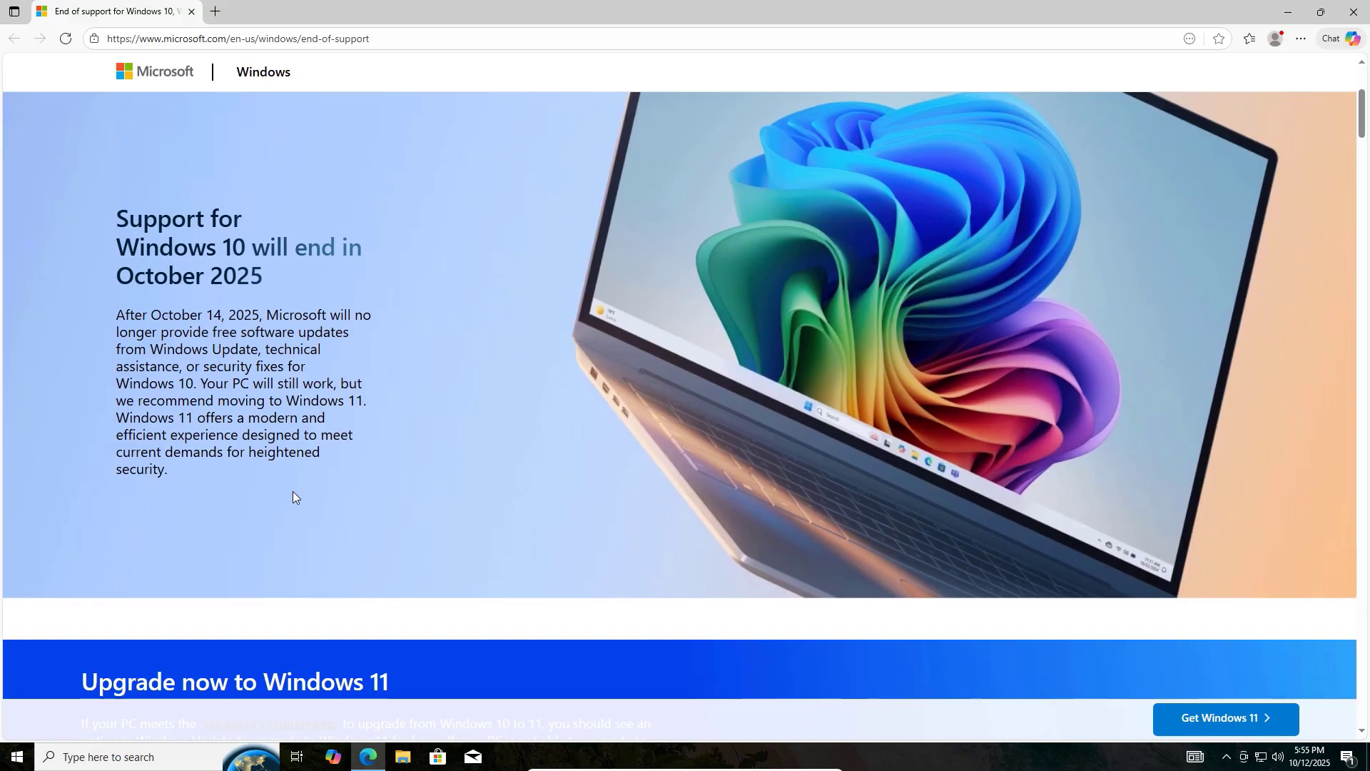
scroll(down, 3)
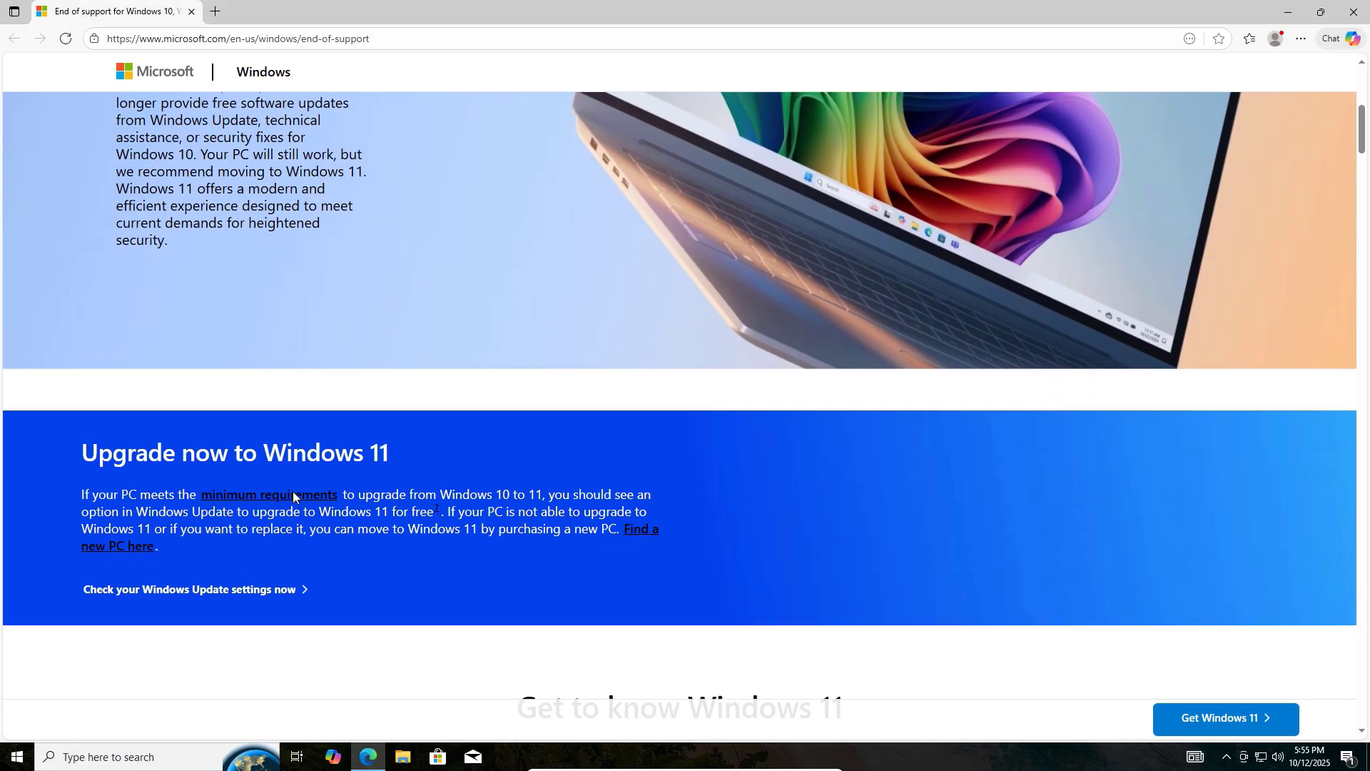
scroll(down, 3)
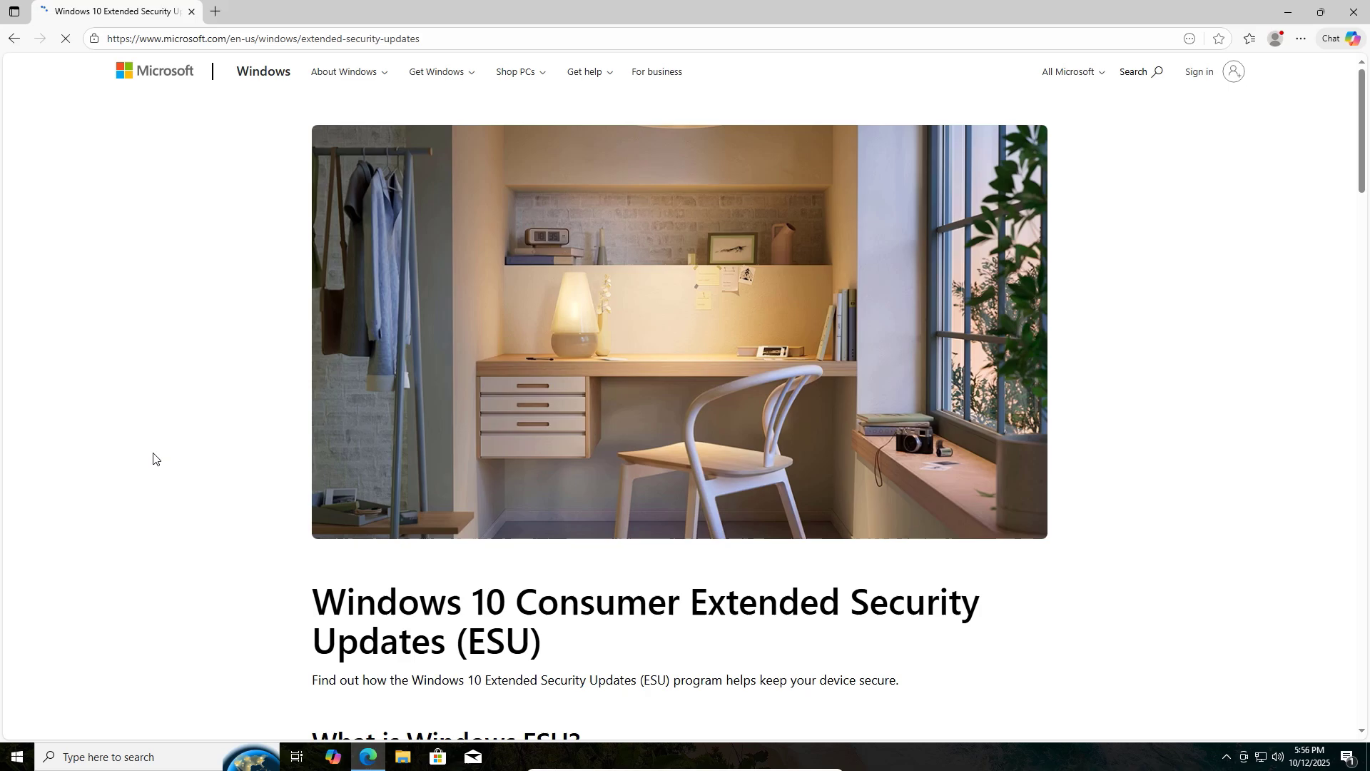
- Scroll the ESU page down to 'How much does Windows 10 ESU cost?' and go back
scroll(down, 3)
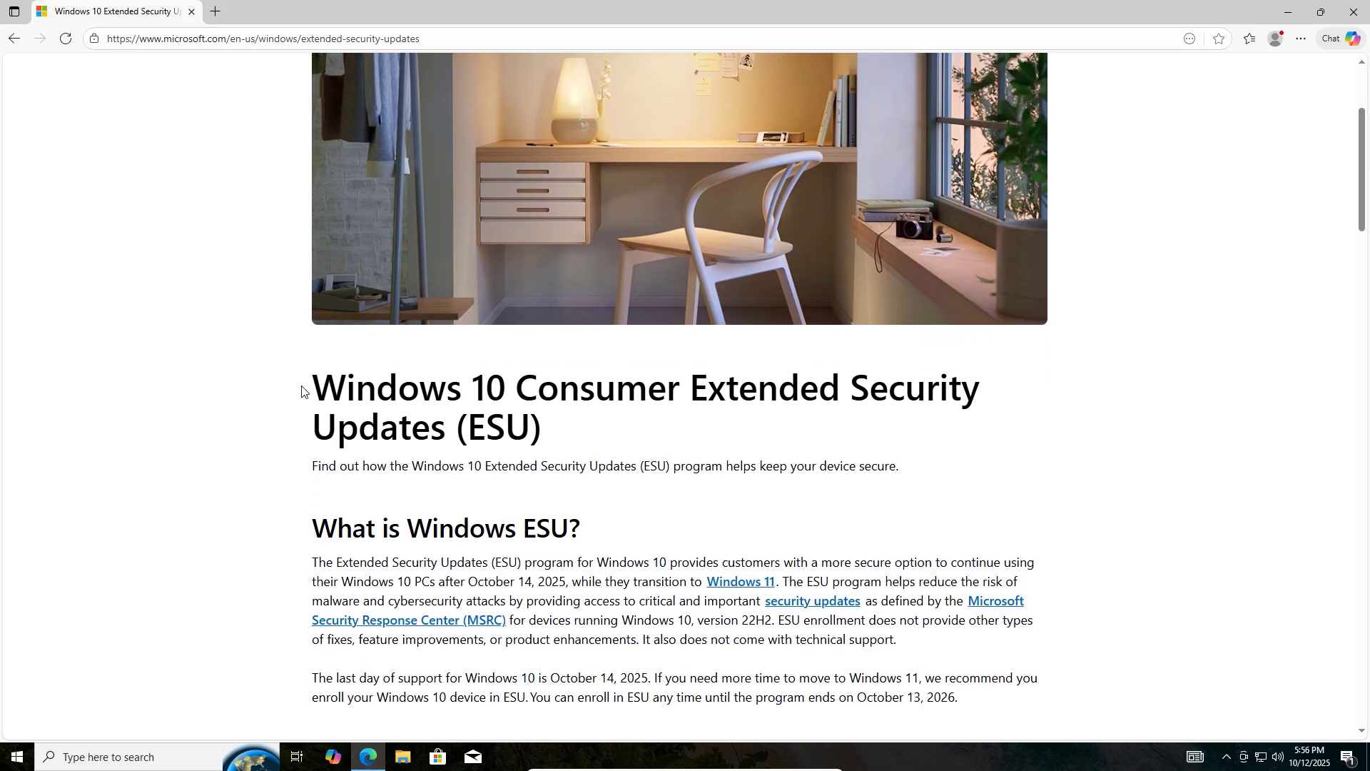
scroll(down, 3)
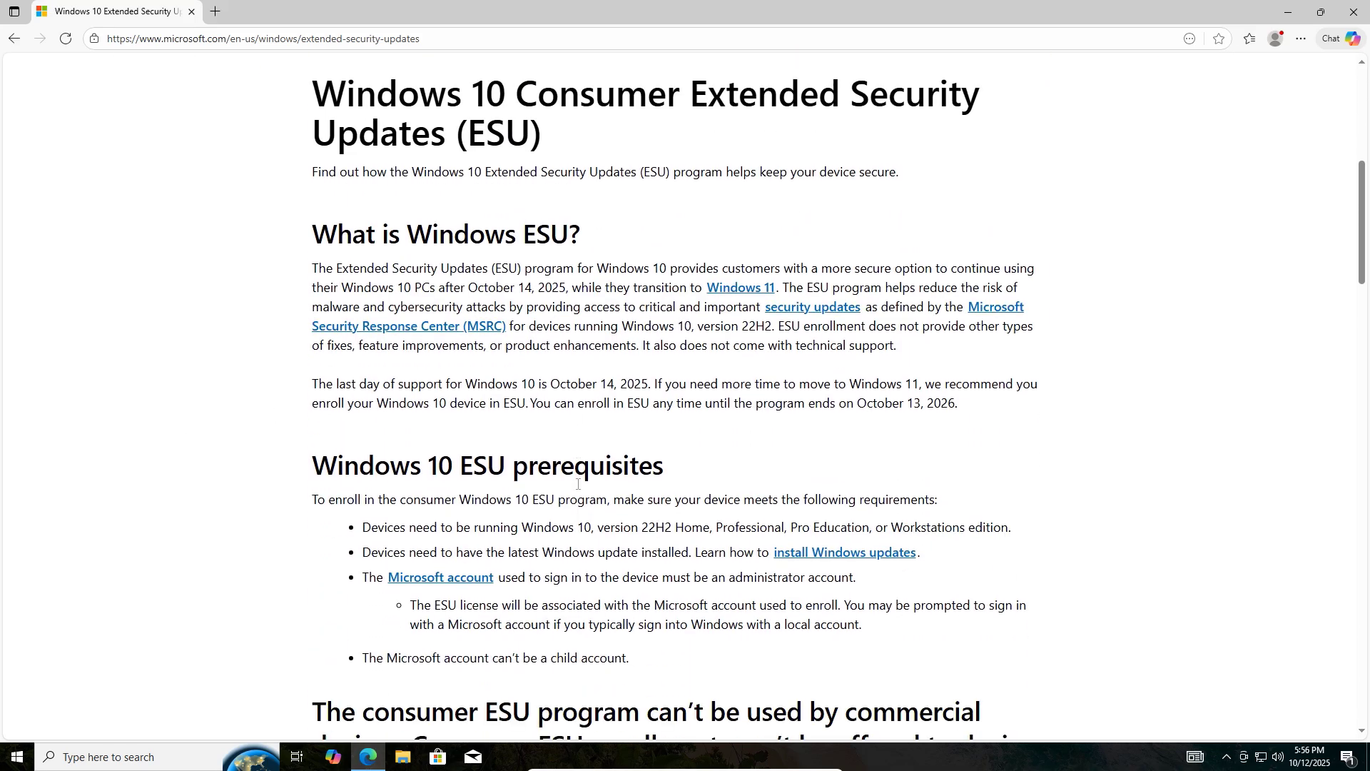
scroll(down, 3)
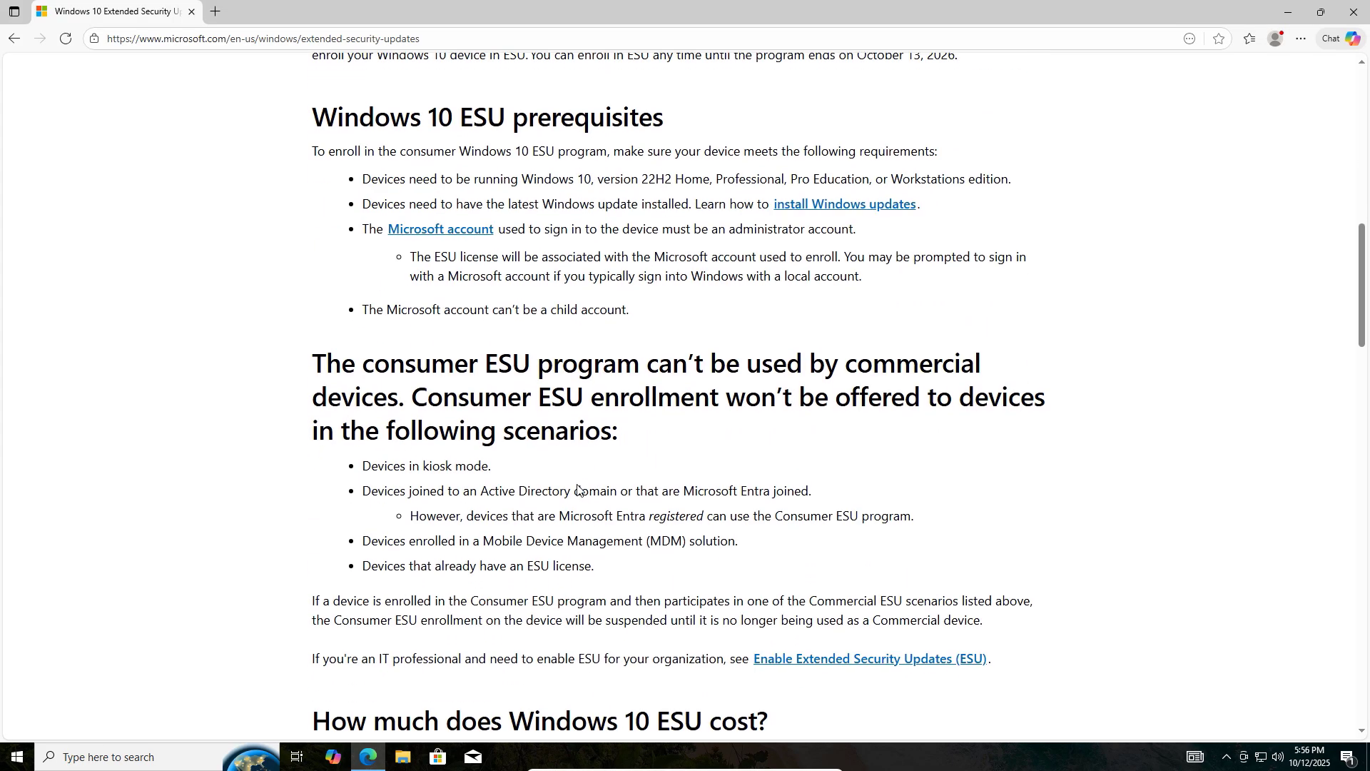
scroll(down, 3)
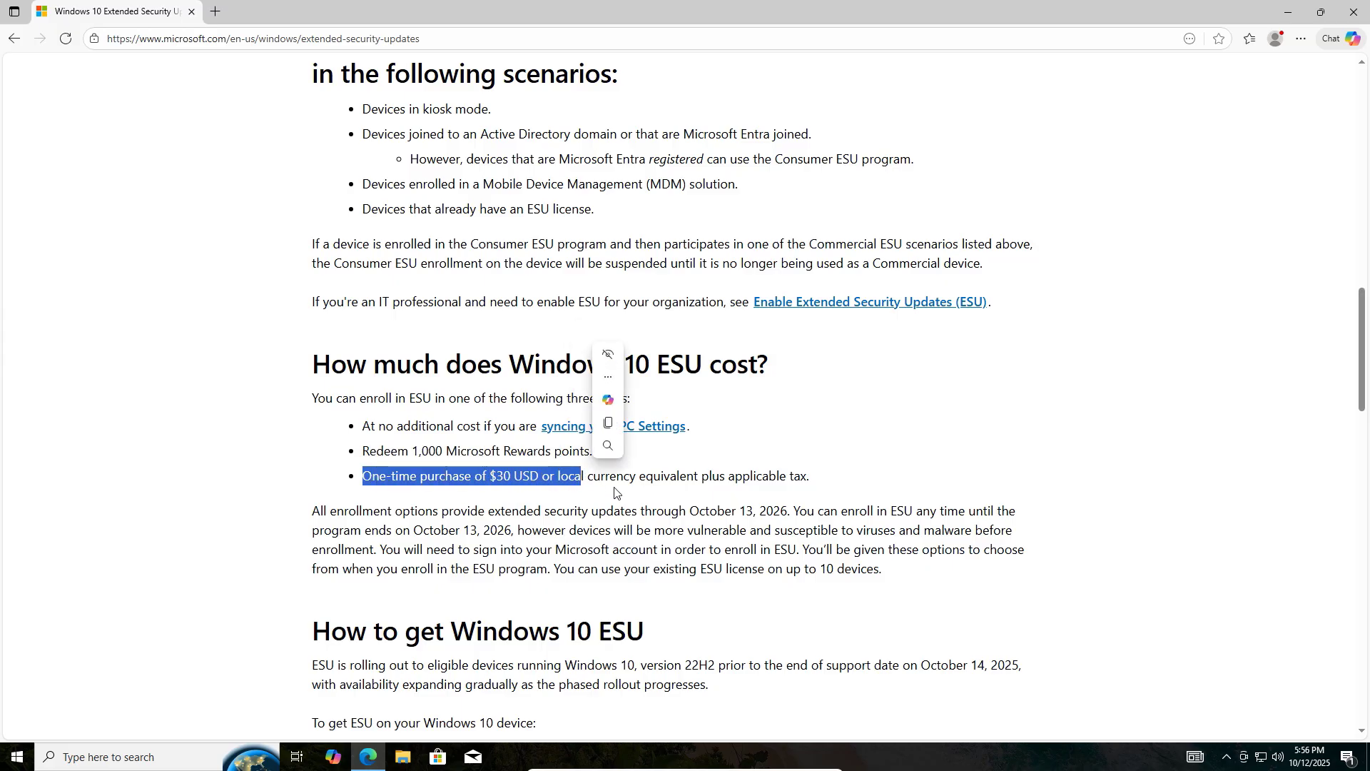
click(48, 514)
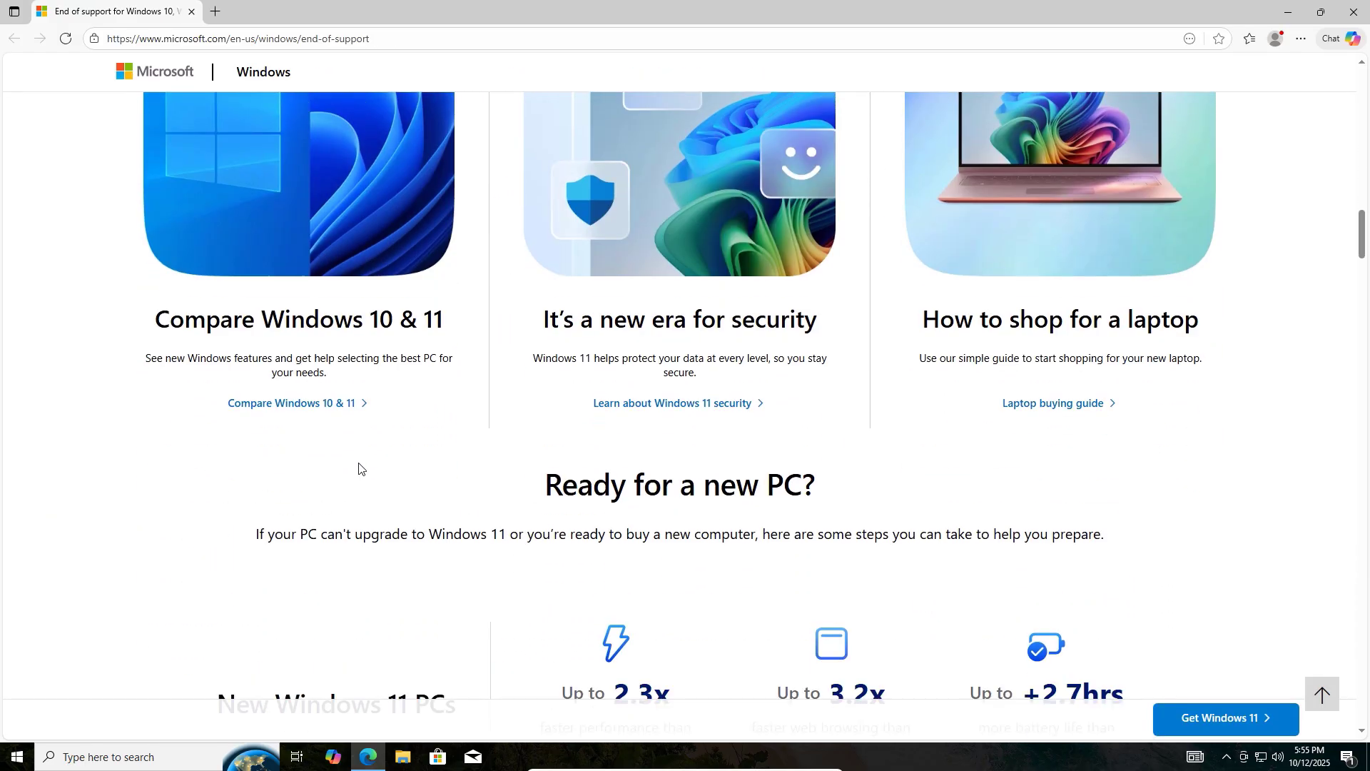
- Scroll past 'Ready for a new PC?' and backup sections to the retailer 'Buy online' links
scroll(down, 3)
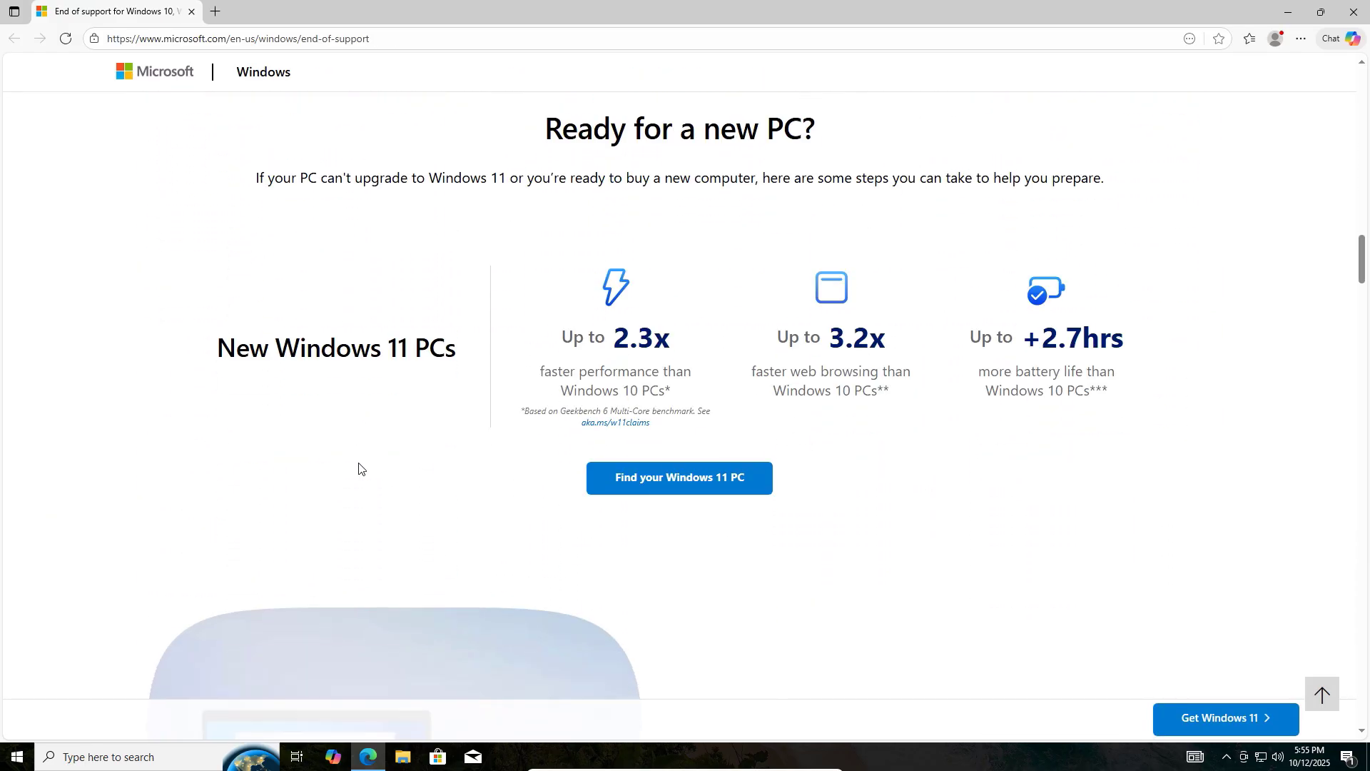
scroll(down, 3)
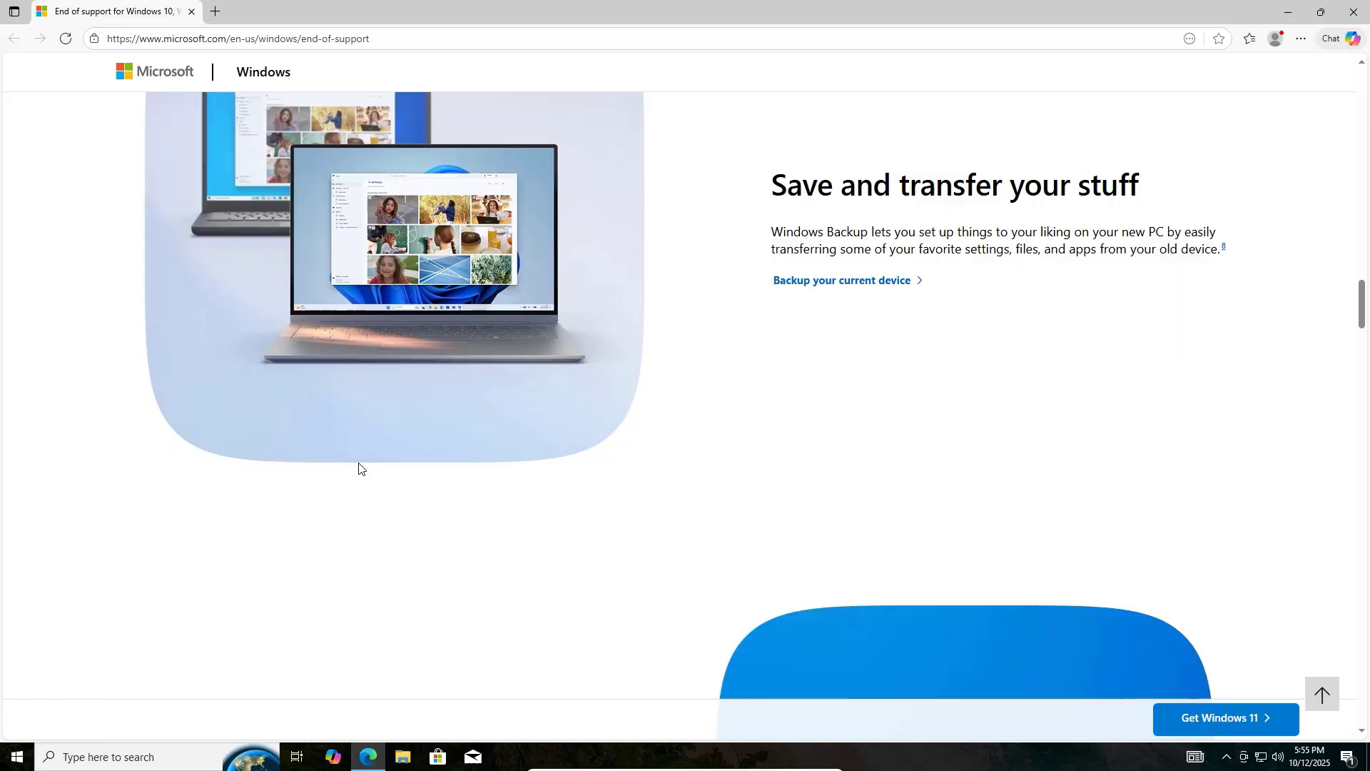
scroll(down, 3)
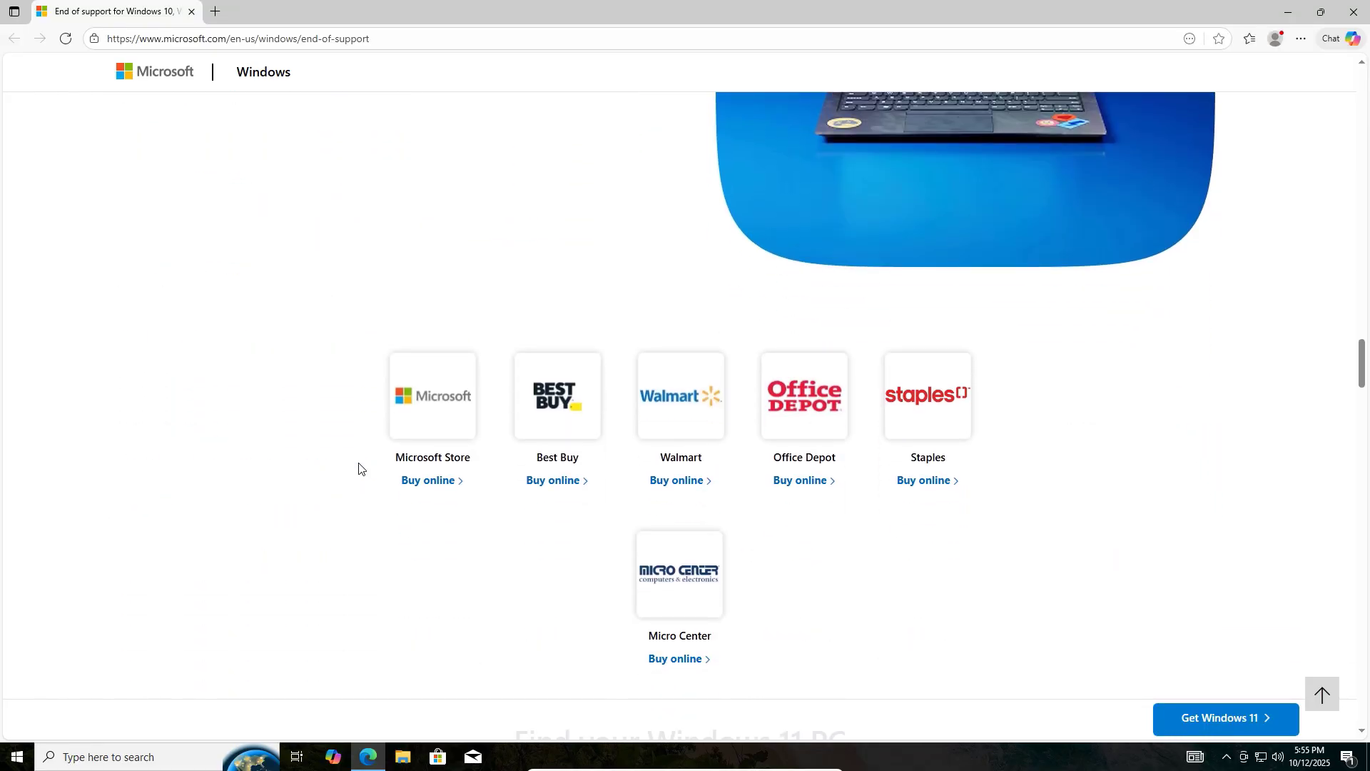
scroll(down, 3)
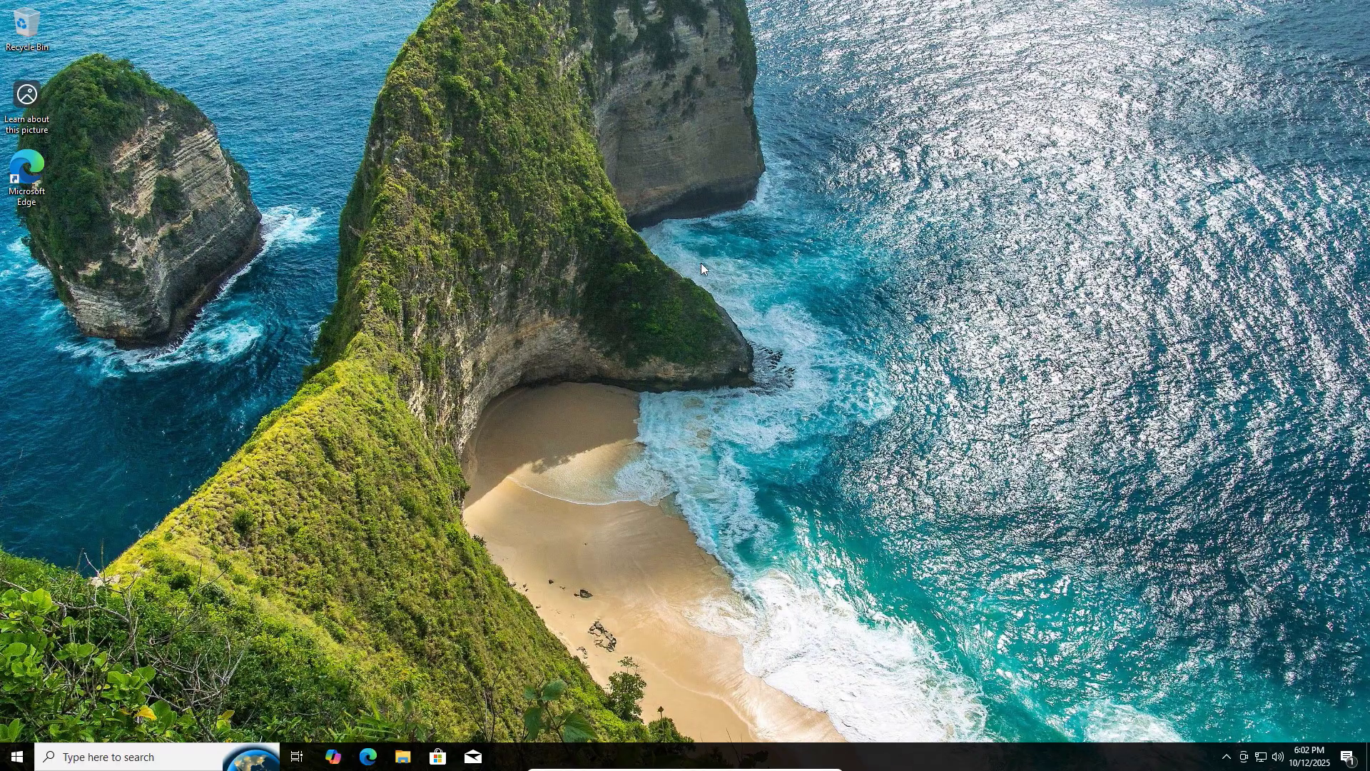
mouse_move(522, 510)
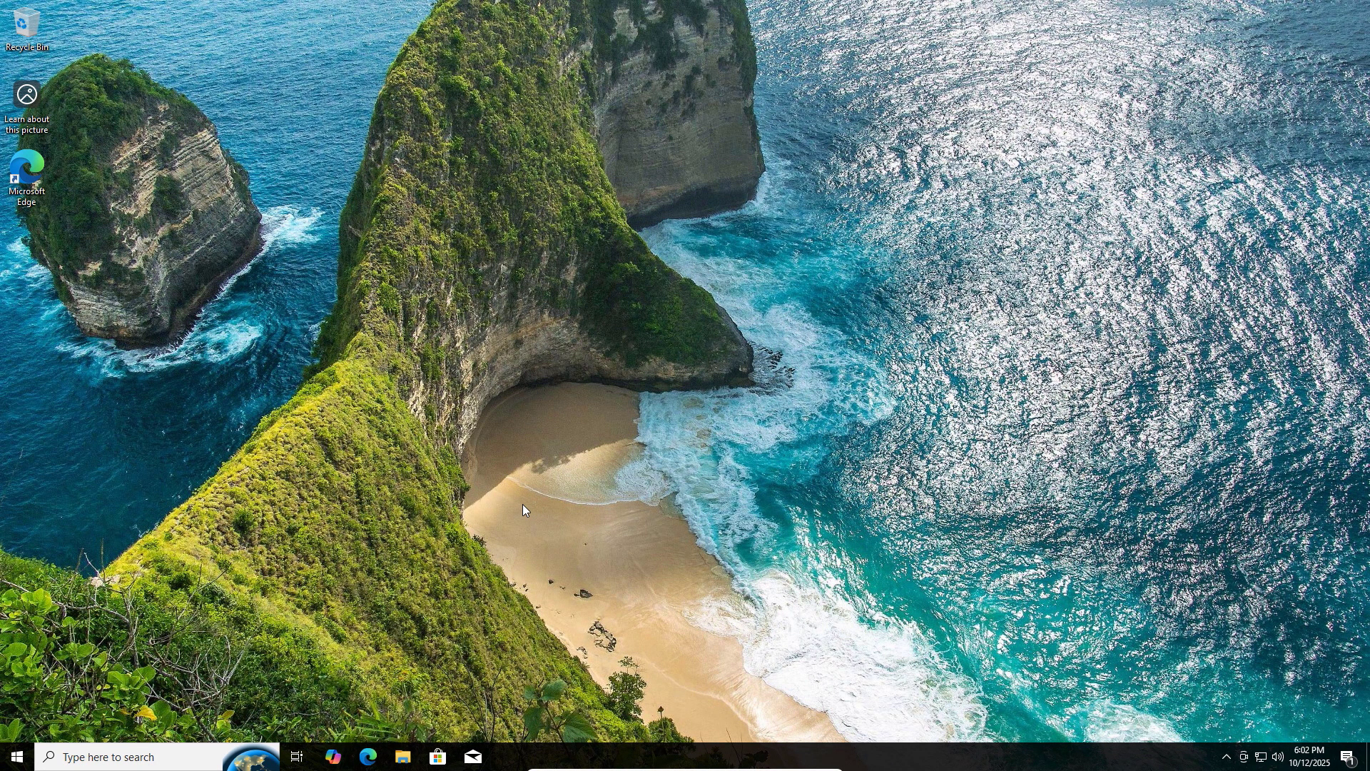
mouse_move(371, 748)
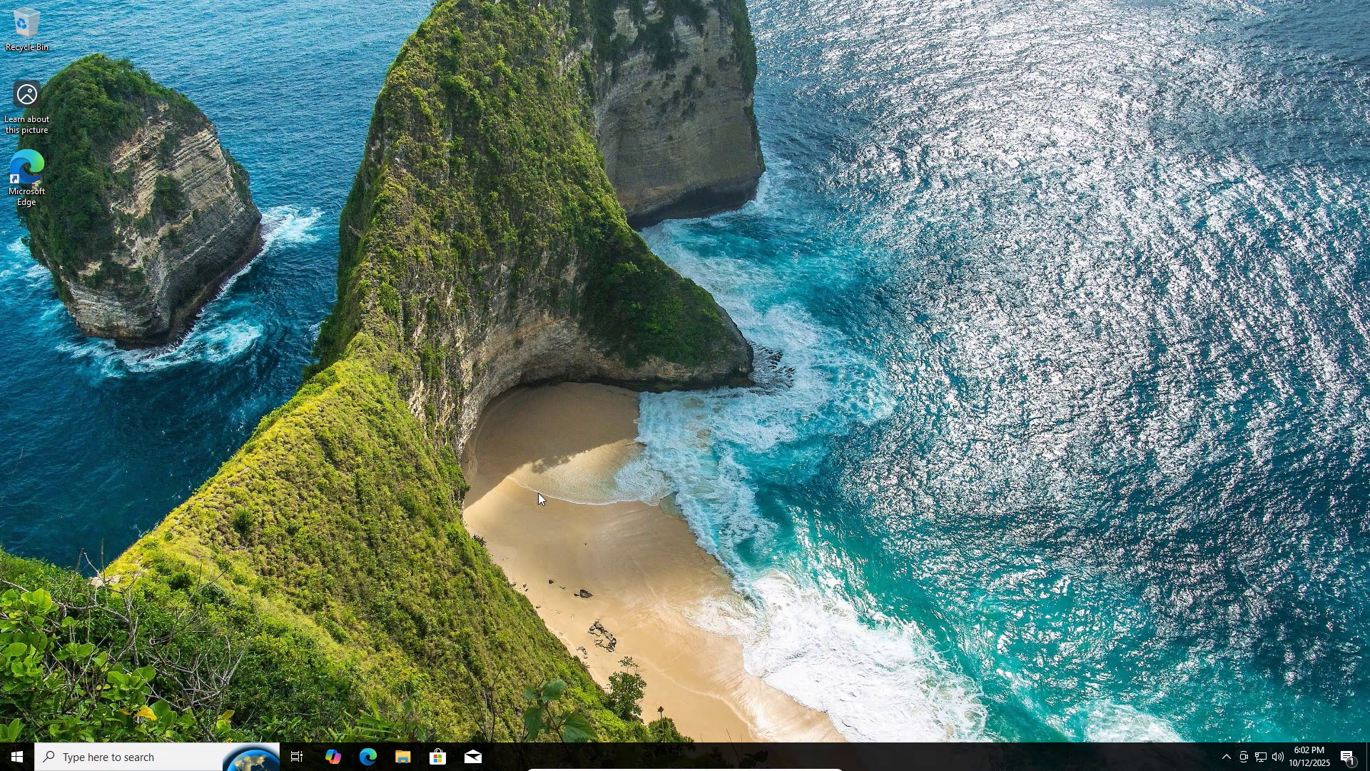
mouse_move(406, 692)
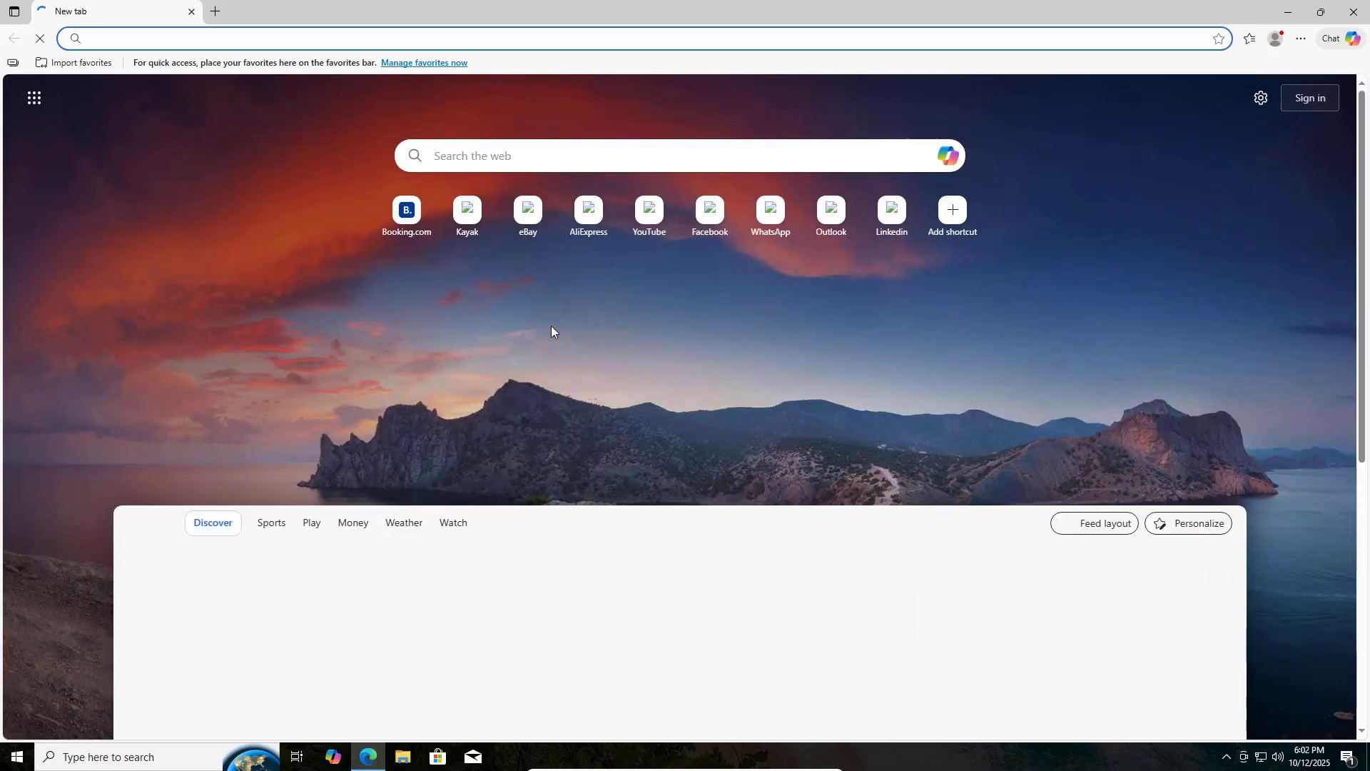
- Search Google for 'bitdefender' and open the 'Antivirus Free' sitelink
text(google.com)
text(b)
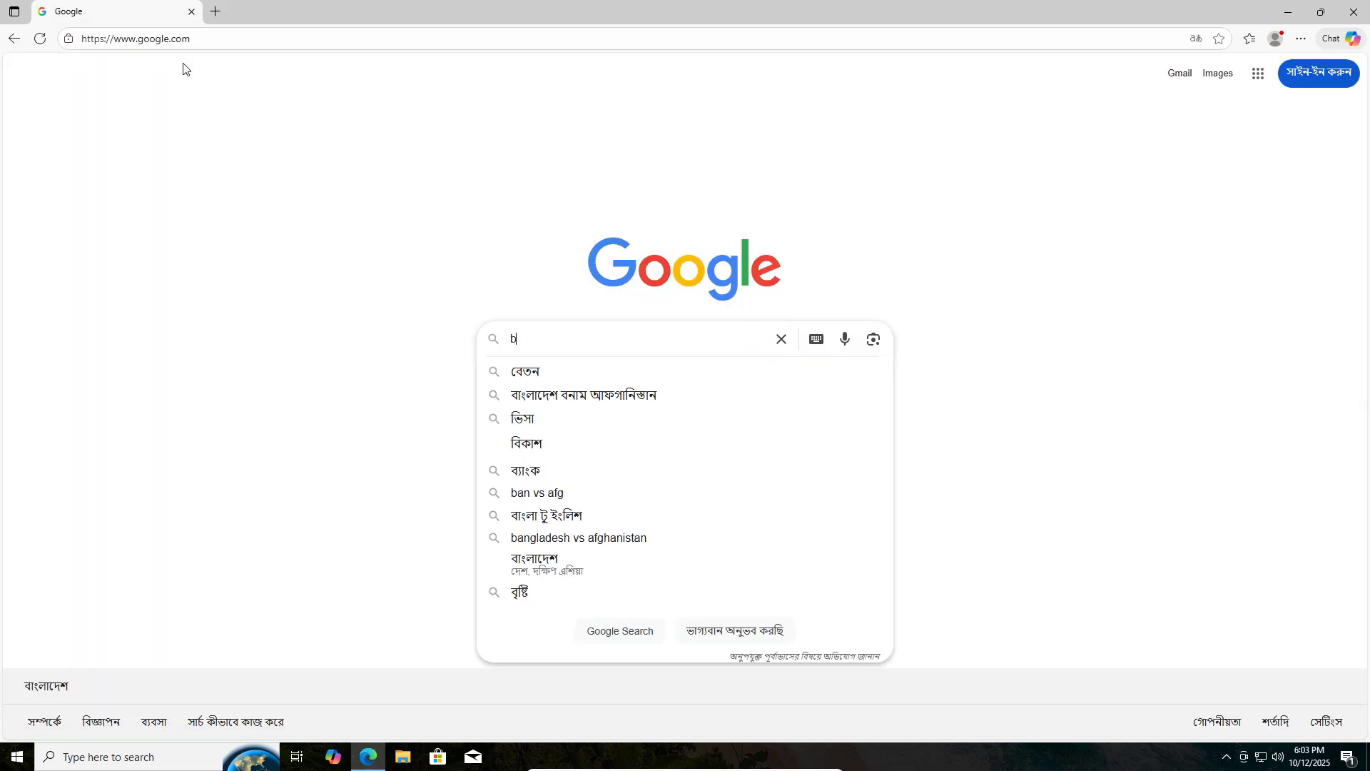
text(it def)
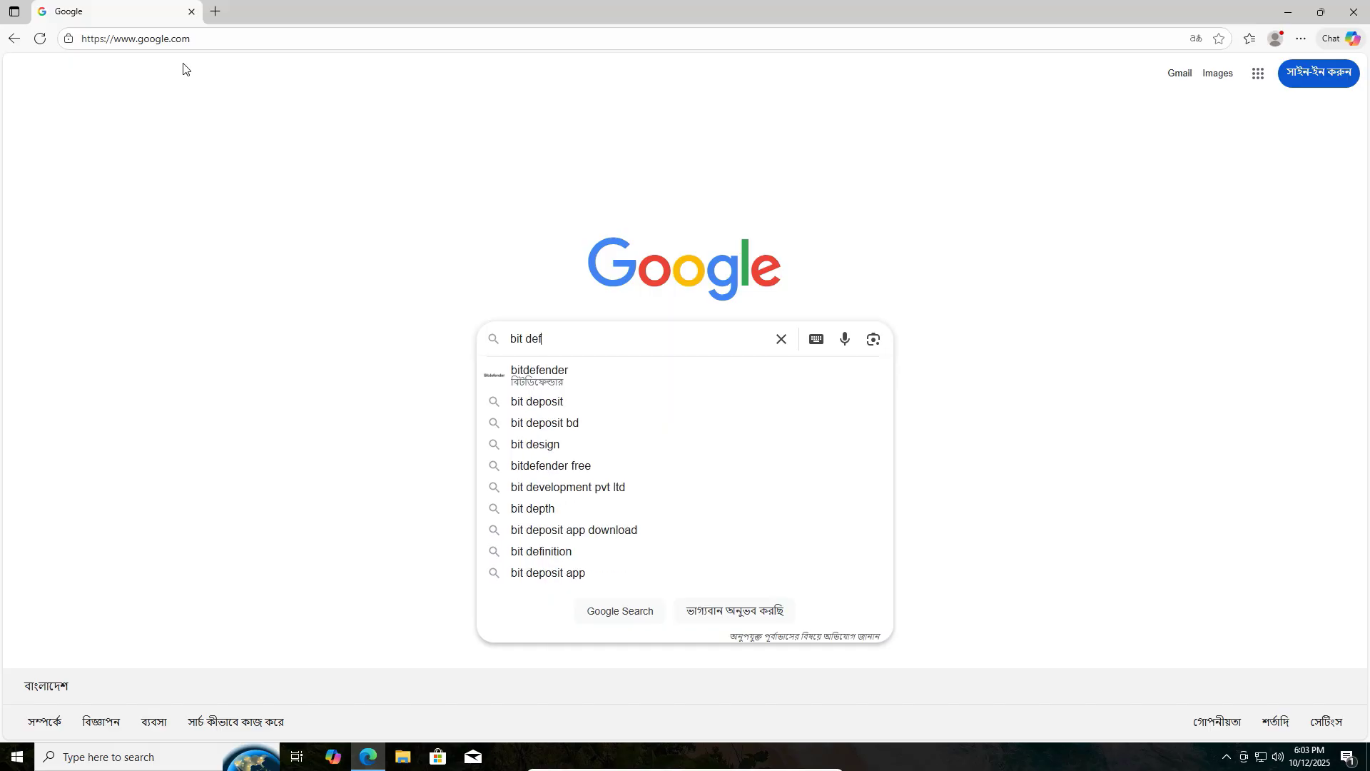
click(540, 375)
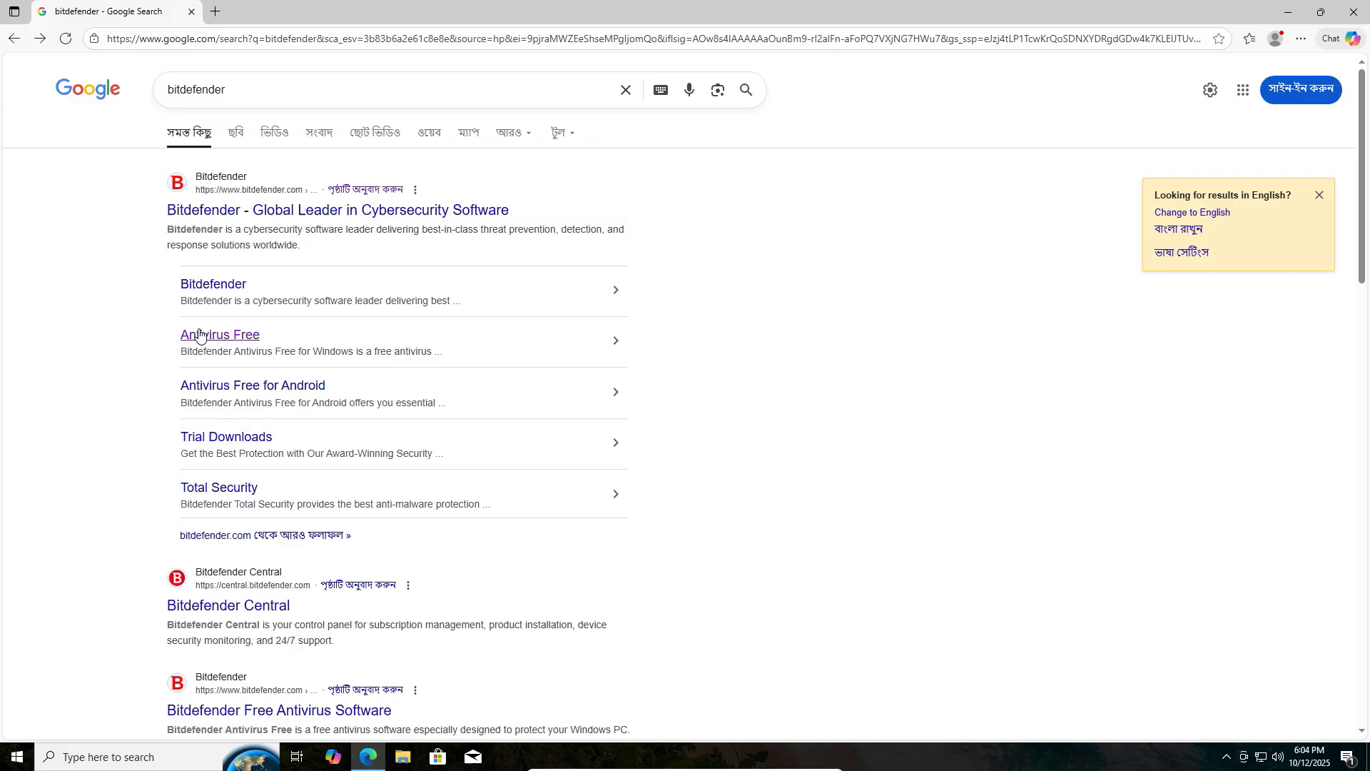
click(219, 335)
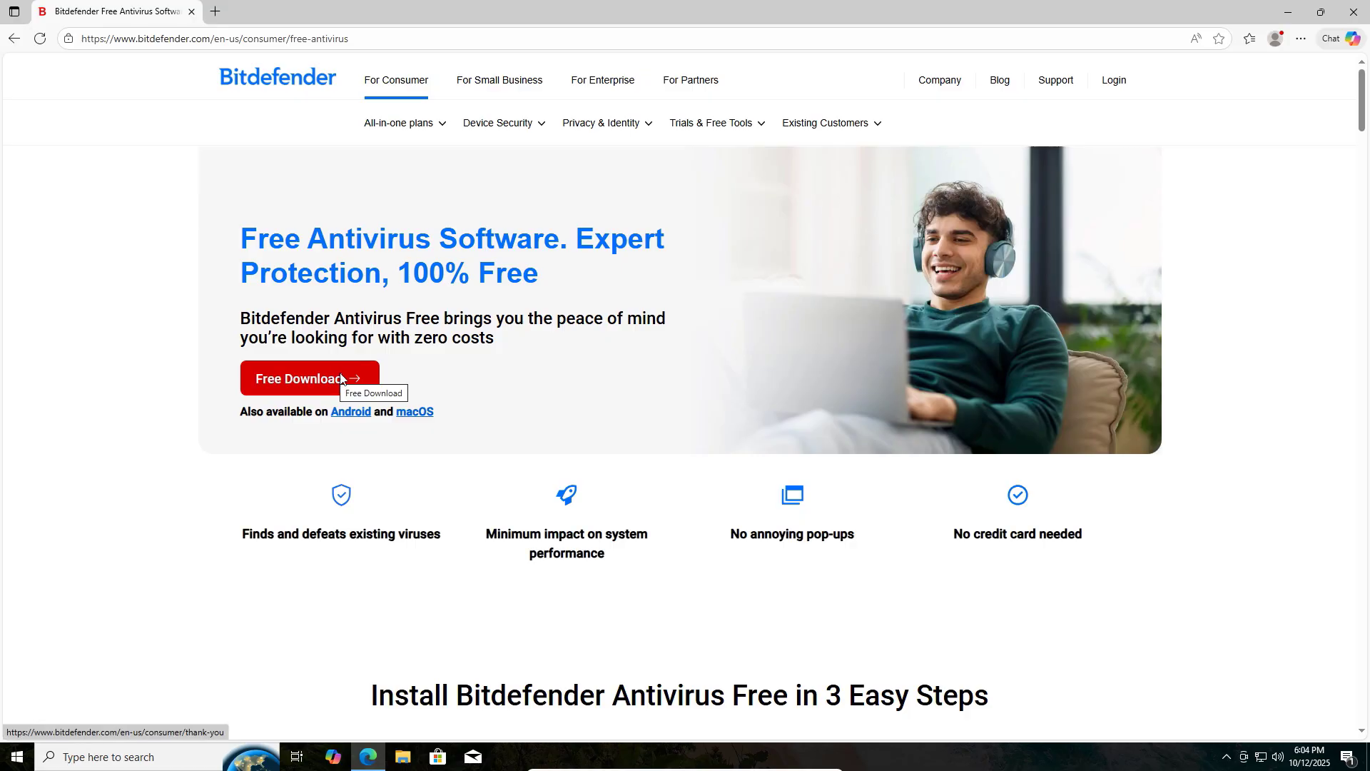
- Download bitdefender_avfree.exe via 'Free Download' and launch it from the Downloads panel
click(303, 378)
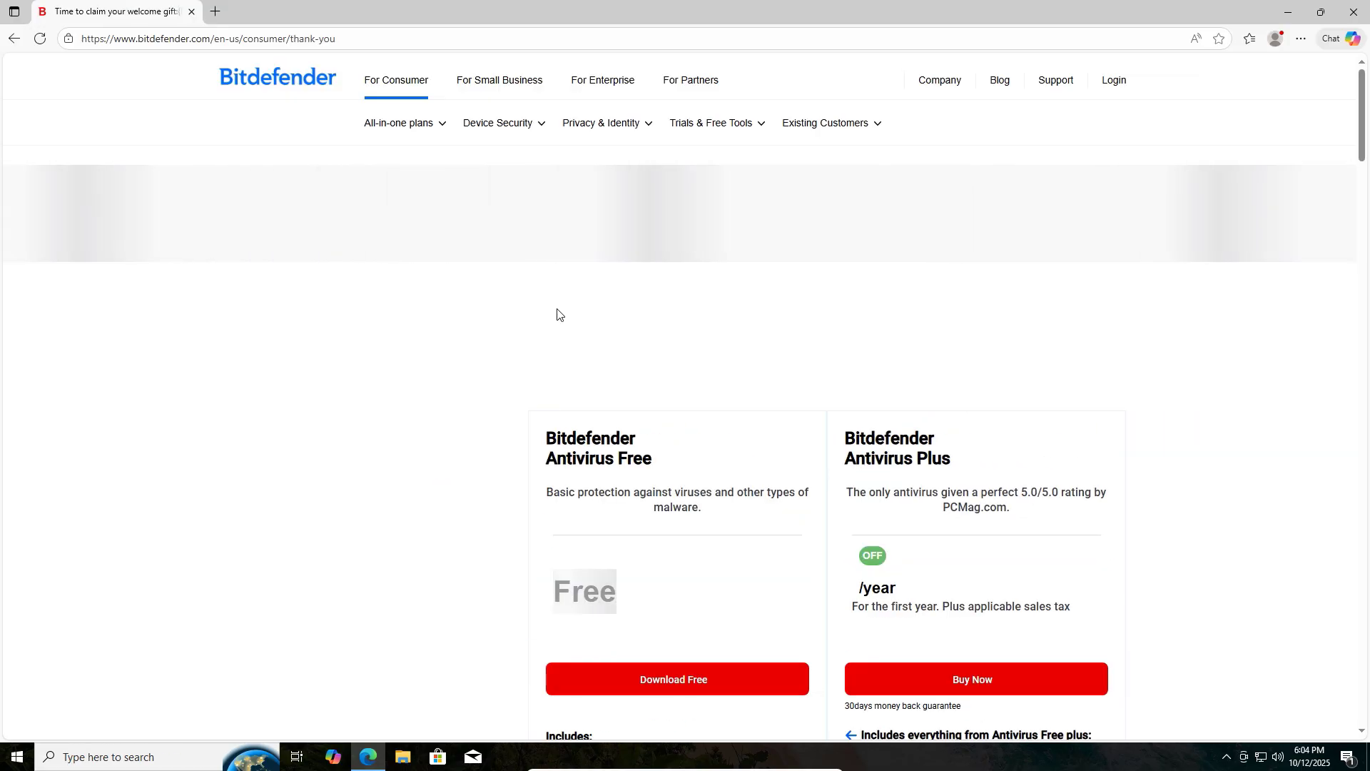
scroll(down, 3)
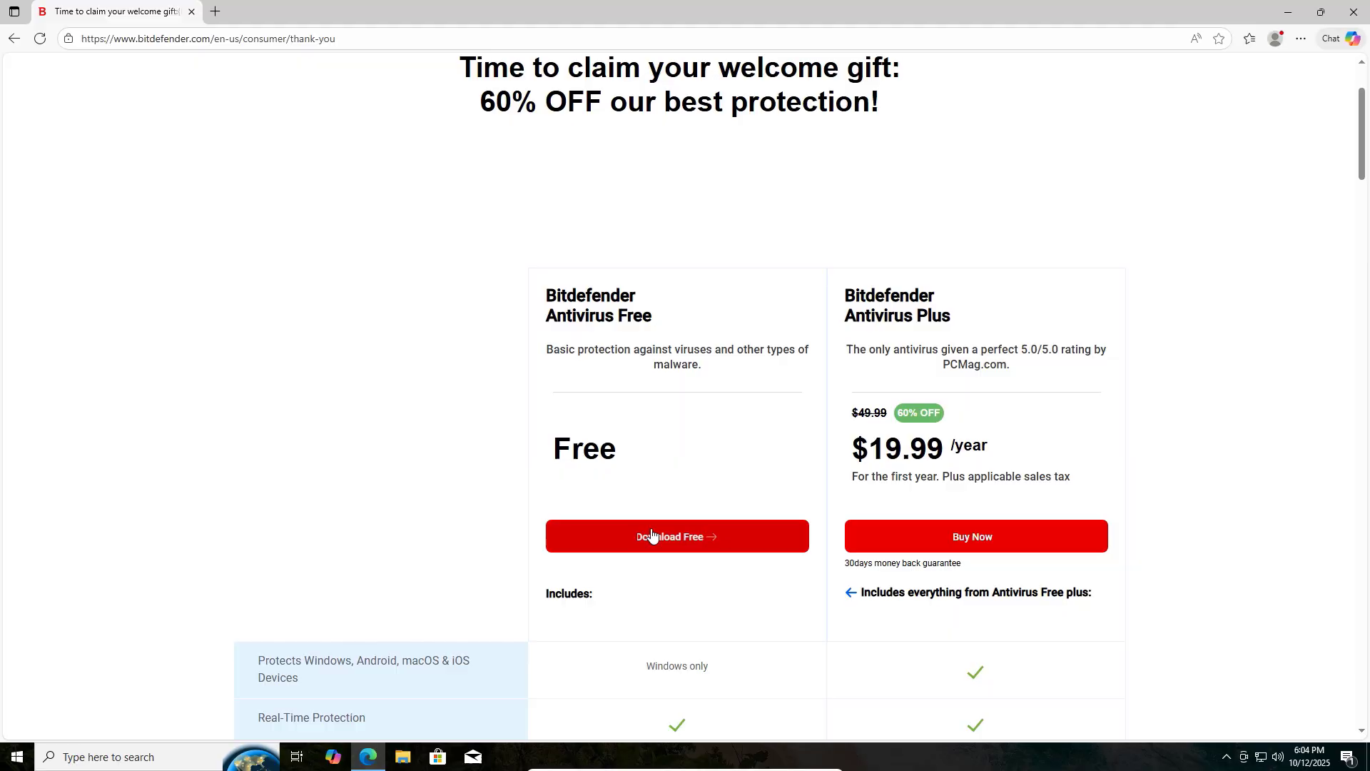
click(676, 536)
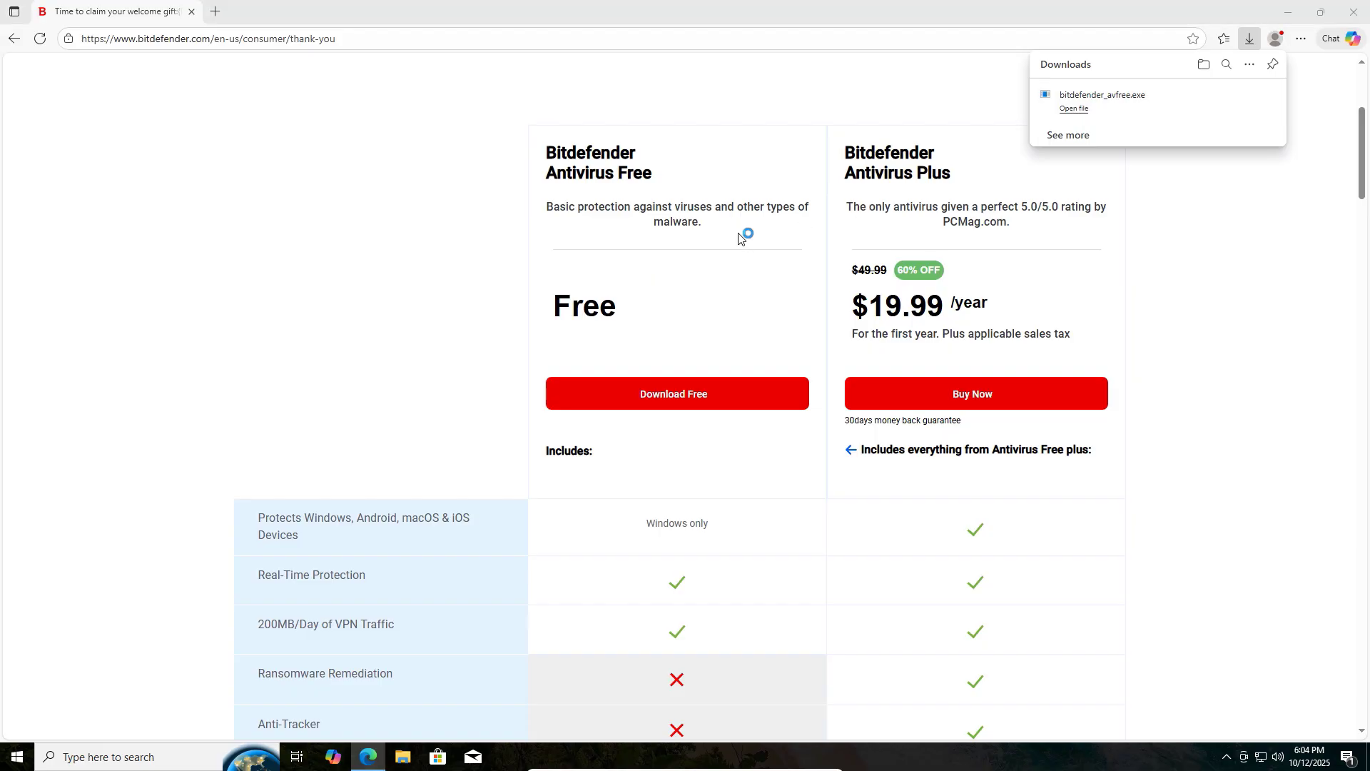
click(1074, 108)
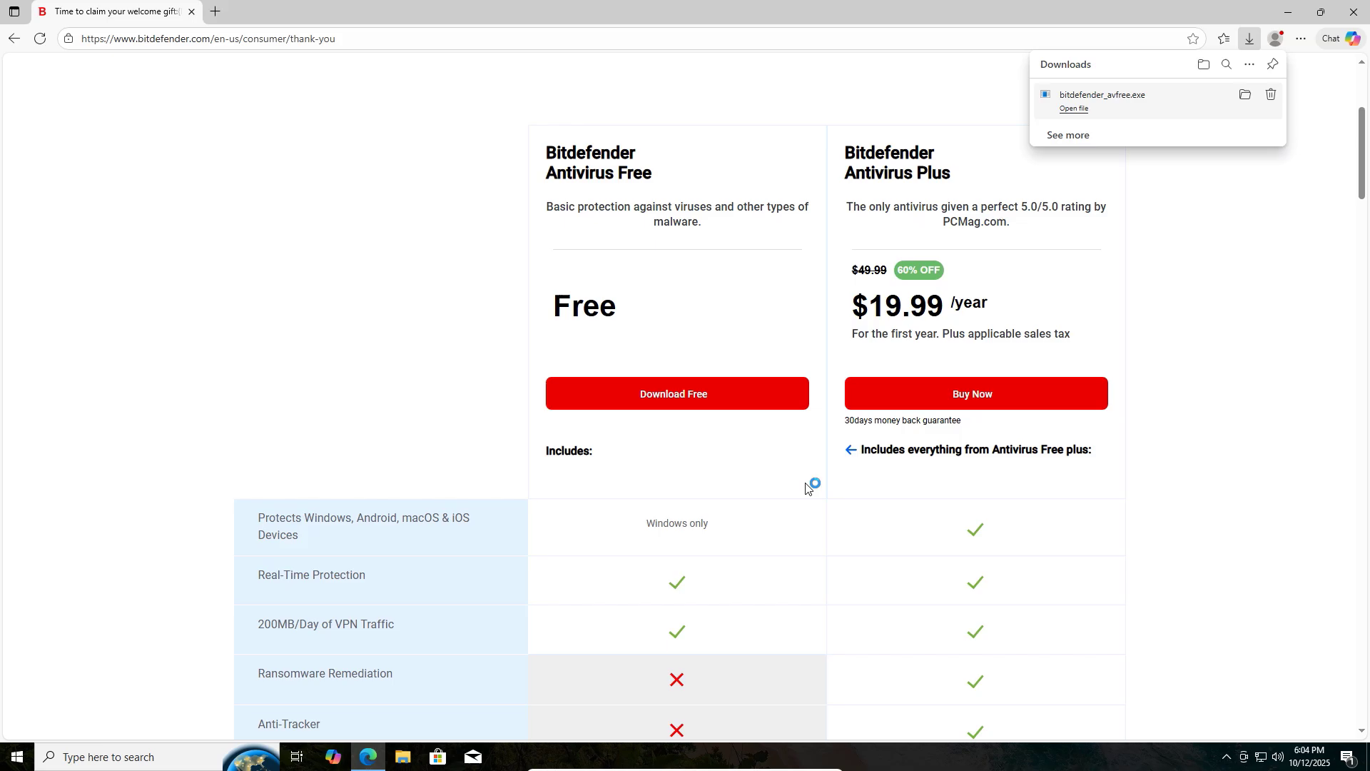
click(1074, 109)
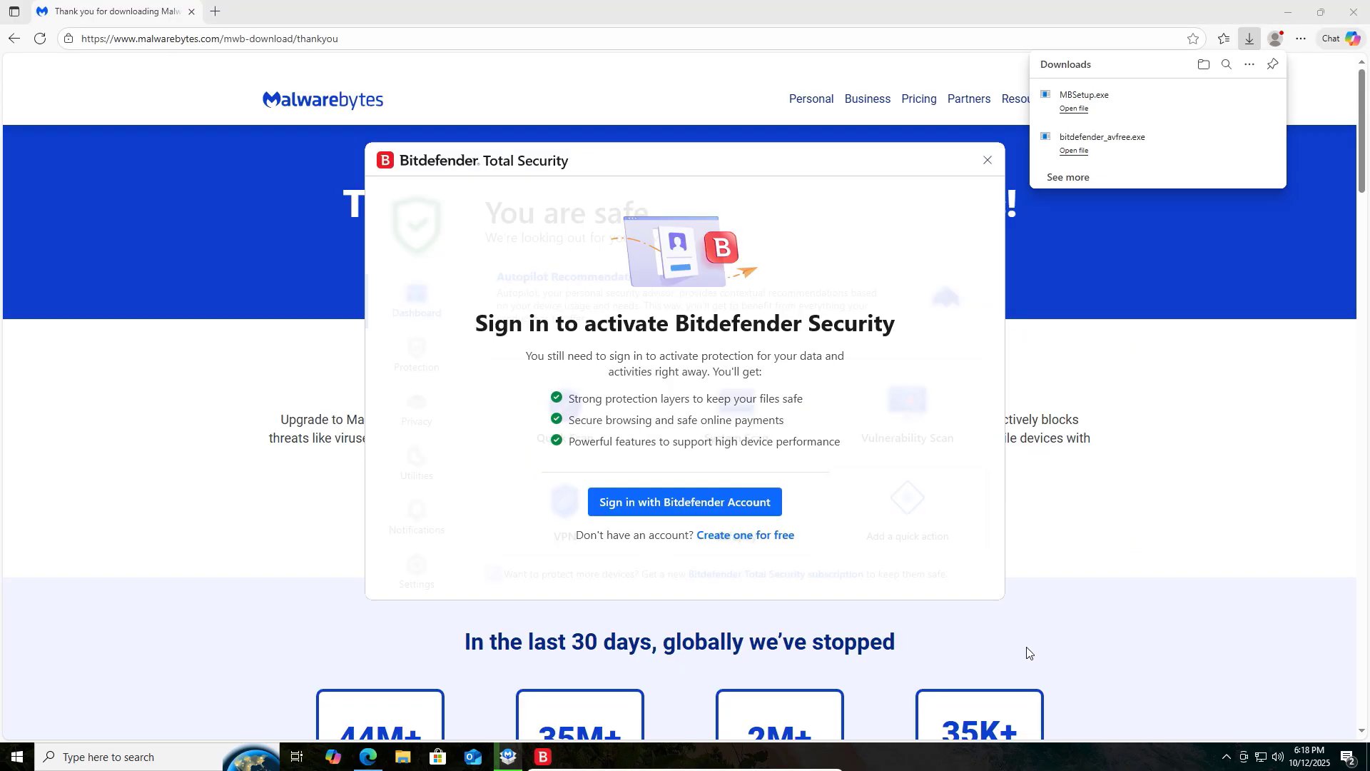
mouse_move(814, 289)
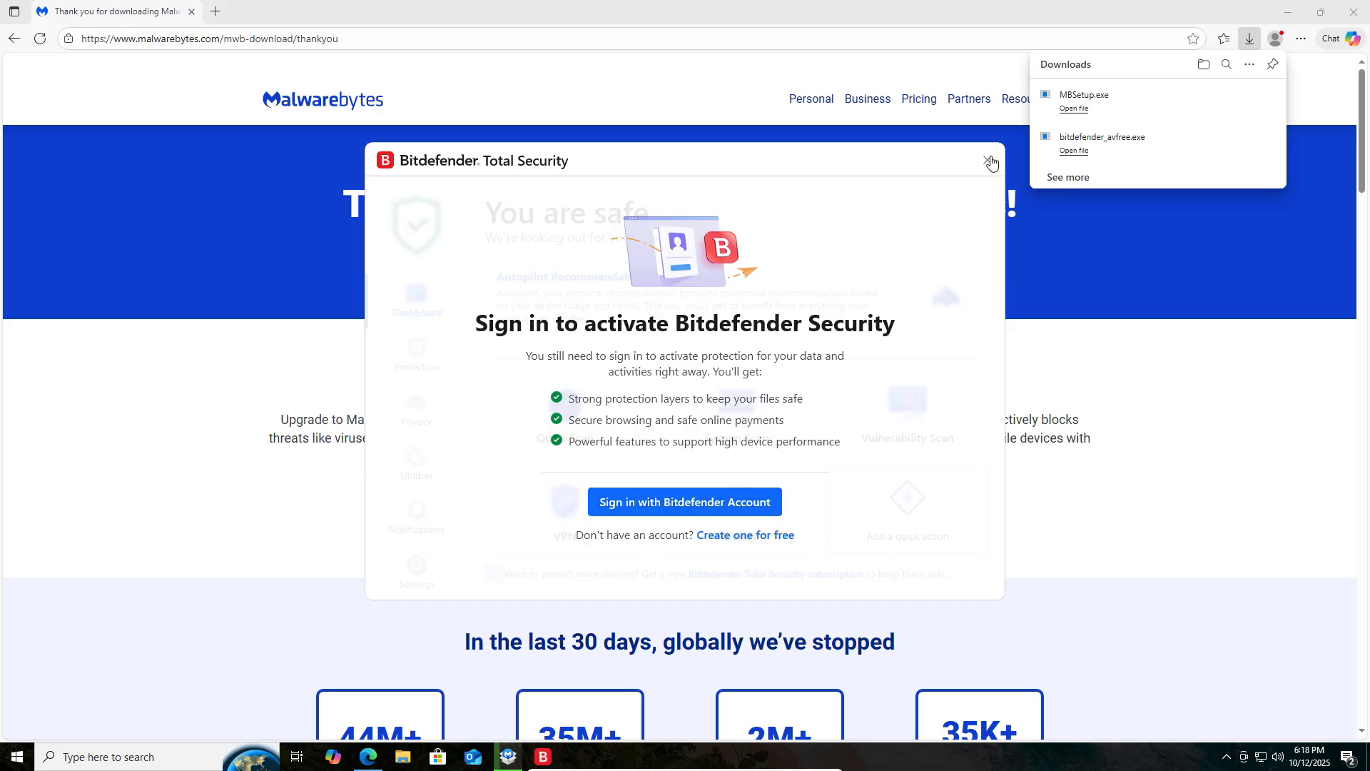
mouse_move(726, 549)
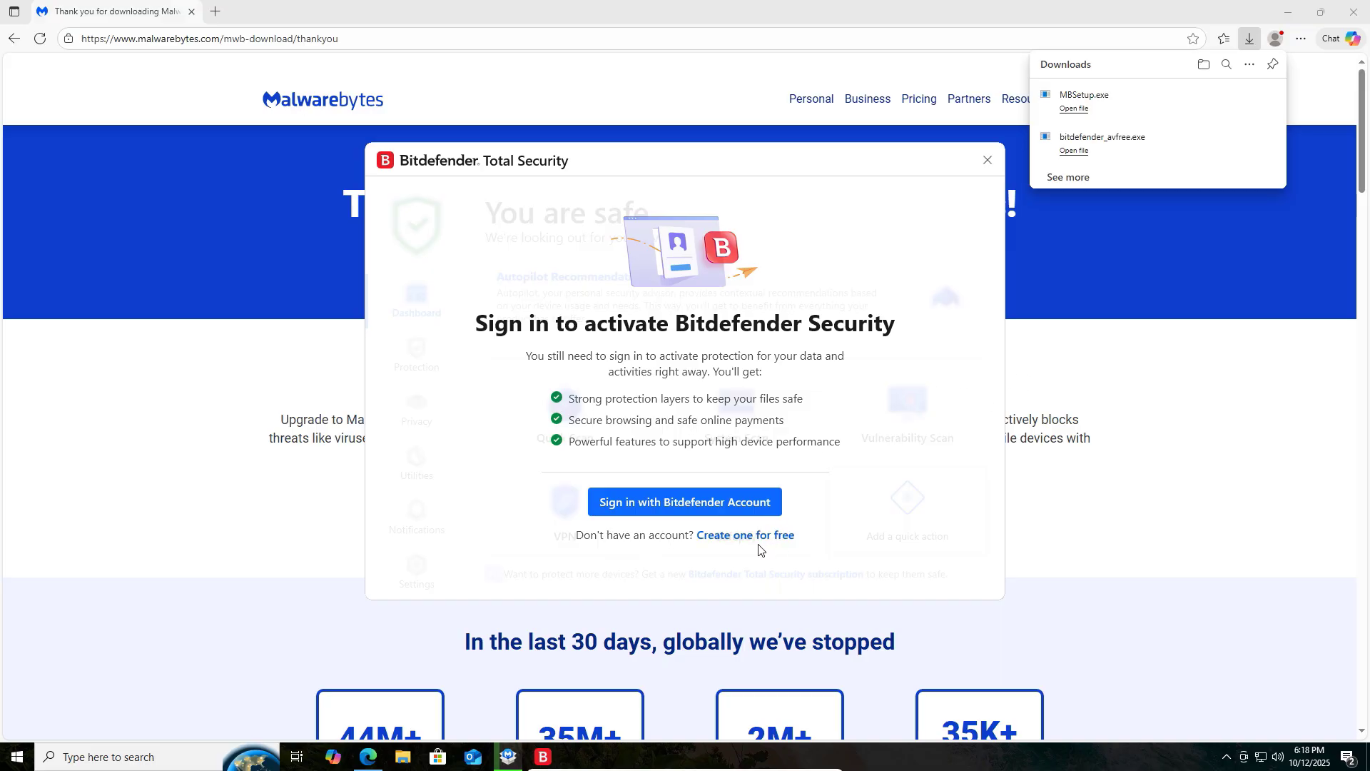
- Choose 'Create one for free' in the Bitdefender sign-in window
click(684, 501)
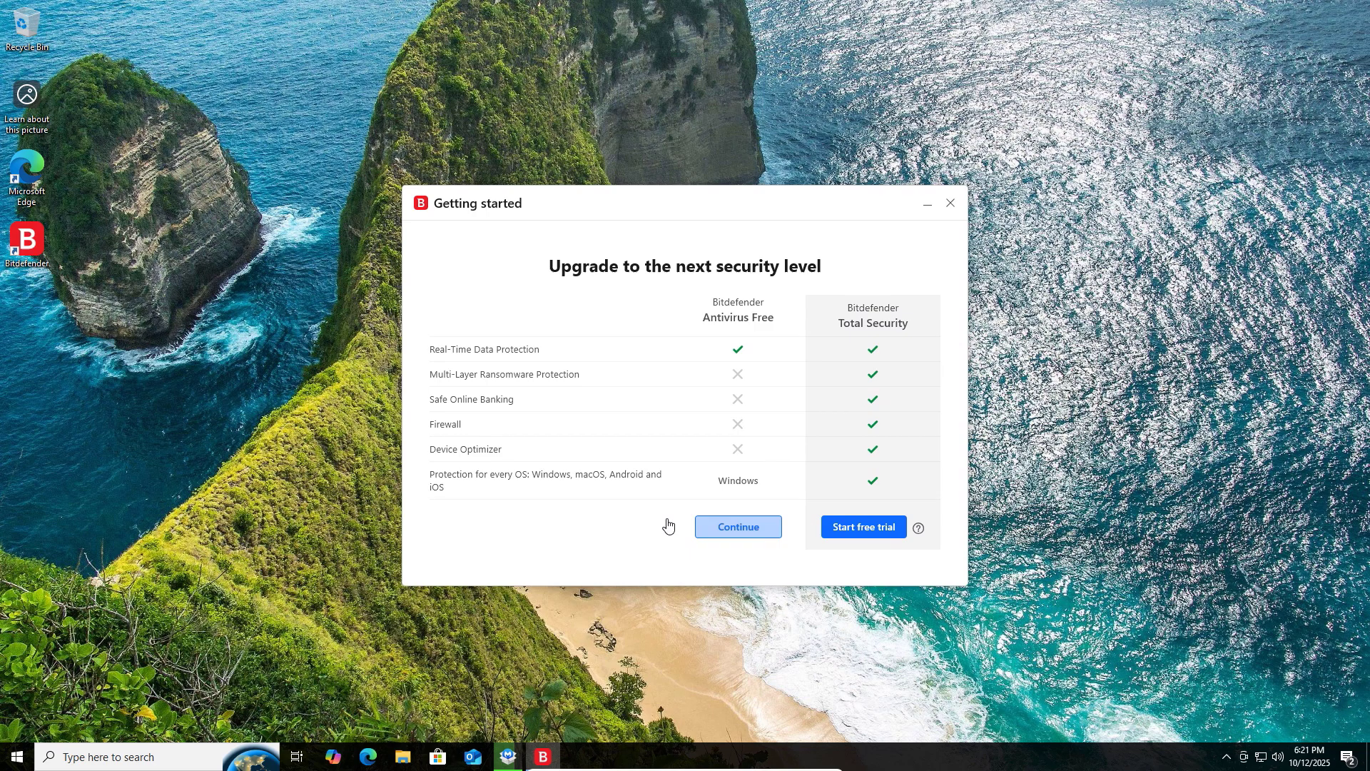
- Continue with Antivirus Free and enable Ransomware Remediation from its recommendation
click(737, 526)
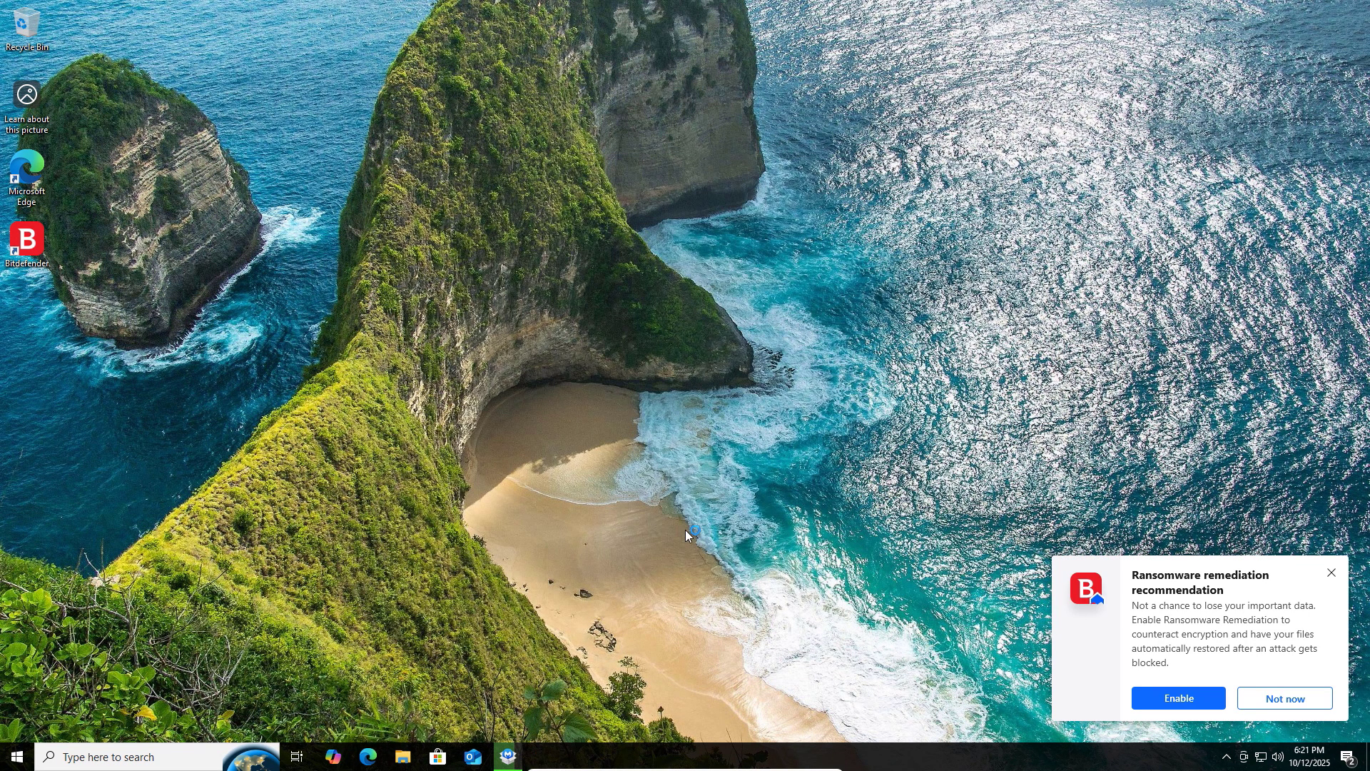
mouse_move(1193, 650)
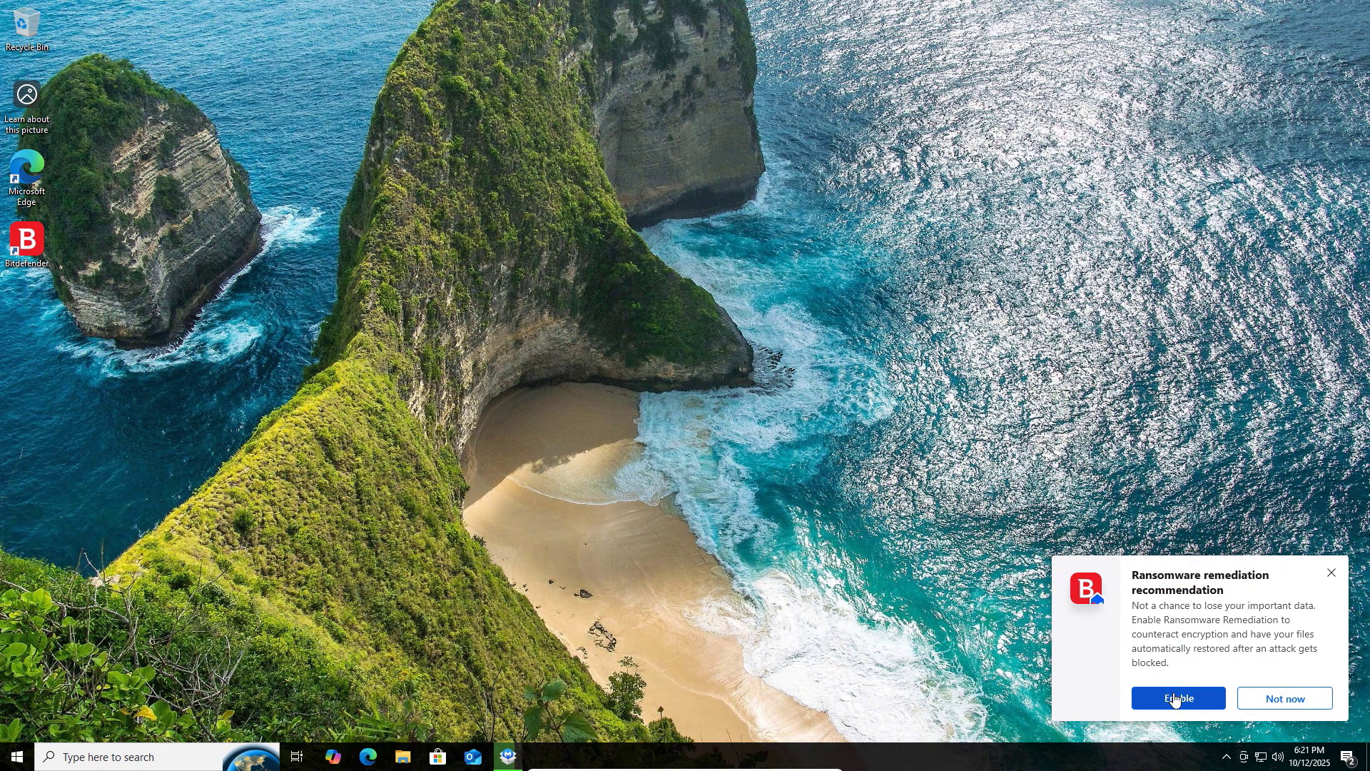
click(1177, 697)
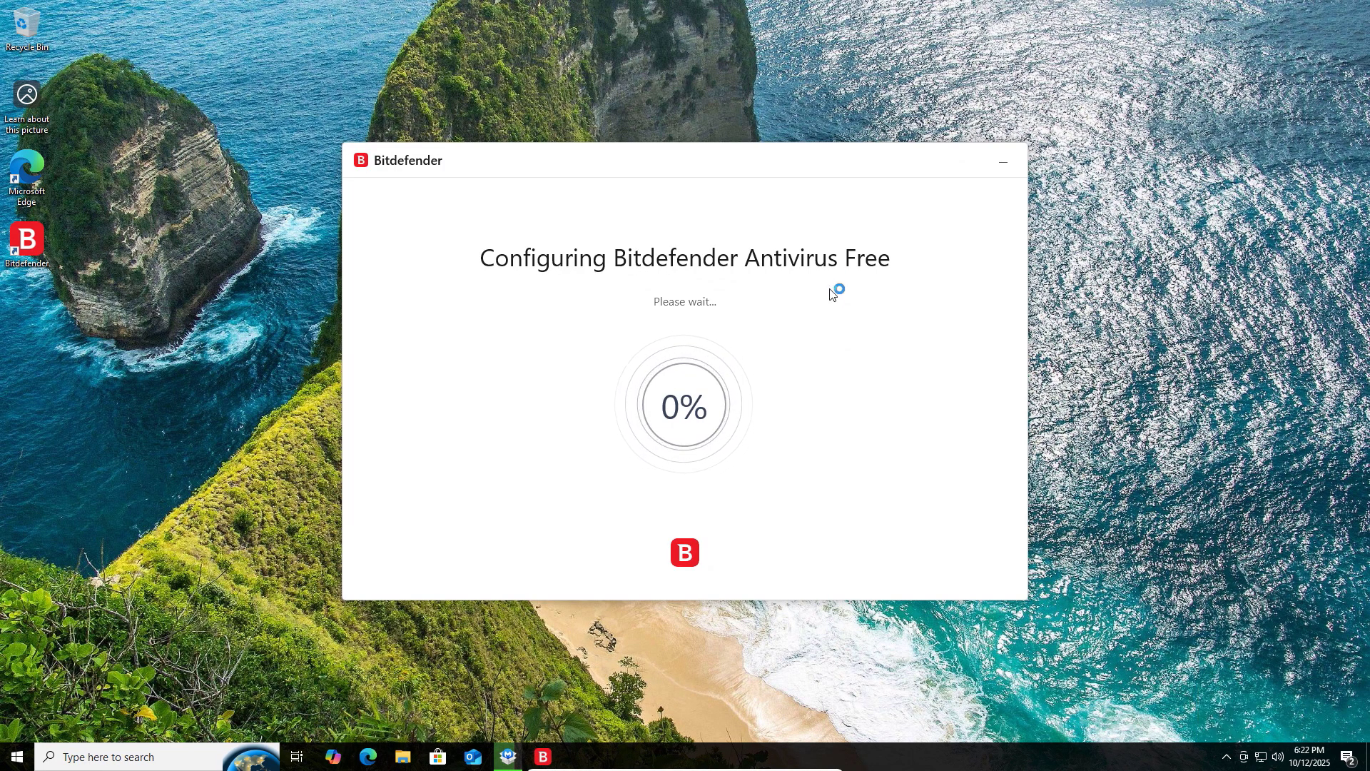
mouse_move(744, 301)
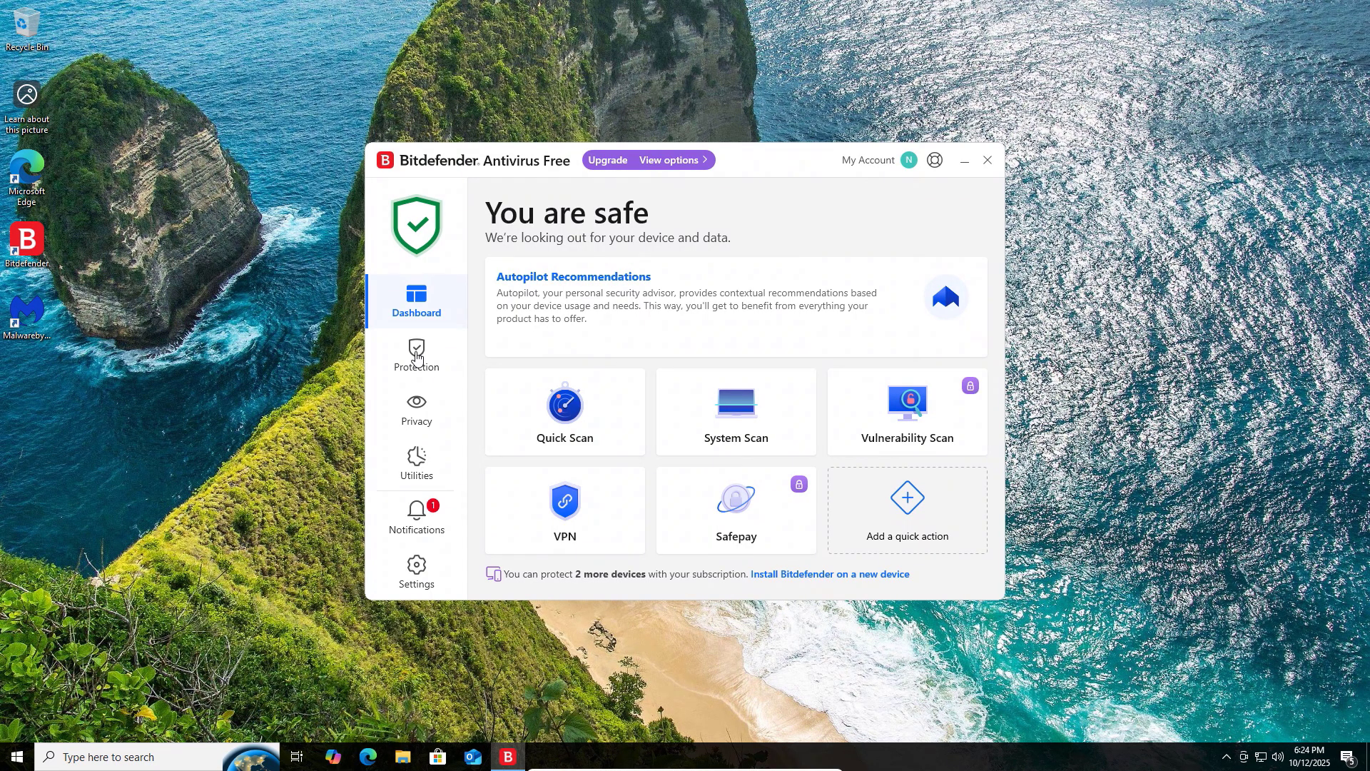
- View Bitdefender's Protection and Utilities sections, then return to the Dashboard
click(416, 354)
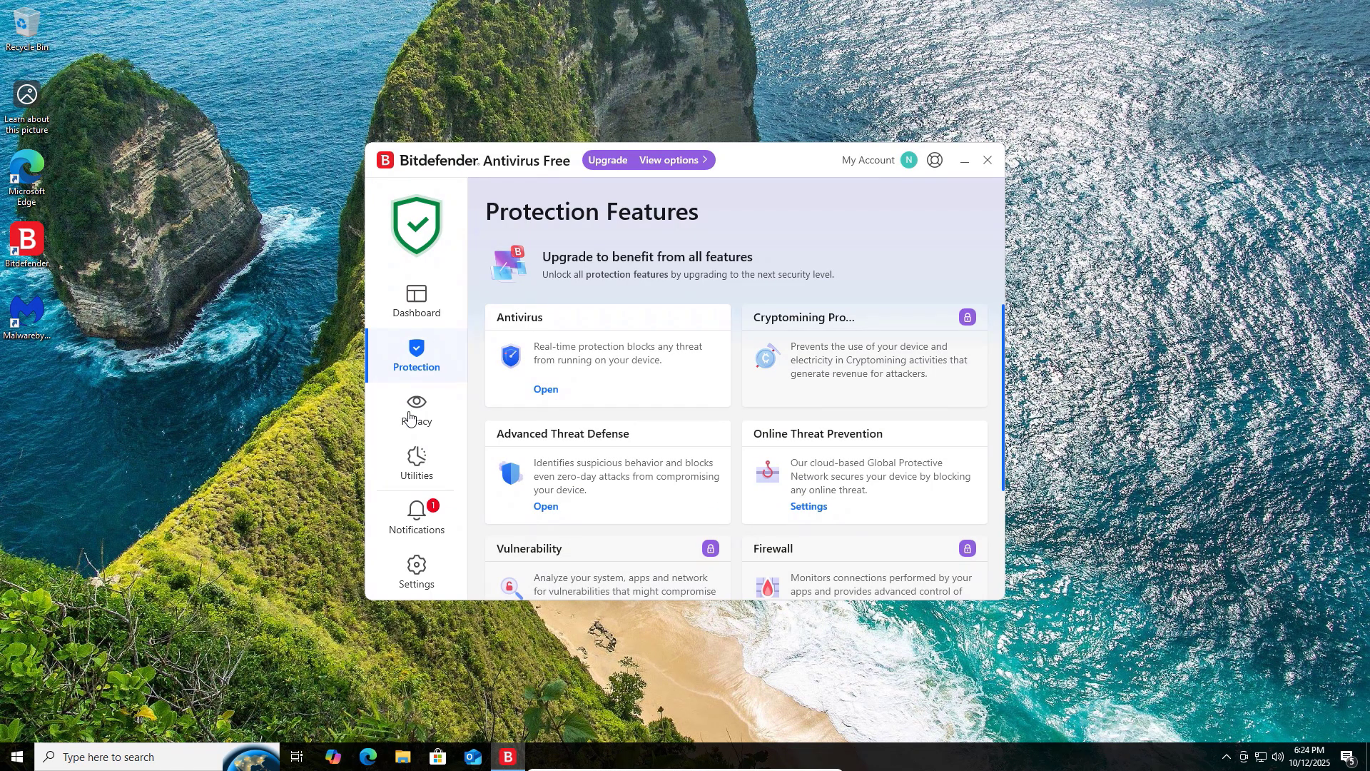
click(416, 462)
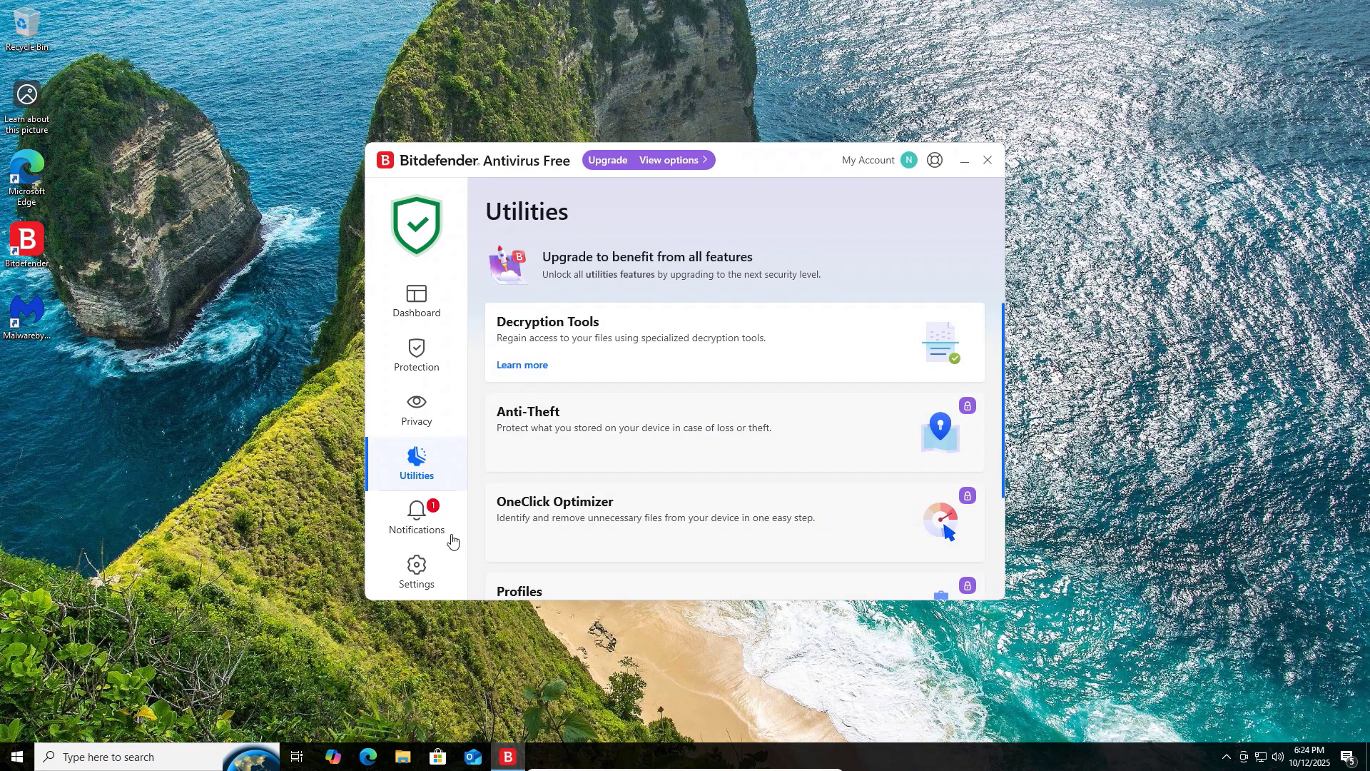
click(416, 301)
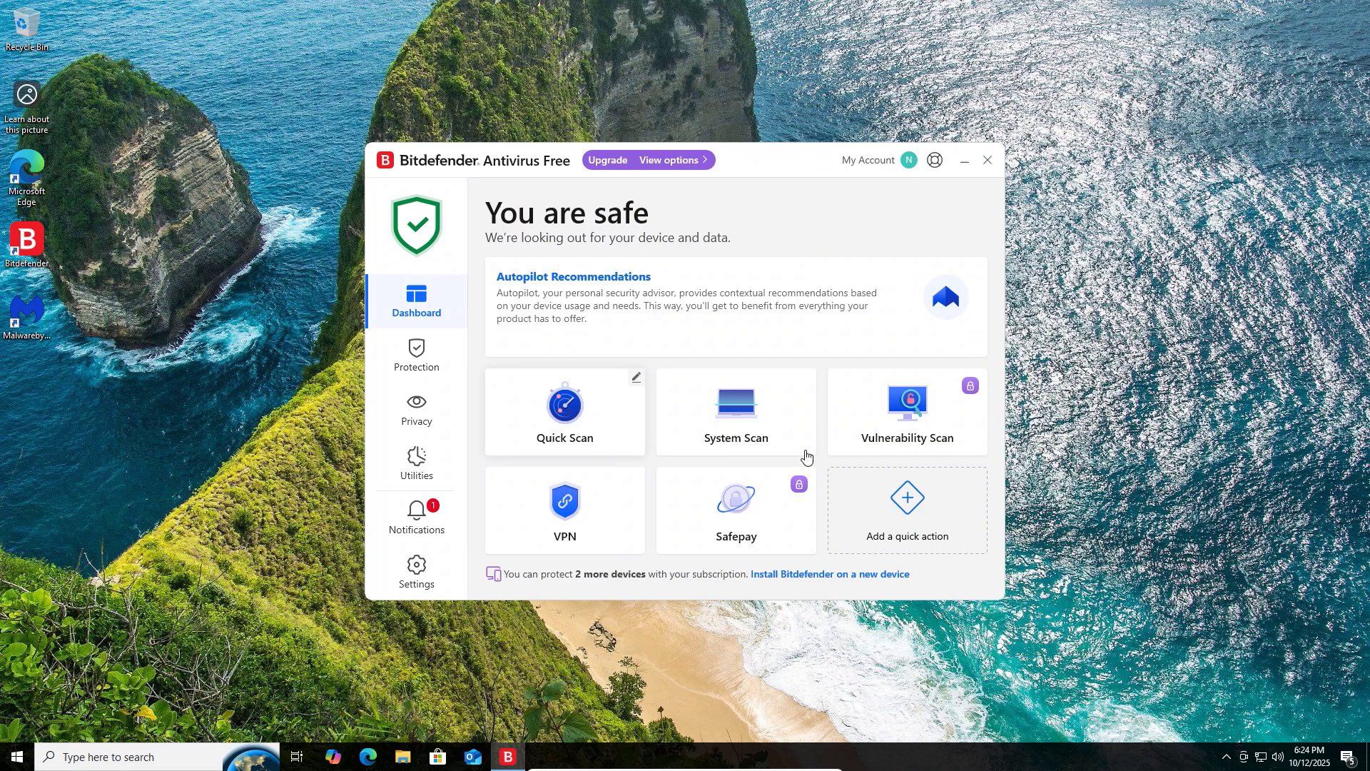
click(565, 411)
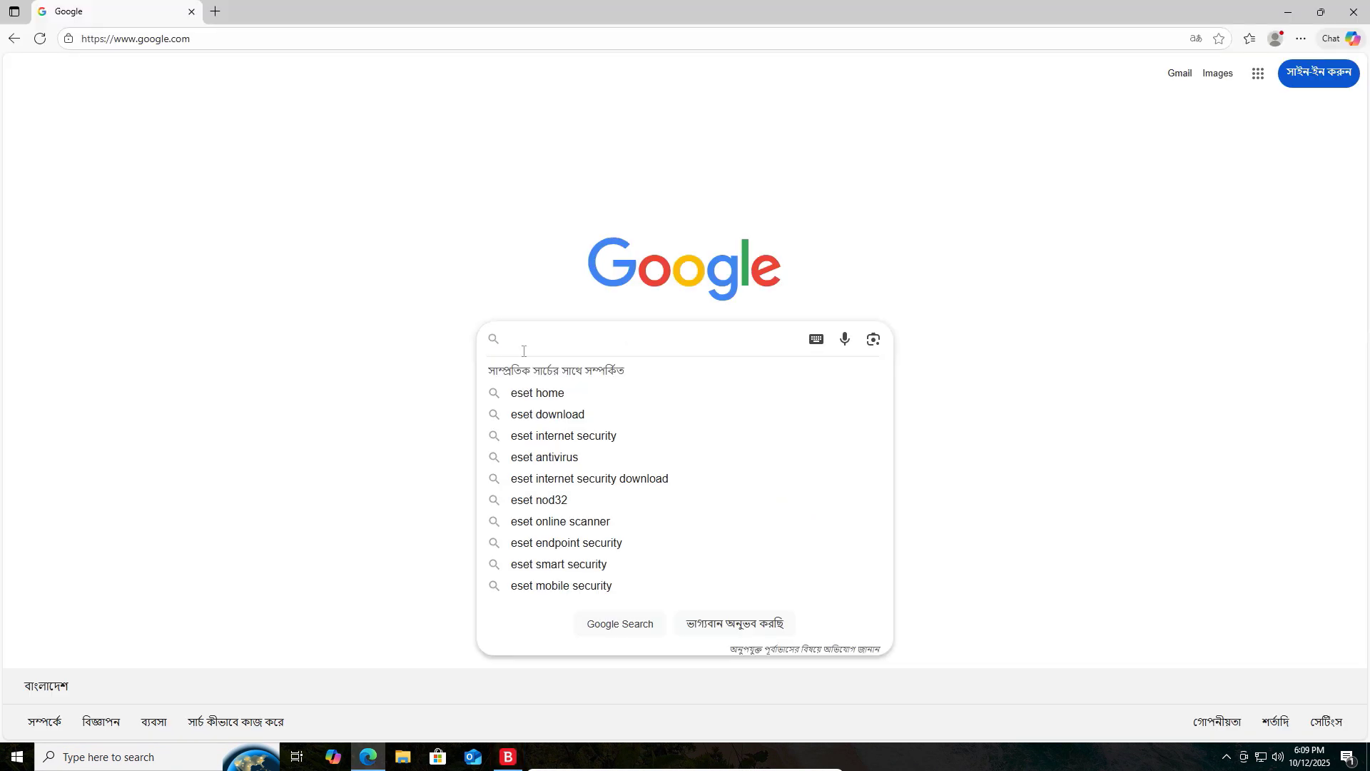
- Search Google for 'malwarebytes' and open the malwarebytes.com result
text(malwa)
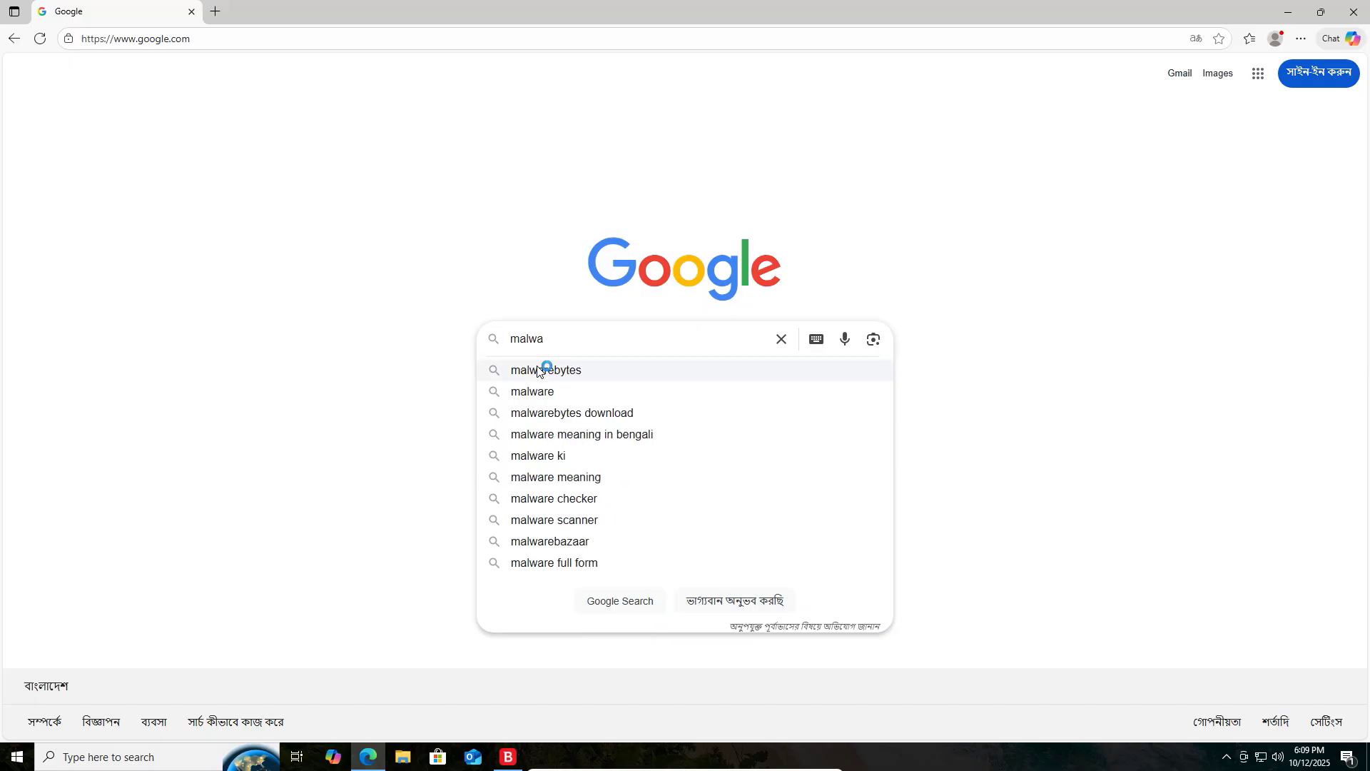
click(544, 369)
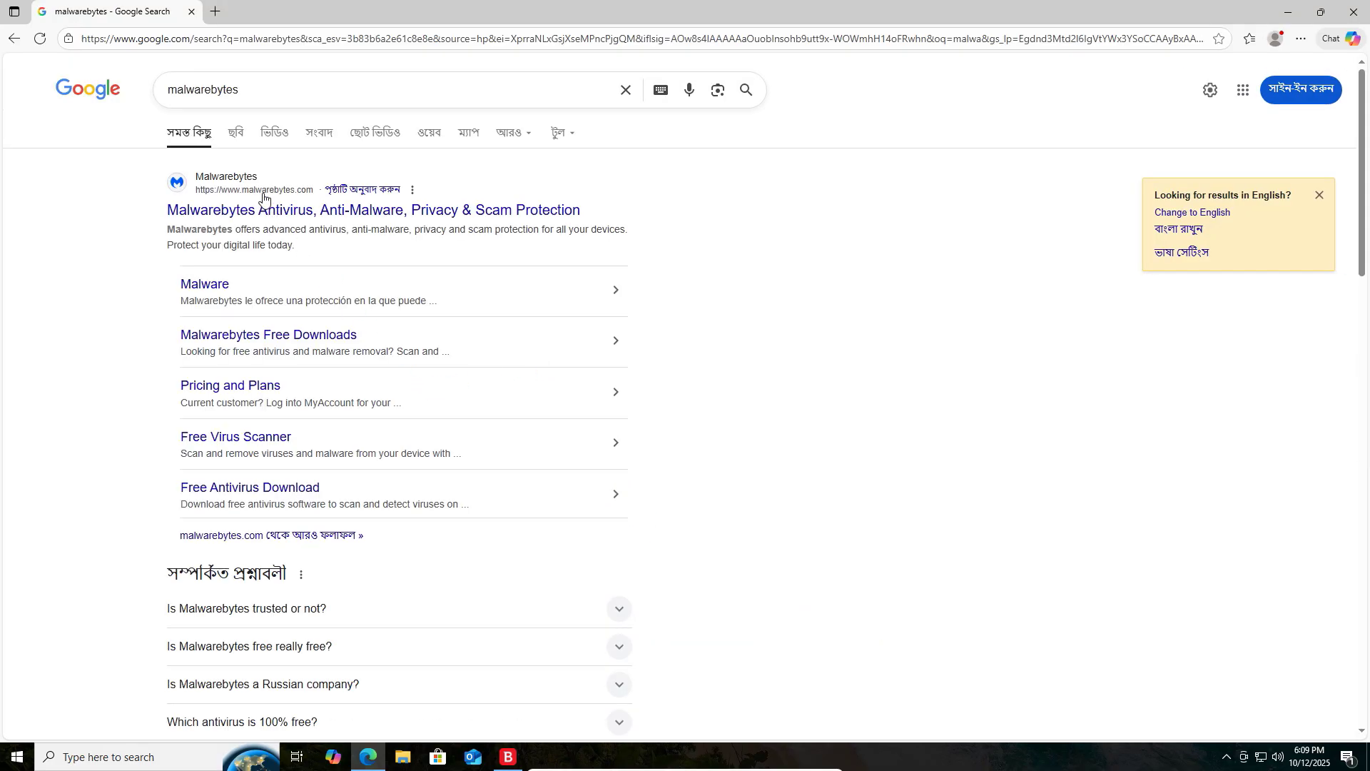
click(373, 210)
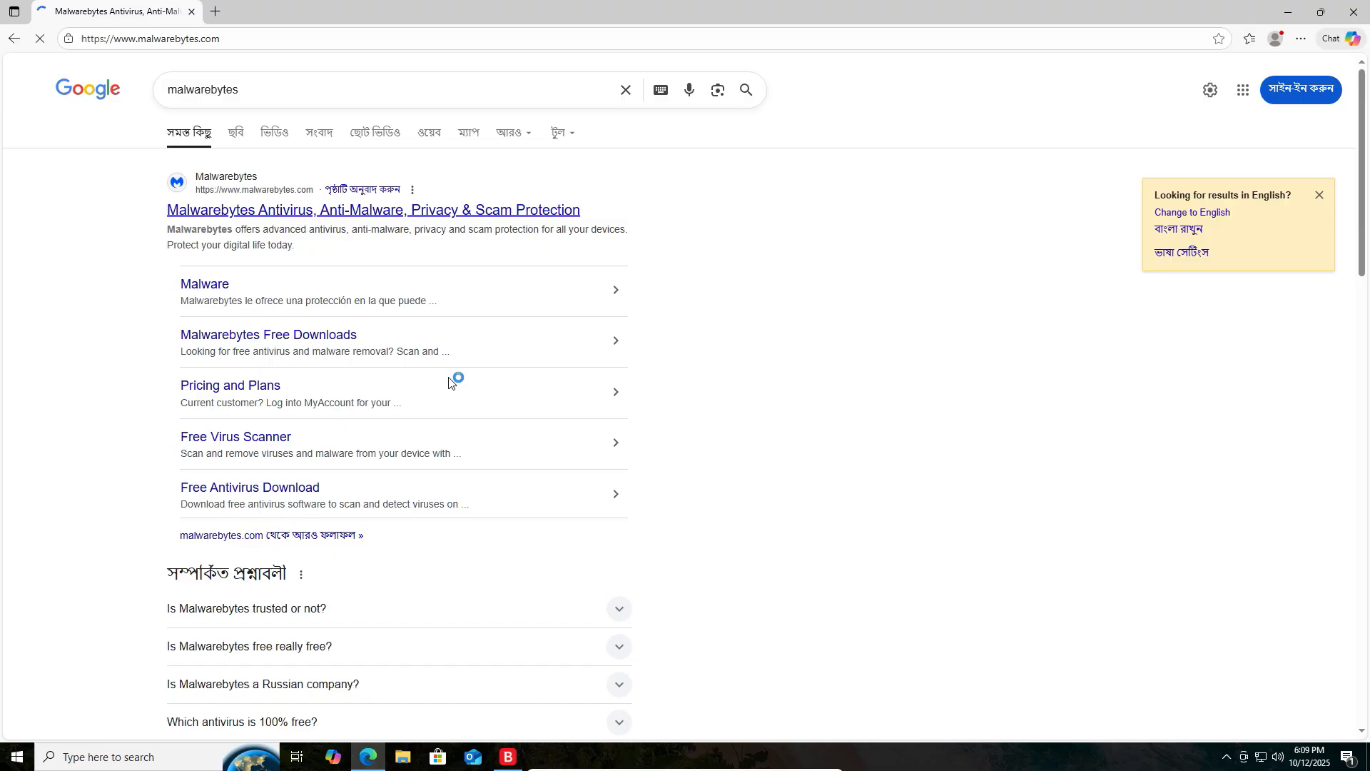
click(373, 209)
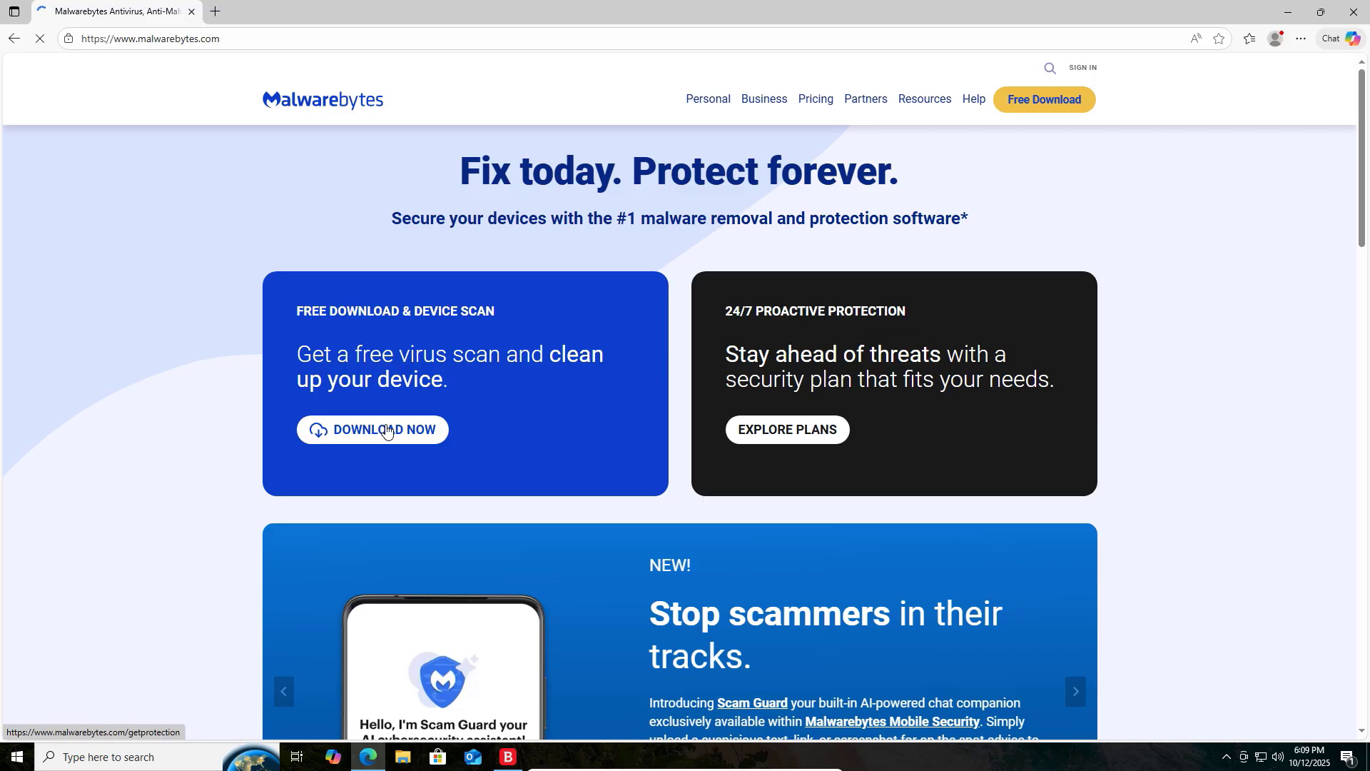
- Download the free Malwarebytes installer and run MBSetup.exe from Edge's Downloads panel
click(1044, 100)
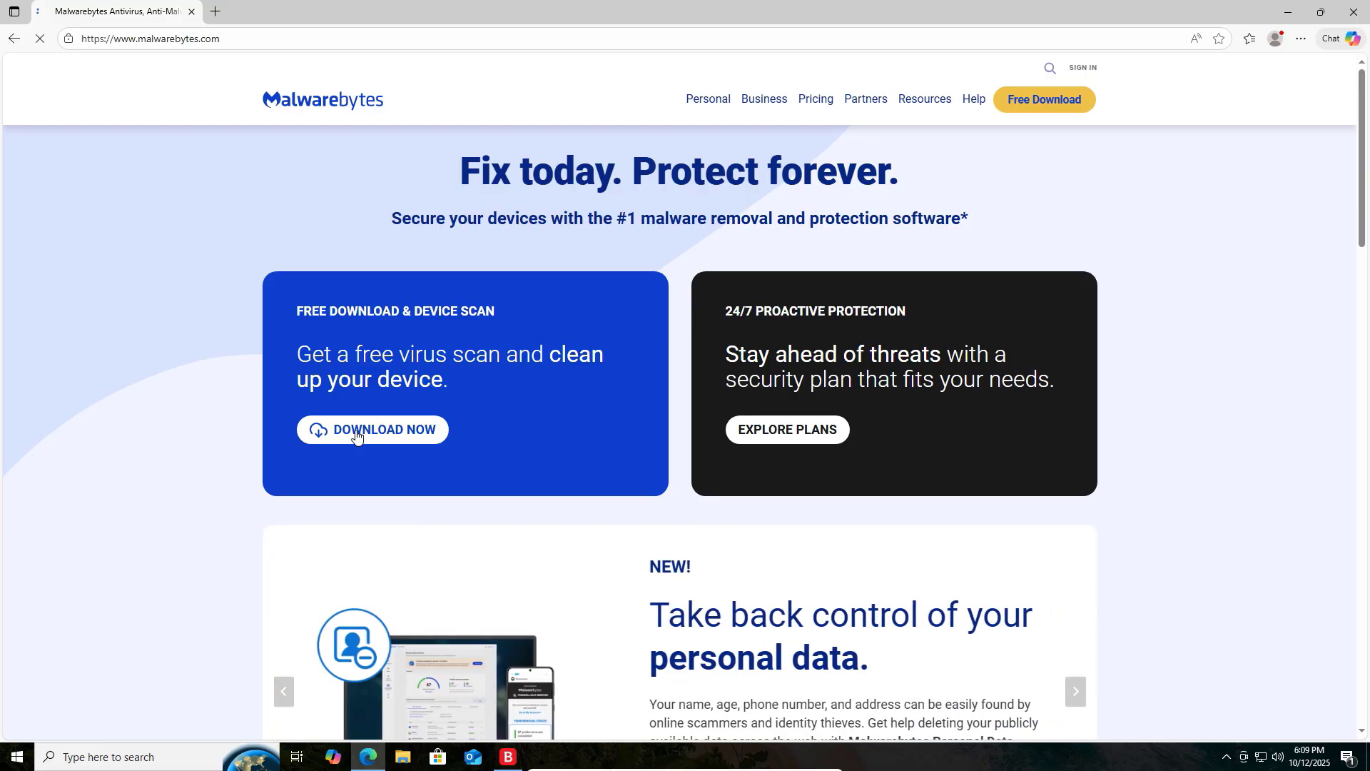
click(372, 429)
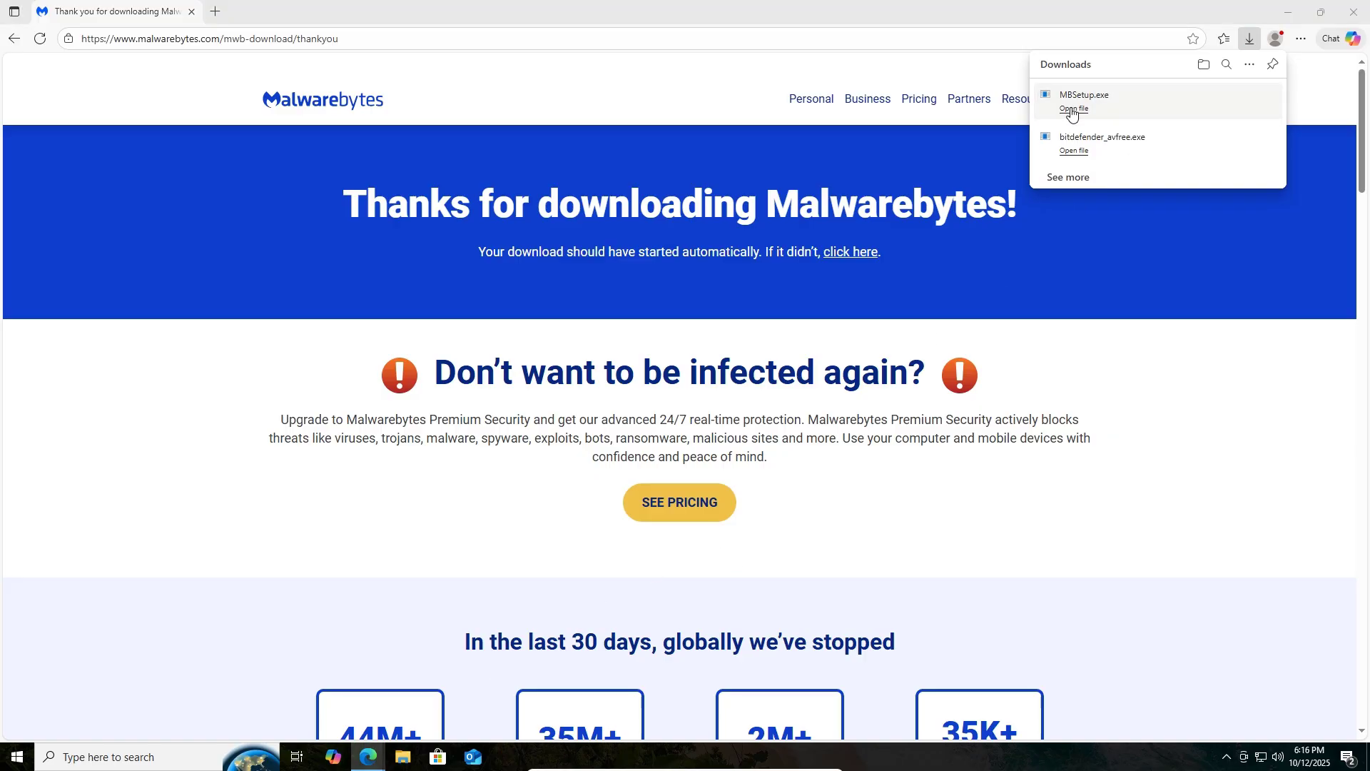
click(1073, 109)
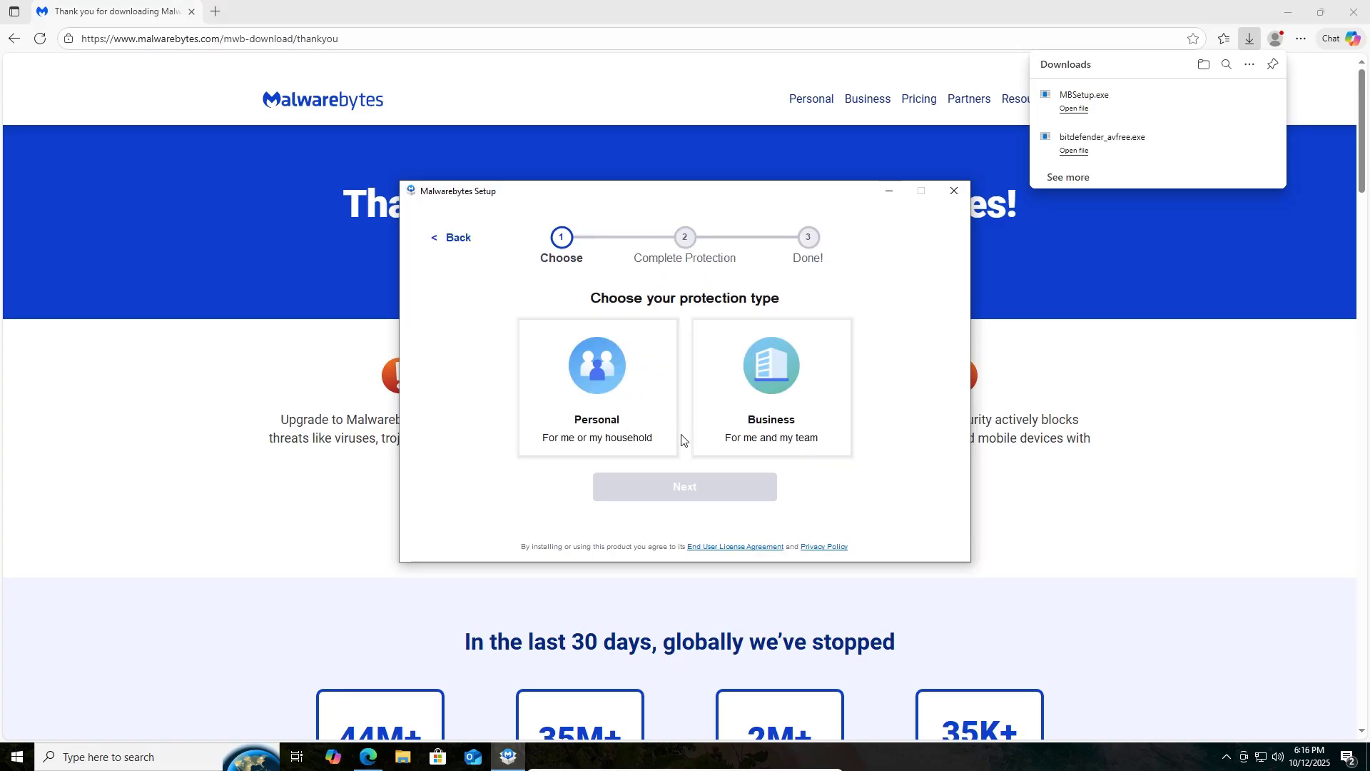
- Choose Personal household protection and let the Malwarebytes installer run to Success
click(597, 386)
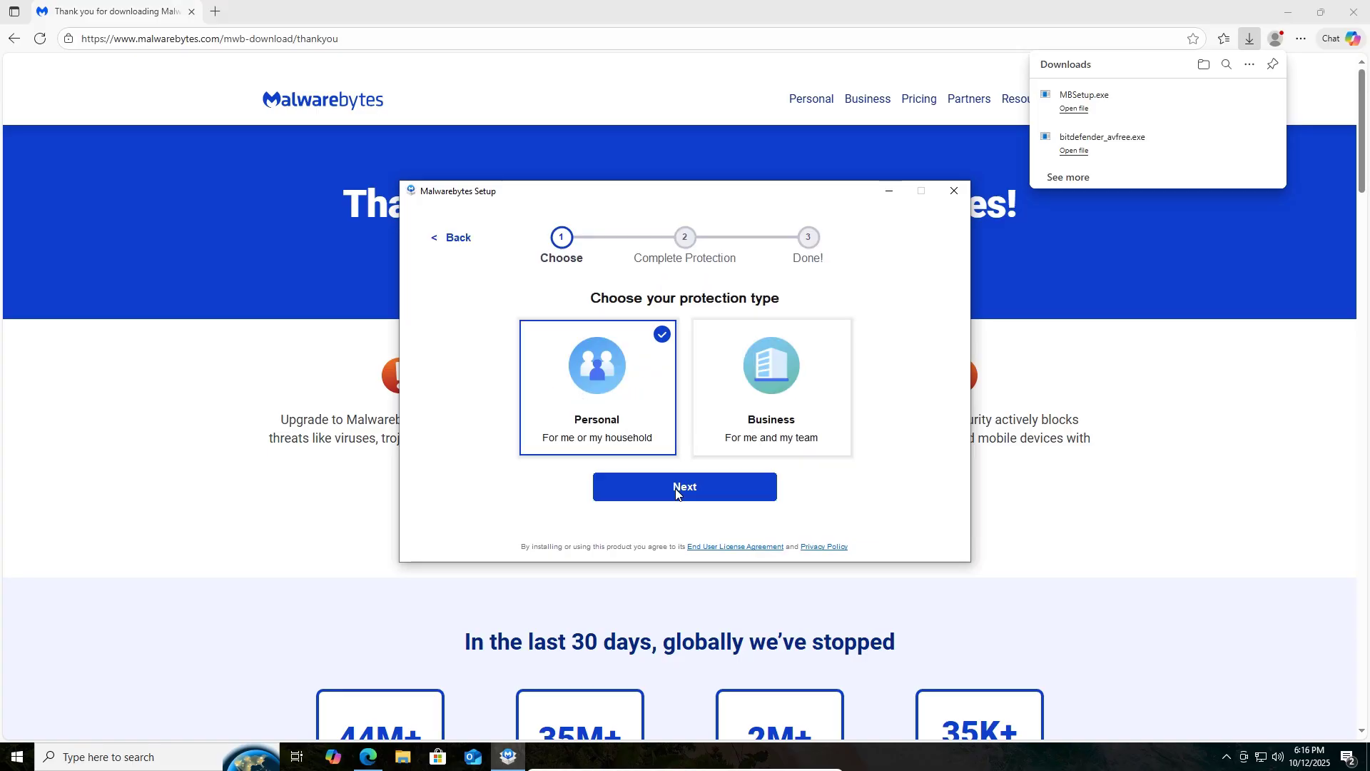
click(684, 487)
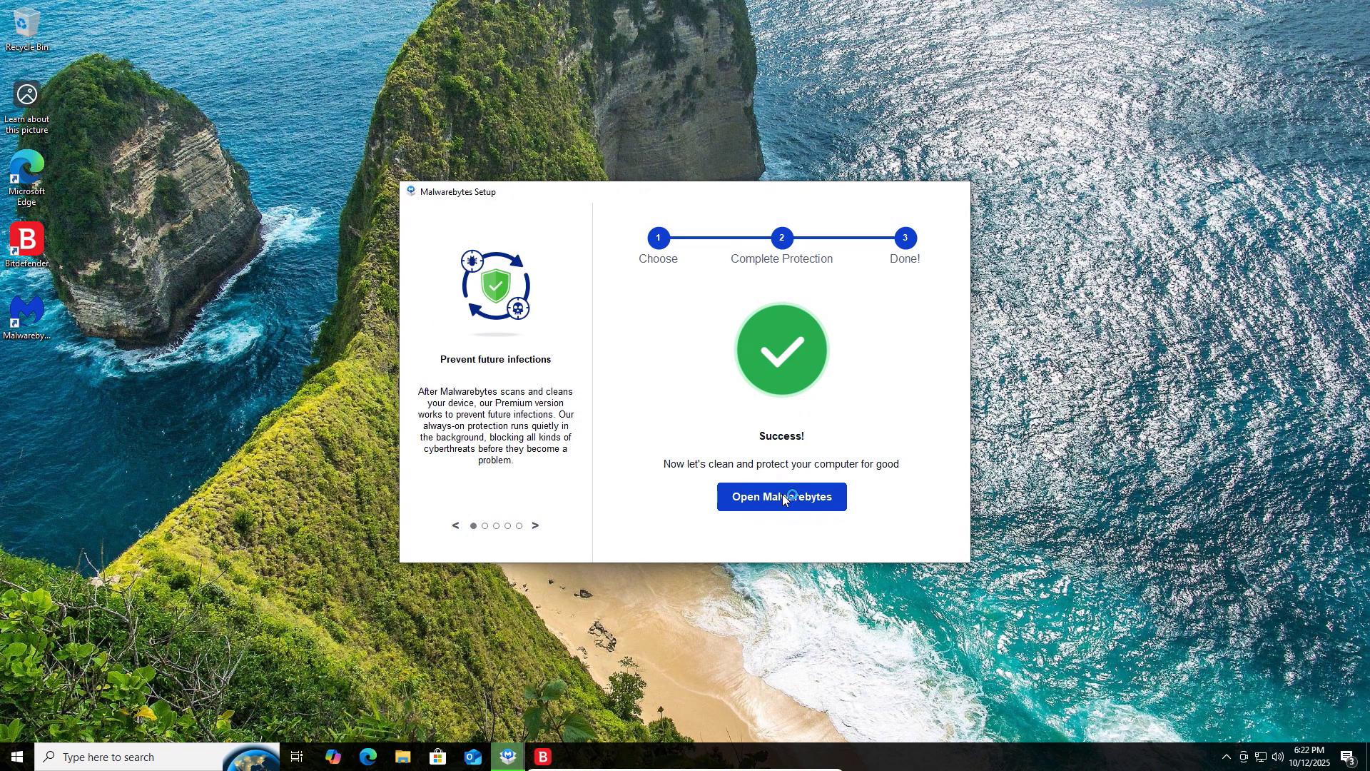
- Launch Malwarebytes, skip the purchase offer, activate the 14-day free trial and start a scan
click(780, 497)
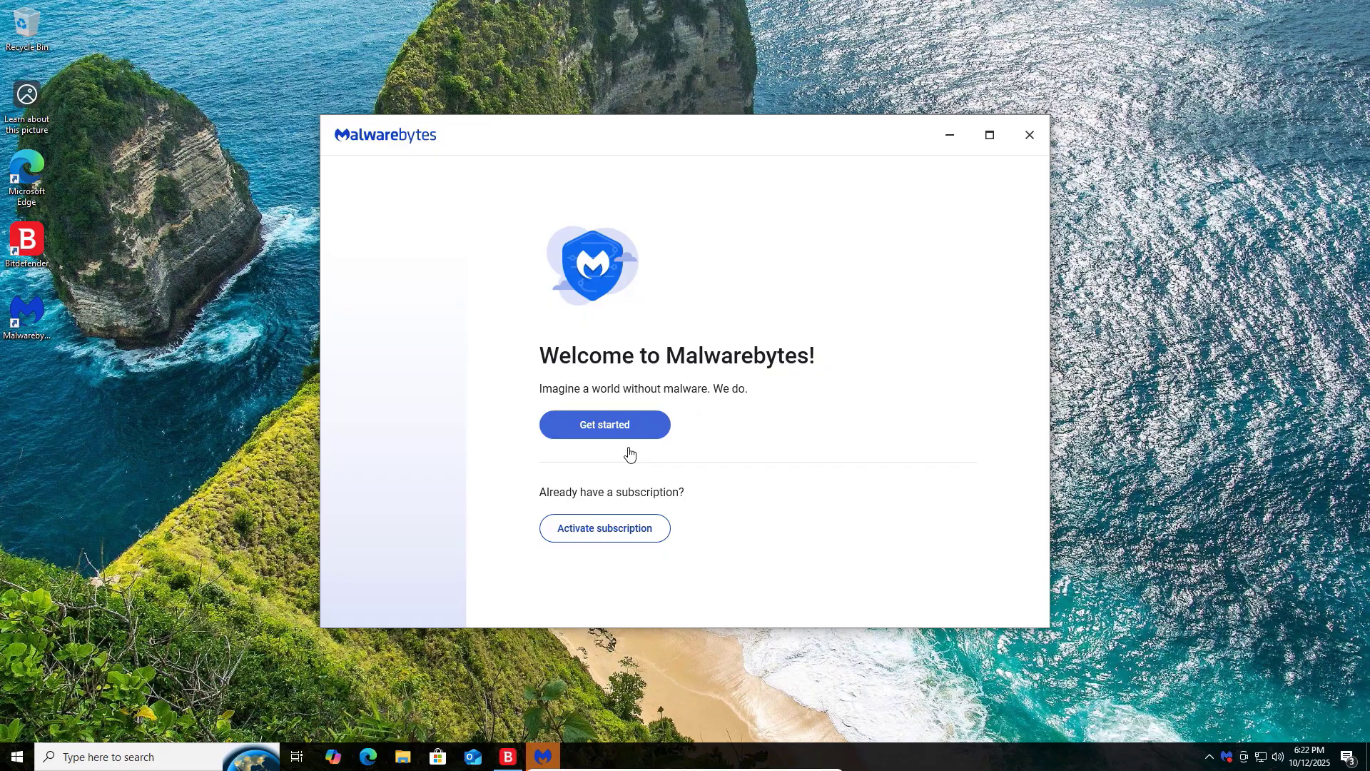
mouse_move(612, 424)
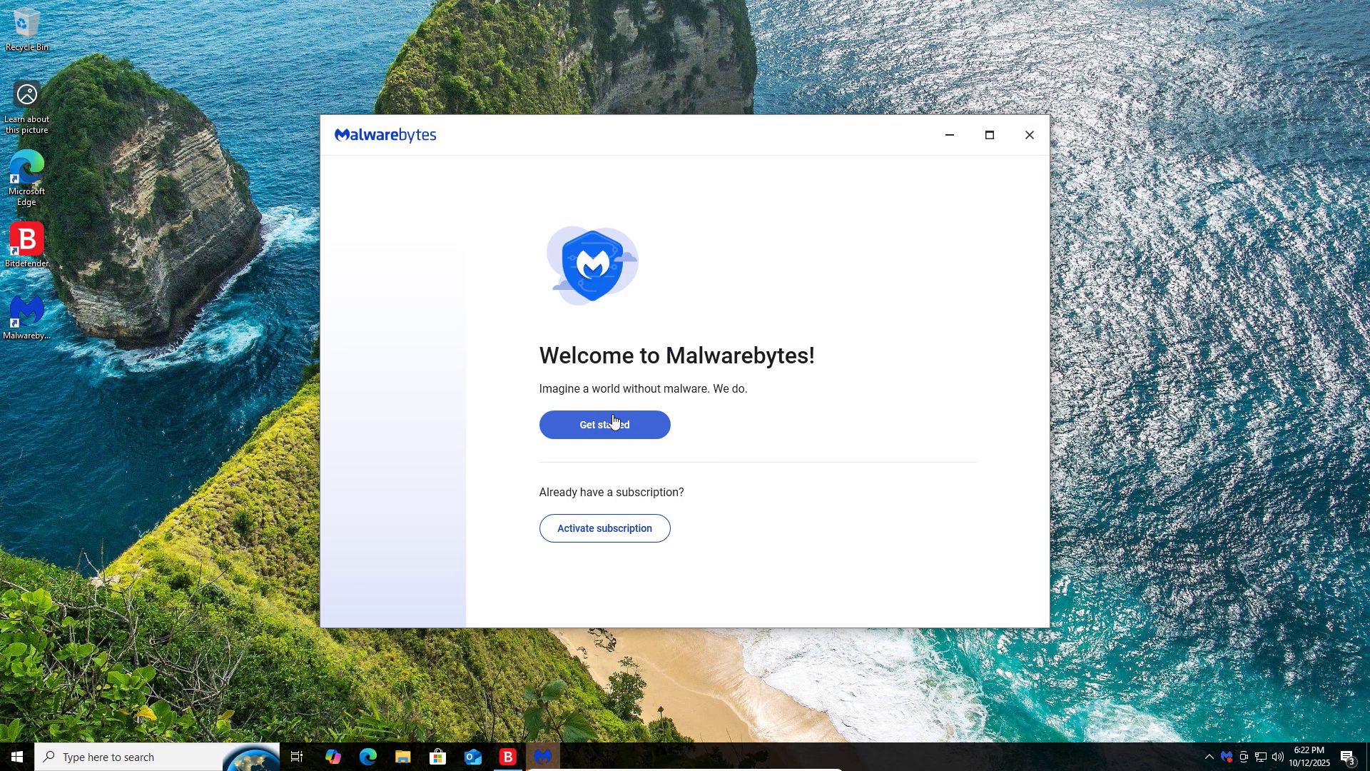
click(603, 425)
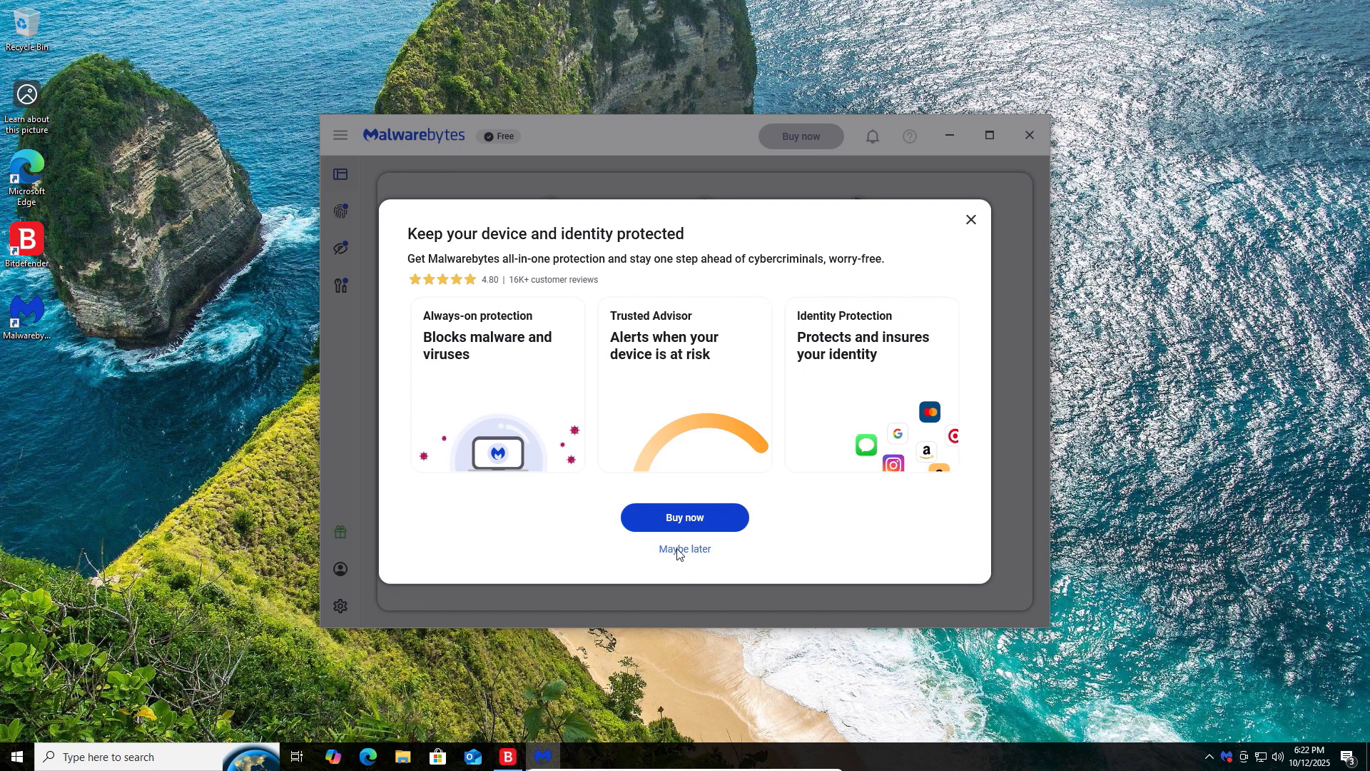
click(685, 549)
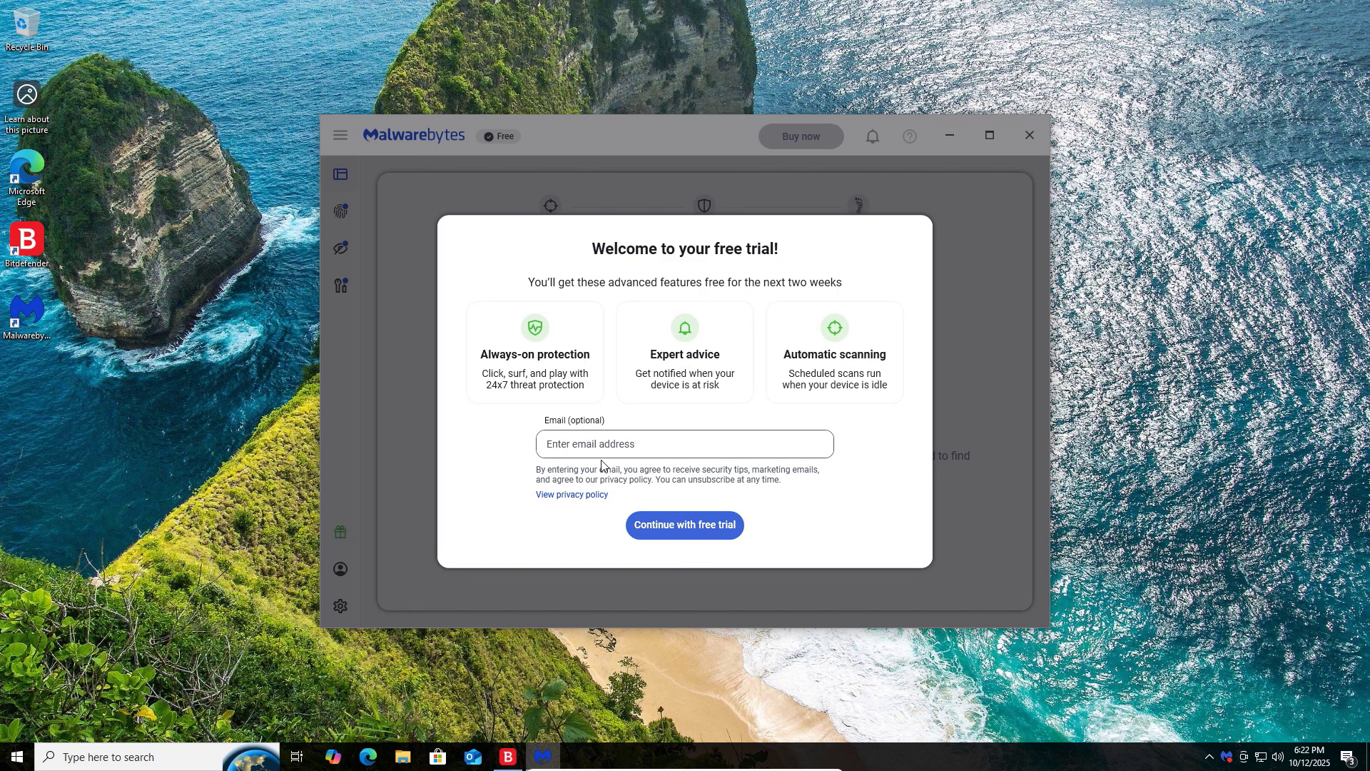
click(684, 443)
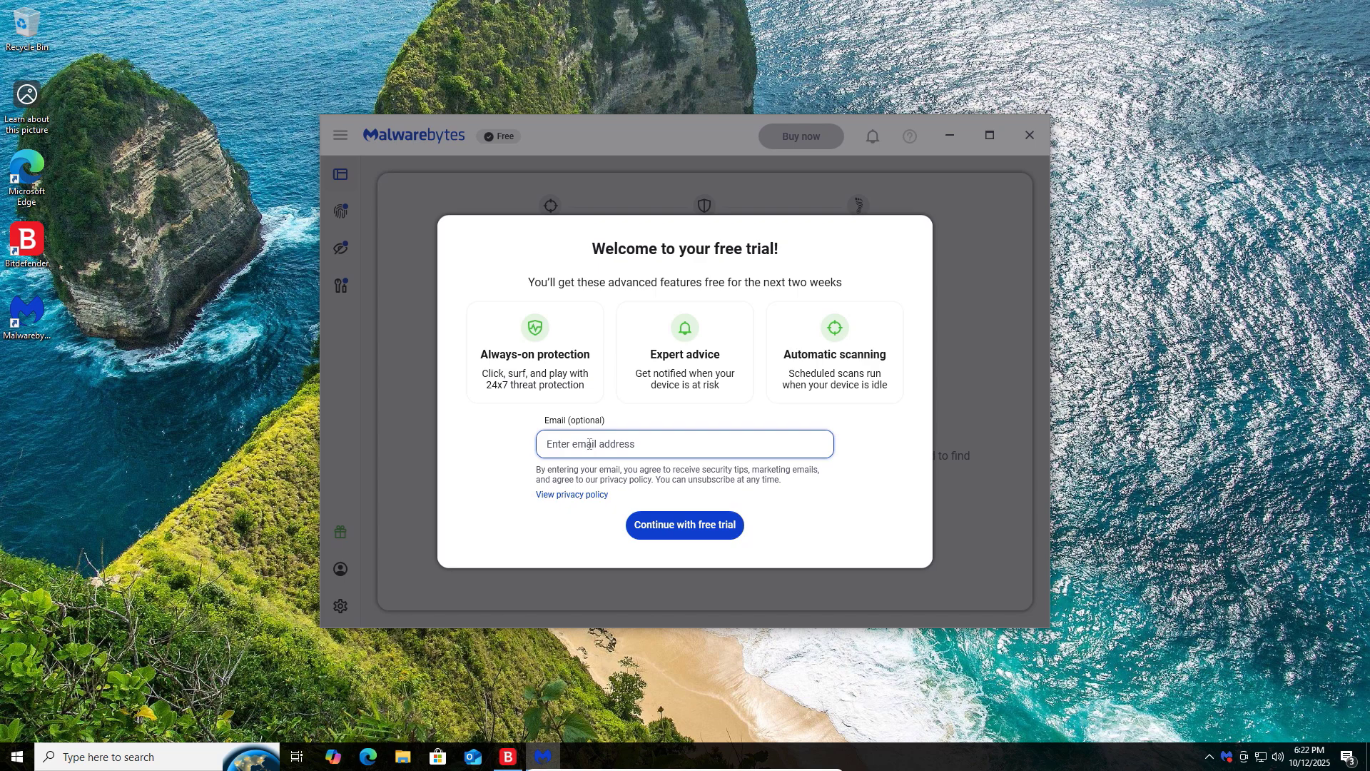
click(684, 526)
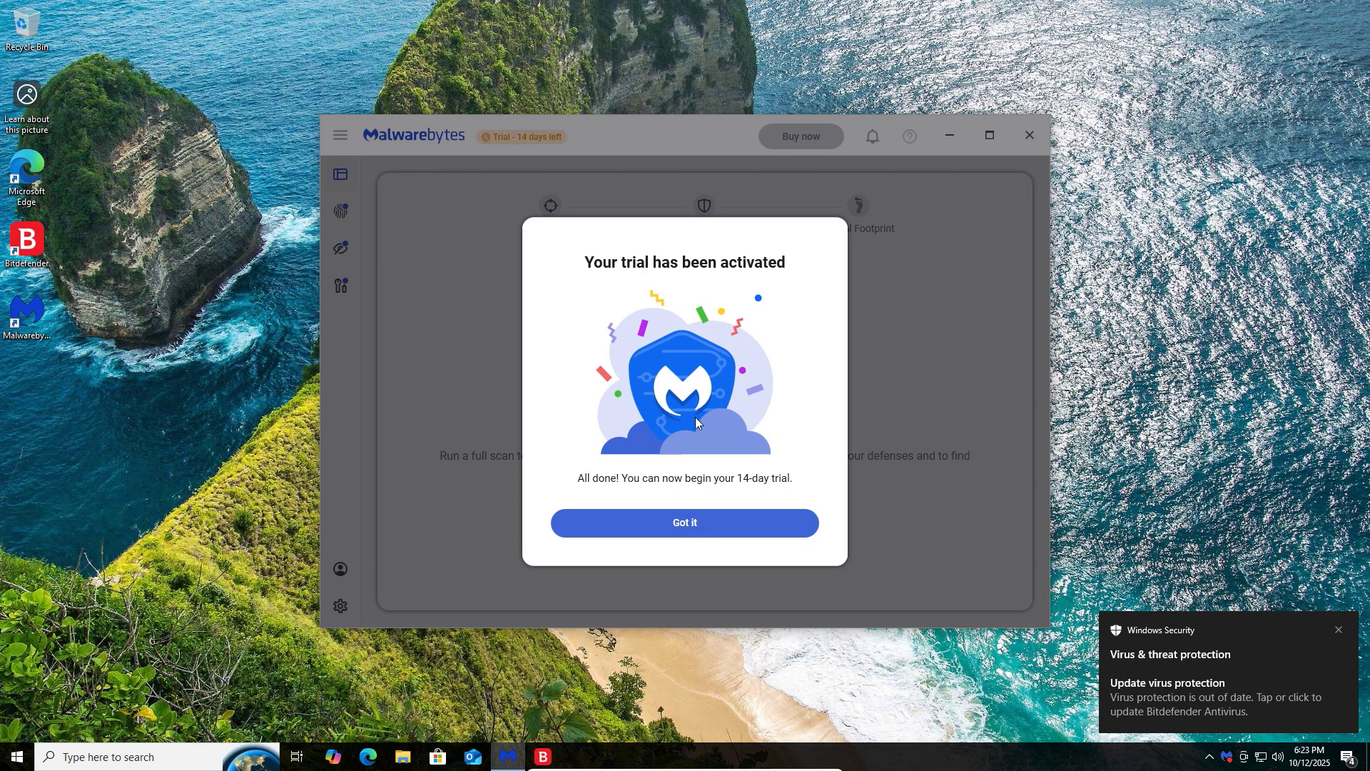
click(685, 523)
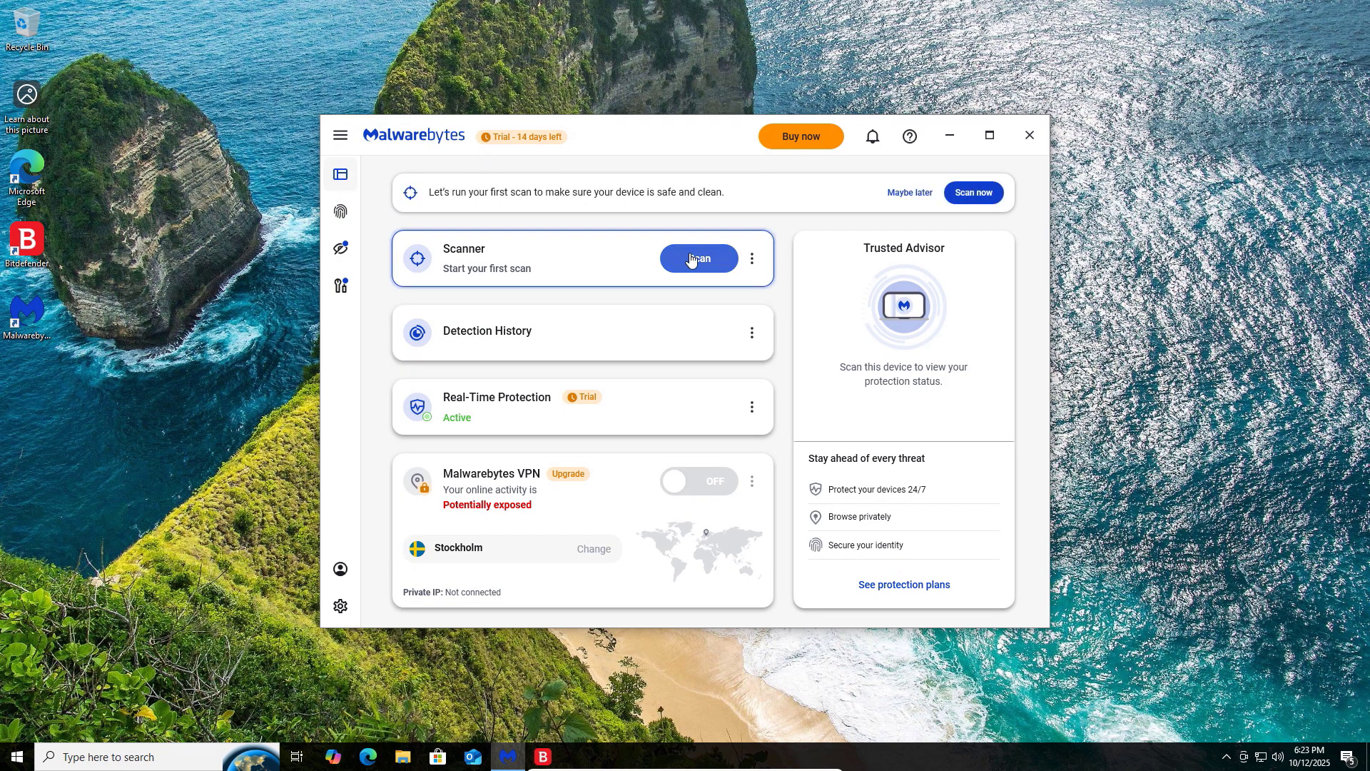
click(698, 258)
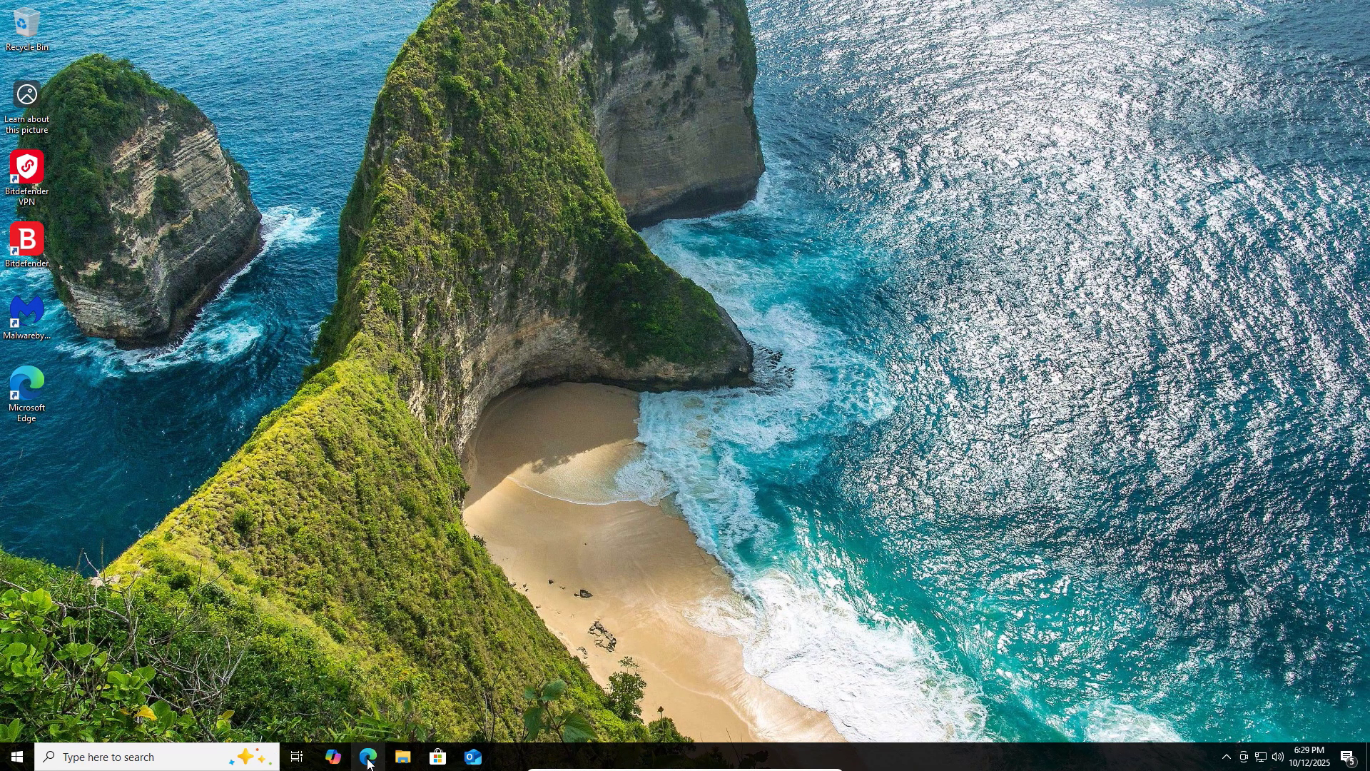
- Open Edge, go to google.com and search for the Comodo firewall
click(366, 757)
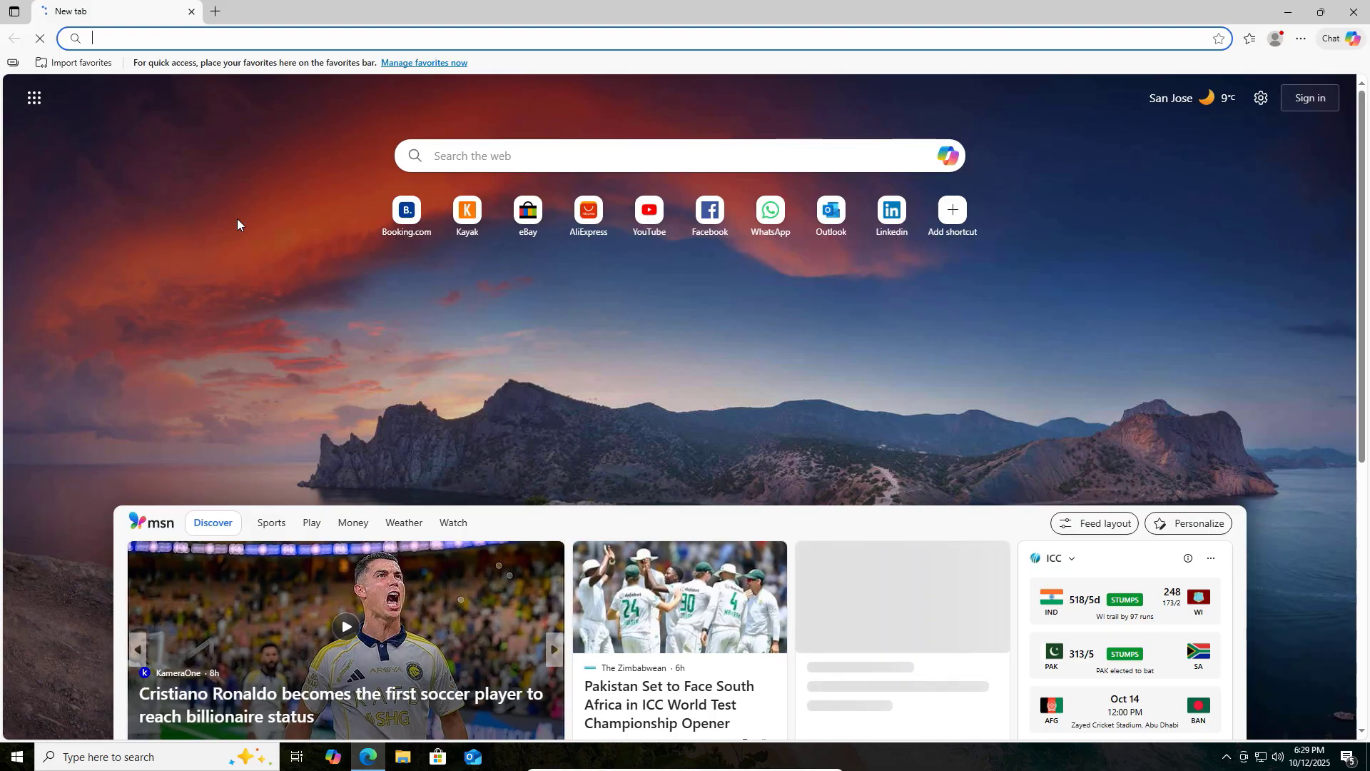
text(google.com)
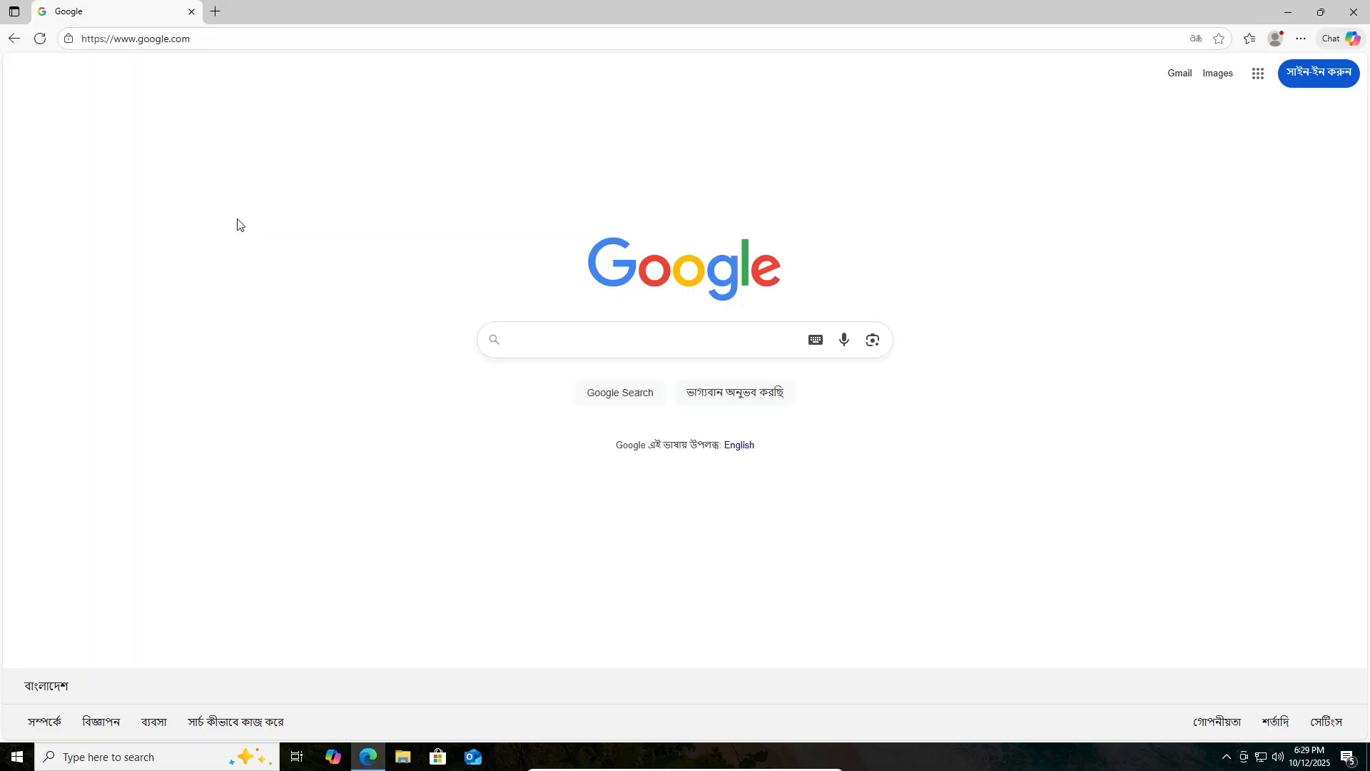
text(c)
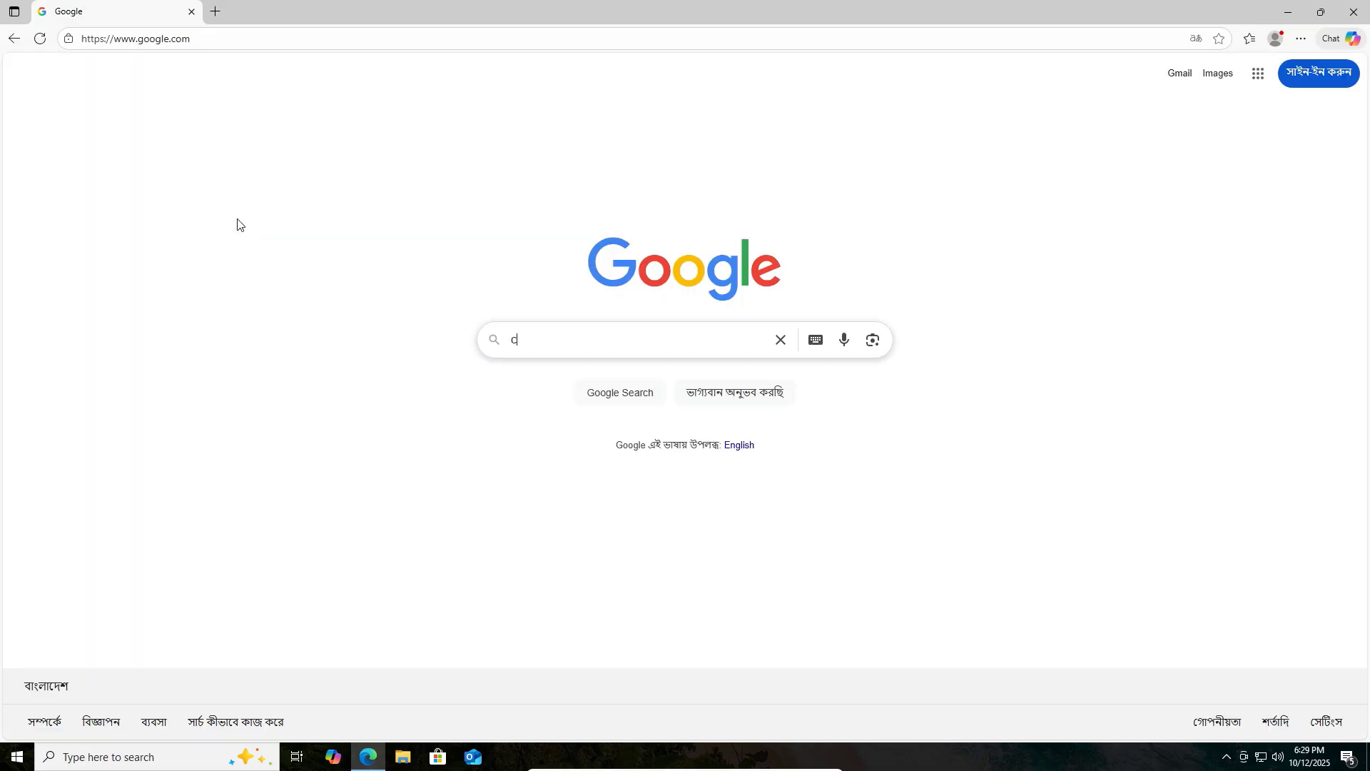
text(omodo wall)
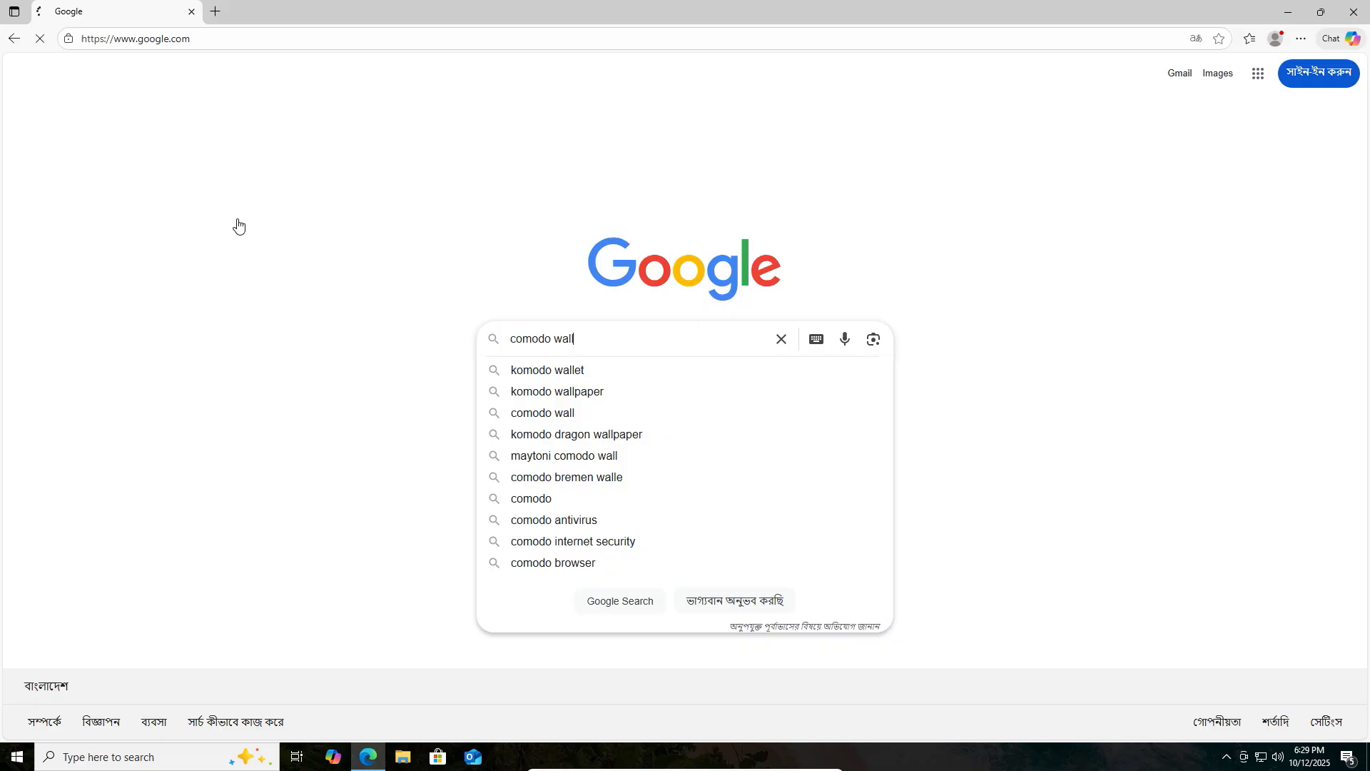
key(enter)
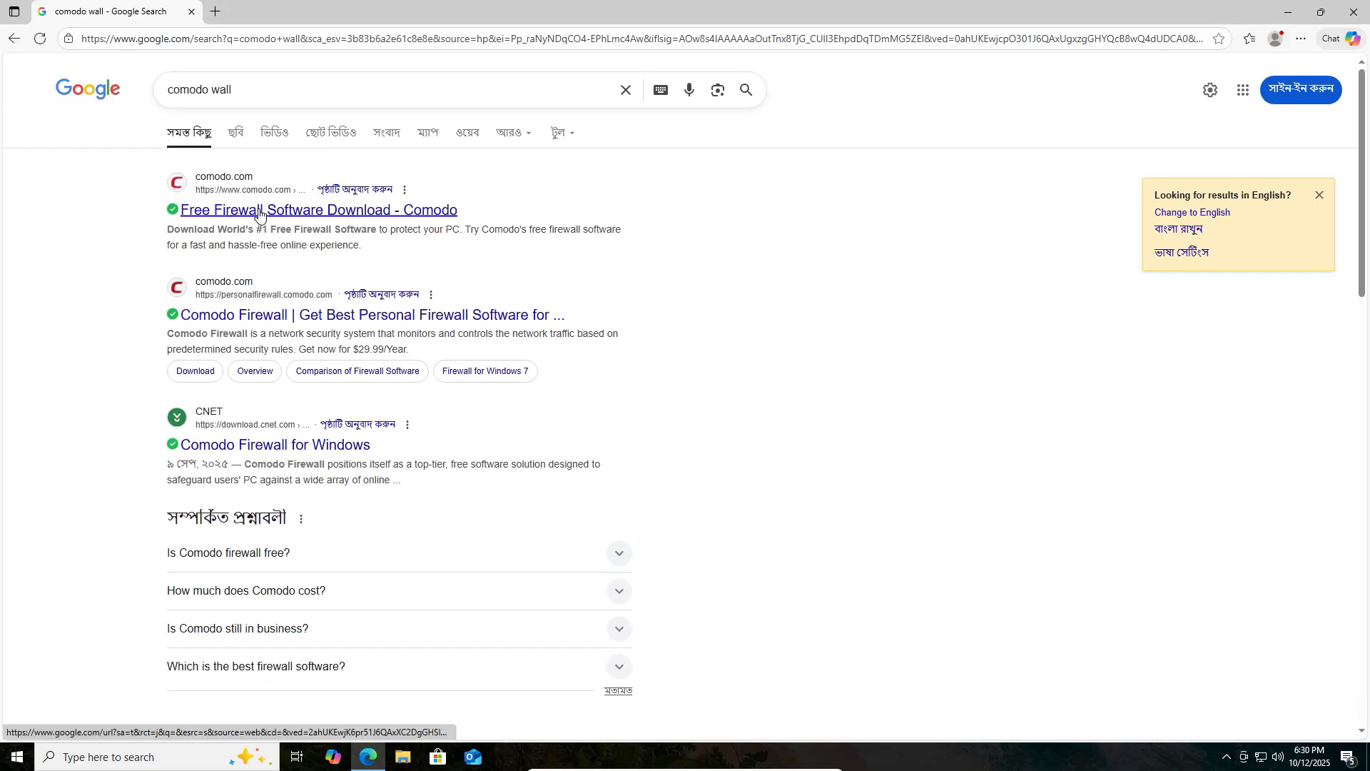
- Download the free Comodo firewall installer from its download page, restarting the download manually
click(318, 210)
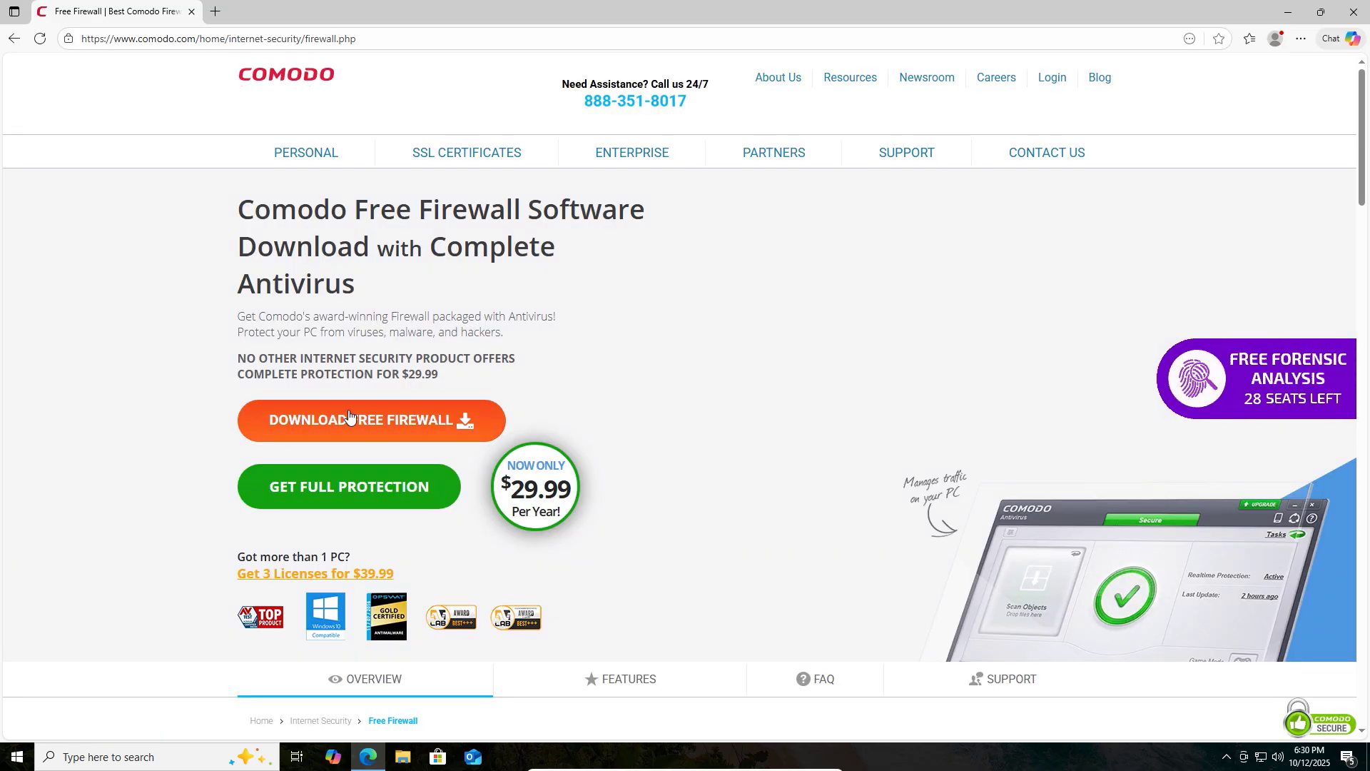
click(371, 420)
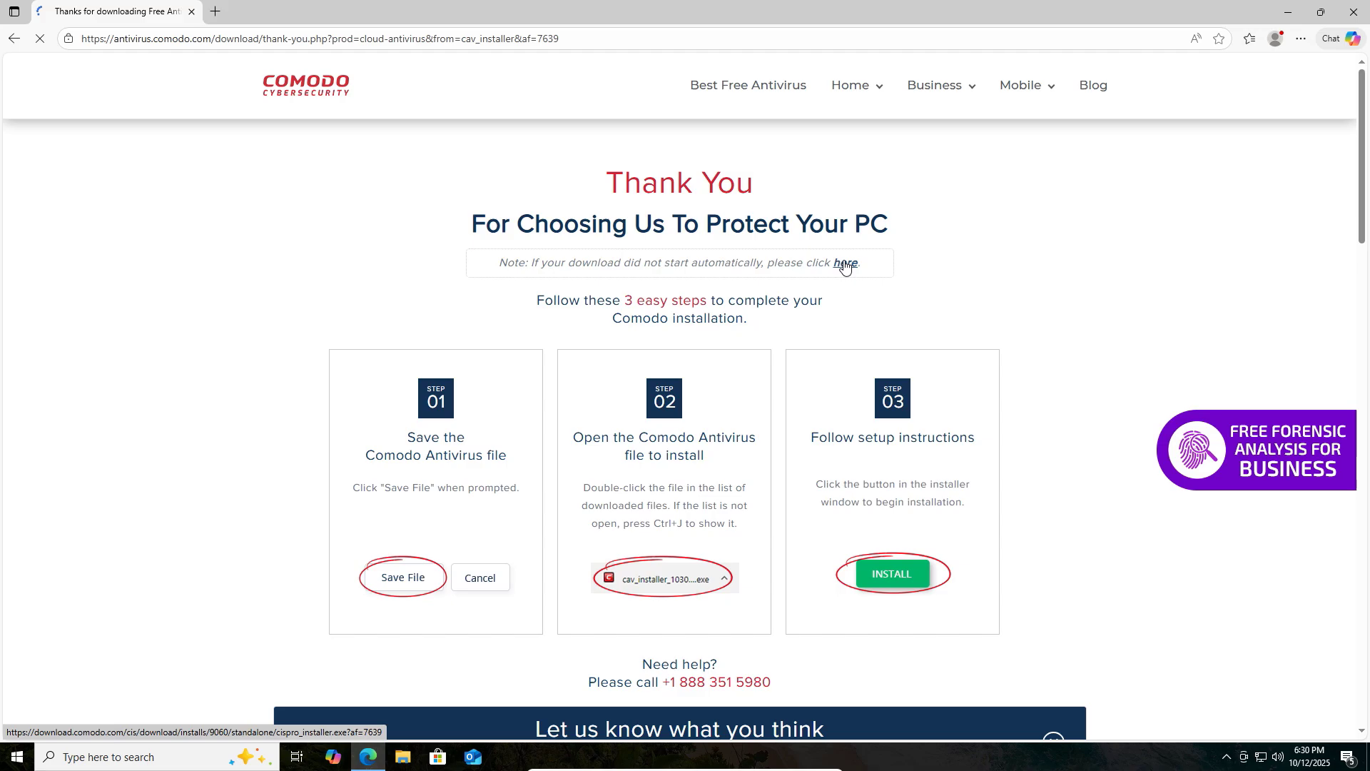
click(1249, 38)
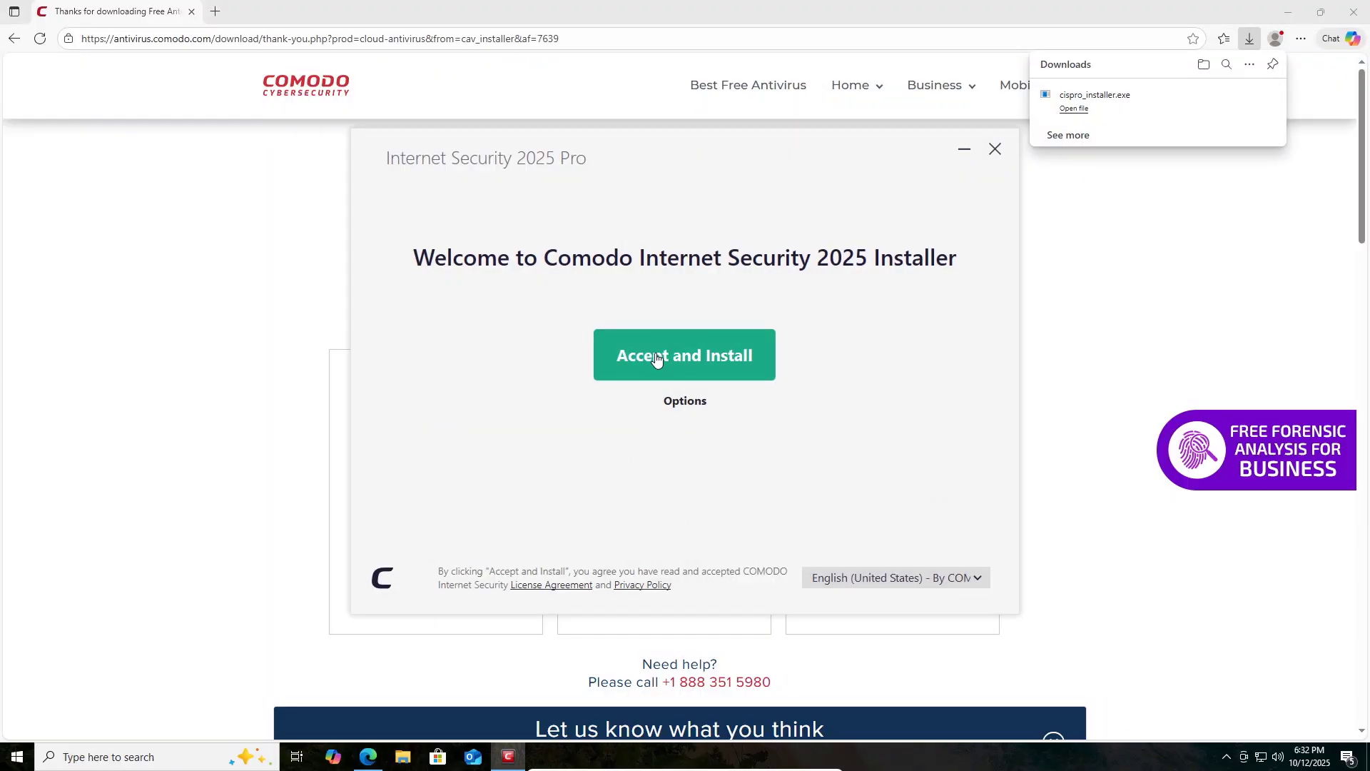
- Accept the terms, install Comodo Internet Security 2025, and close the finished installer
click(684, 355)
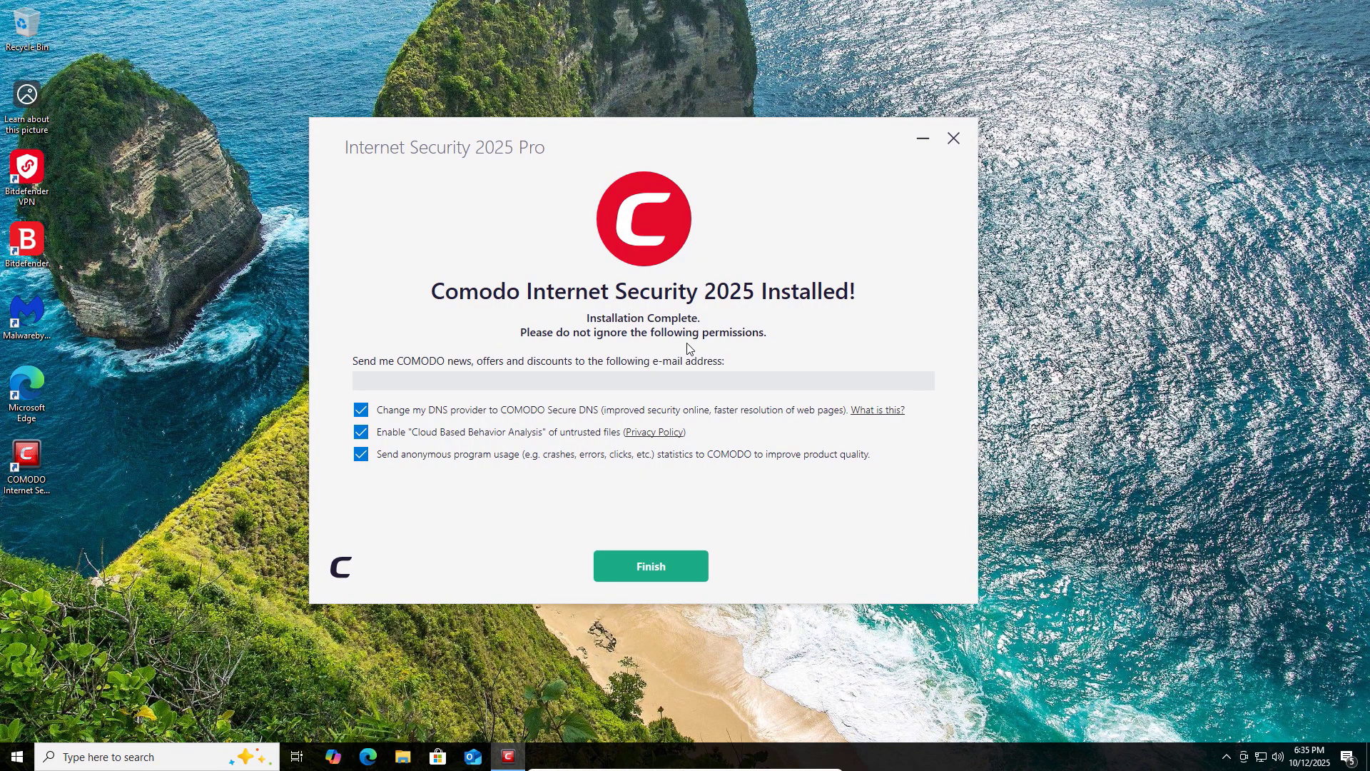
mouse_move(650, 566)
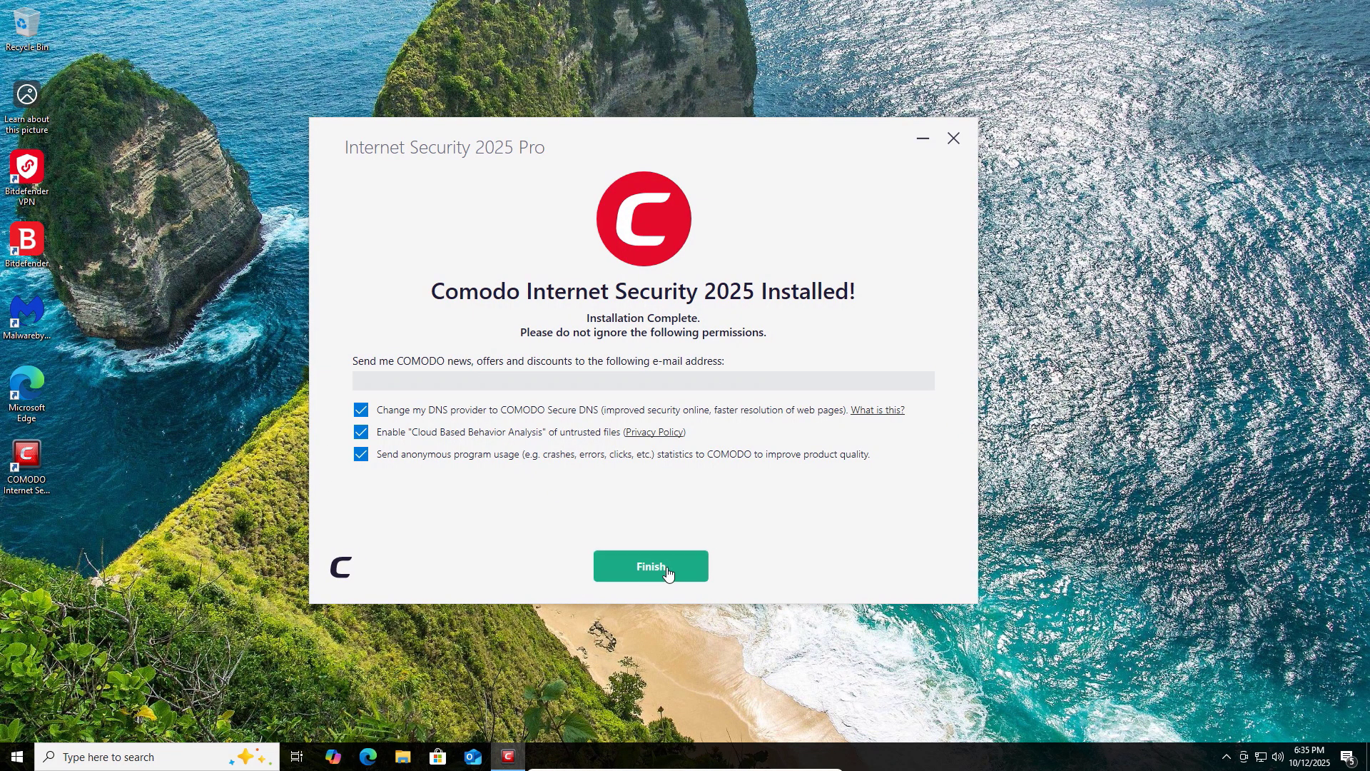
click(650, 565)
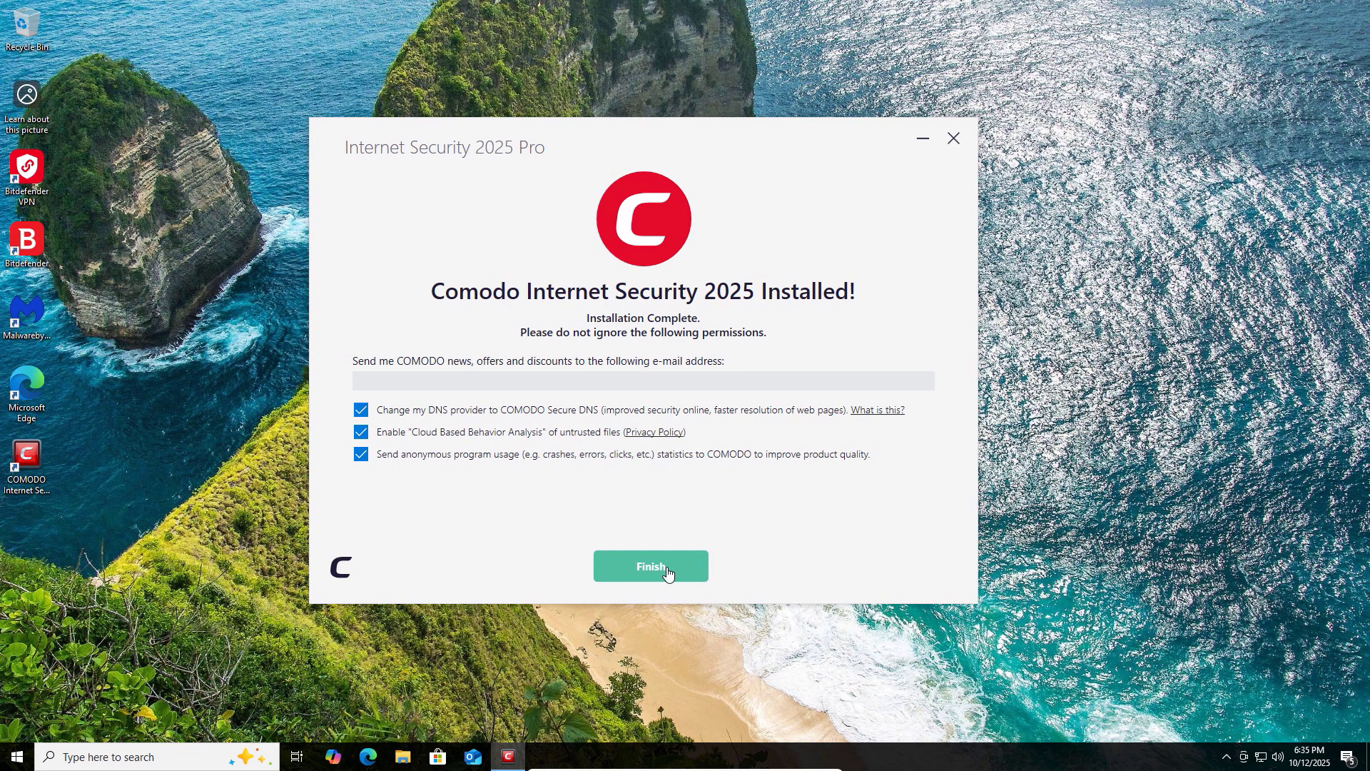
click(650, 565)
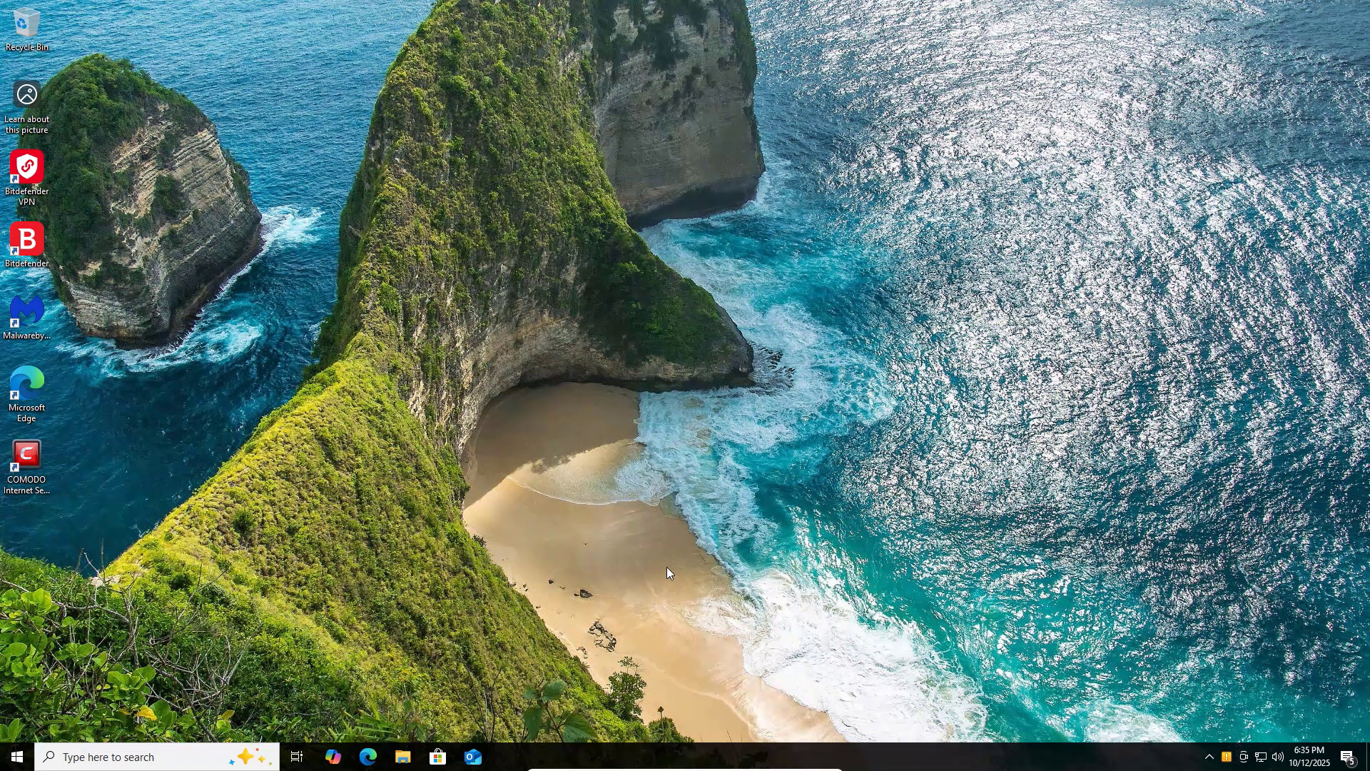
mouse_move(419, 453)
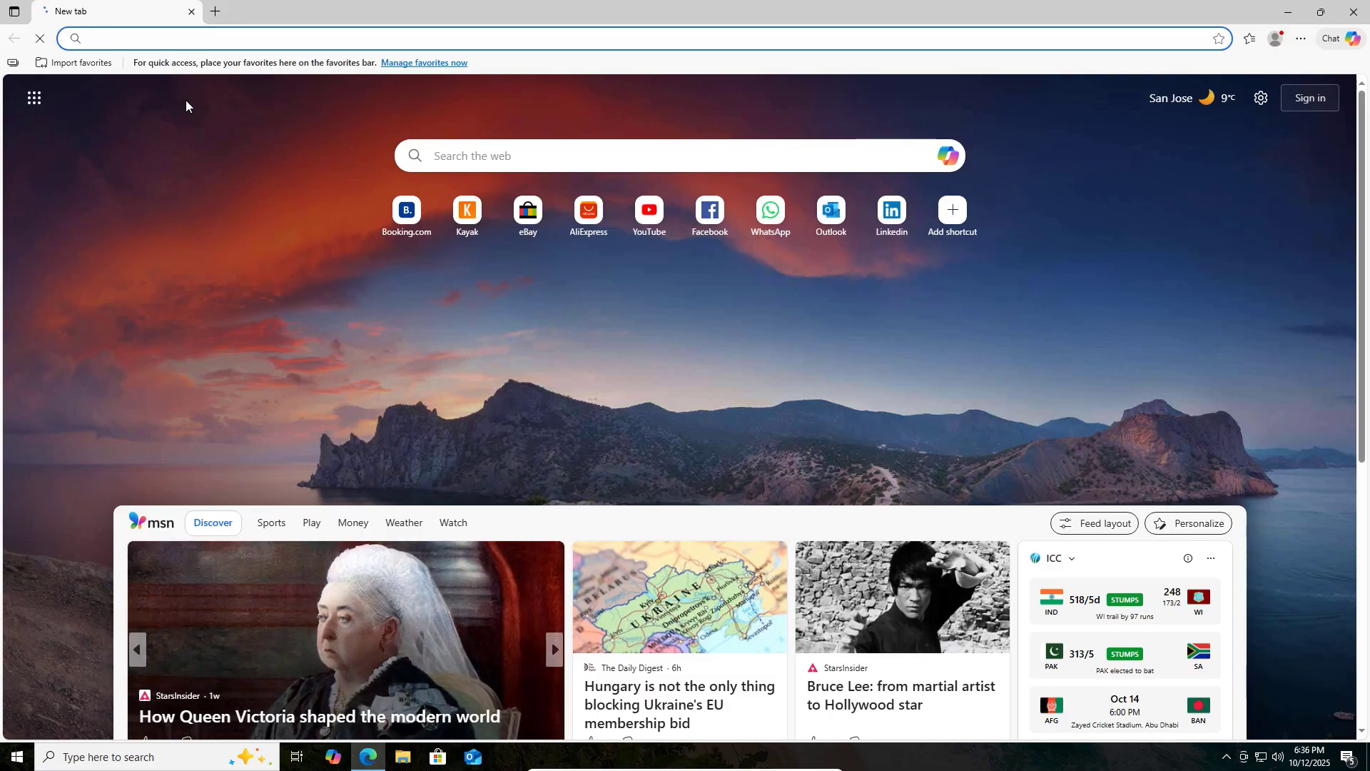
- Search Google for 'brave' and open the official brave.com result
text(brave)
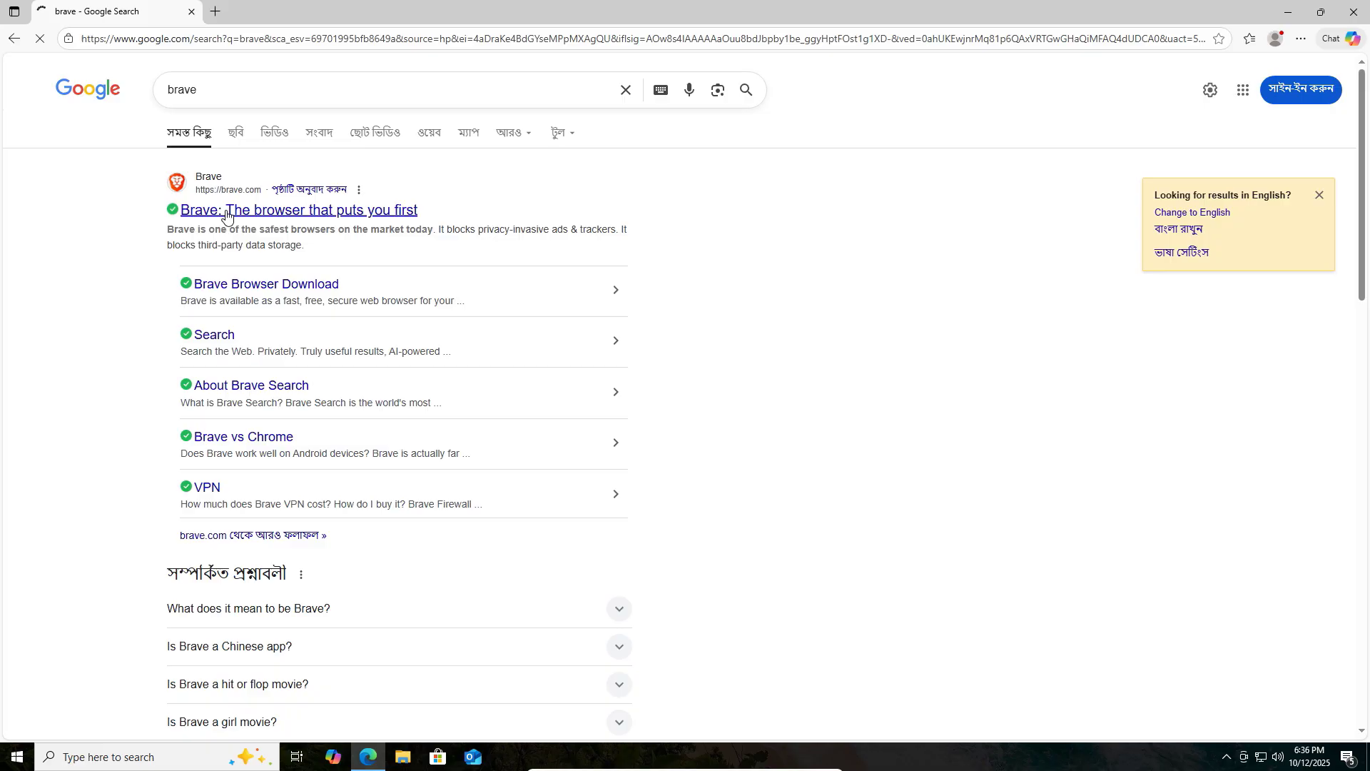
click(299, 210)
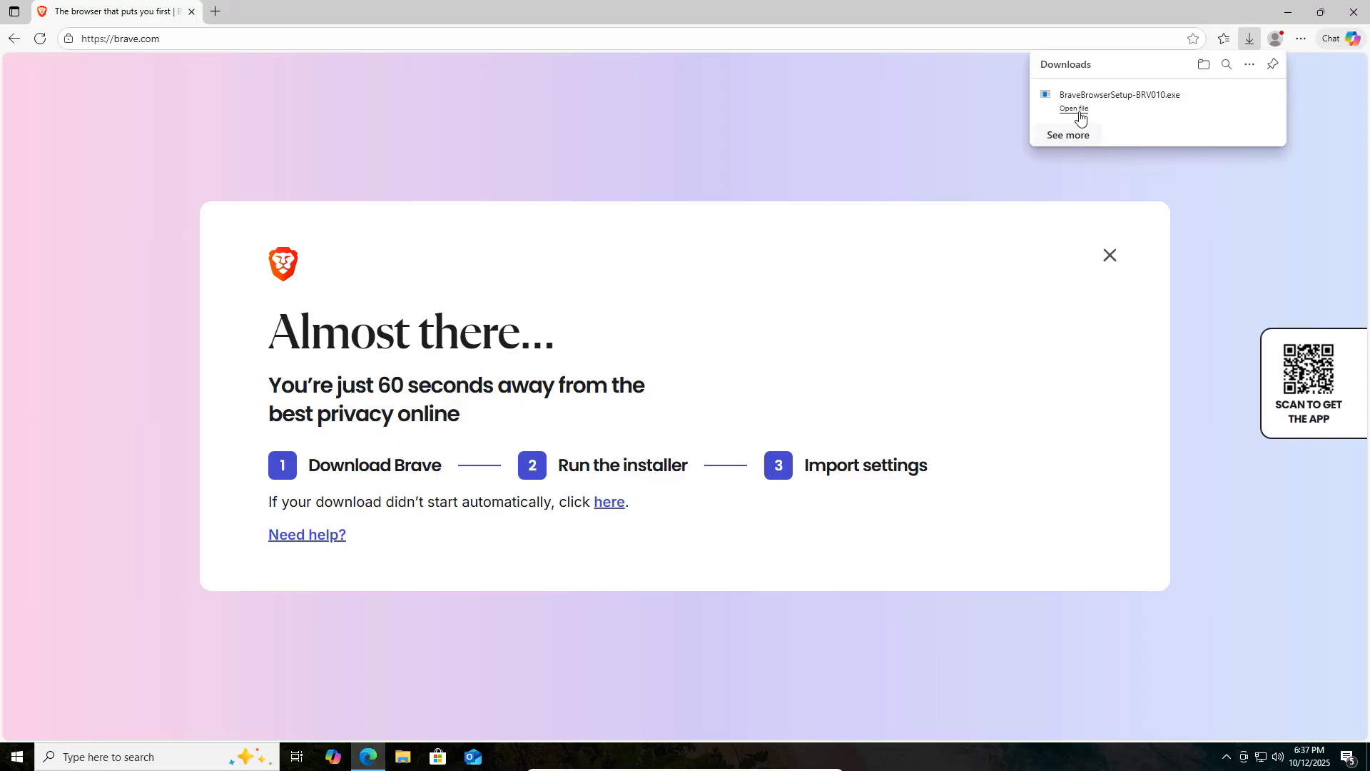
mouse_move(990, 184)
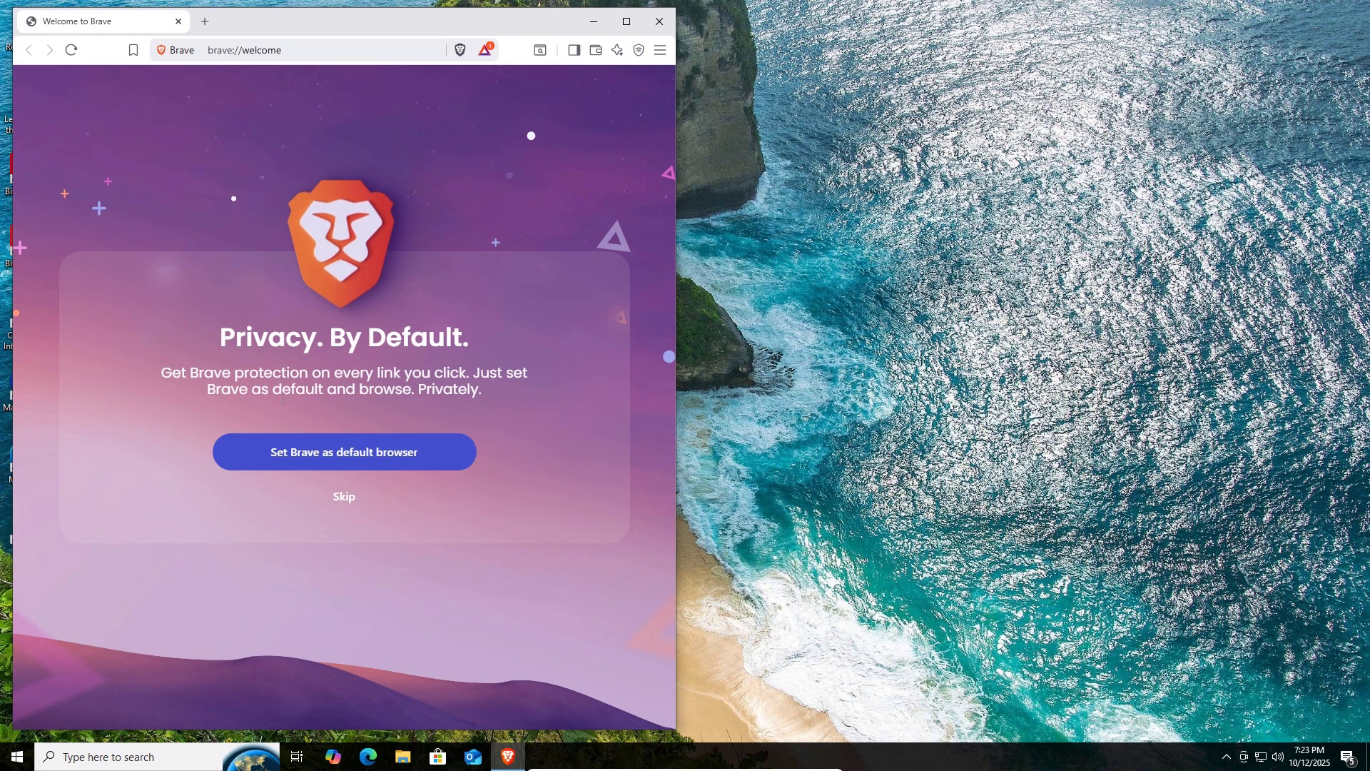
- Skip the default-browser, settings import and Brave Search prompts, then finish the welcome setup
click(343, 452)
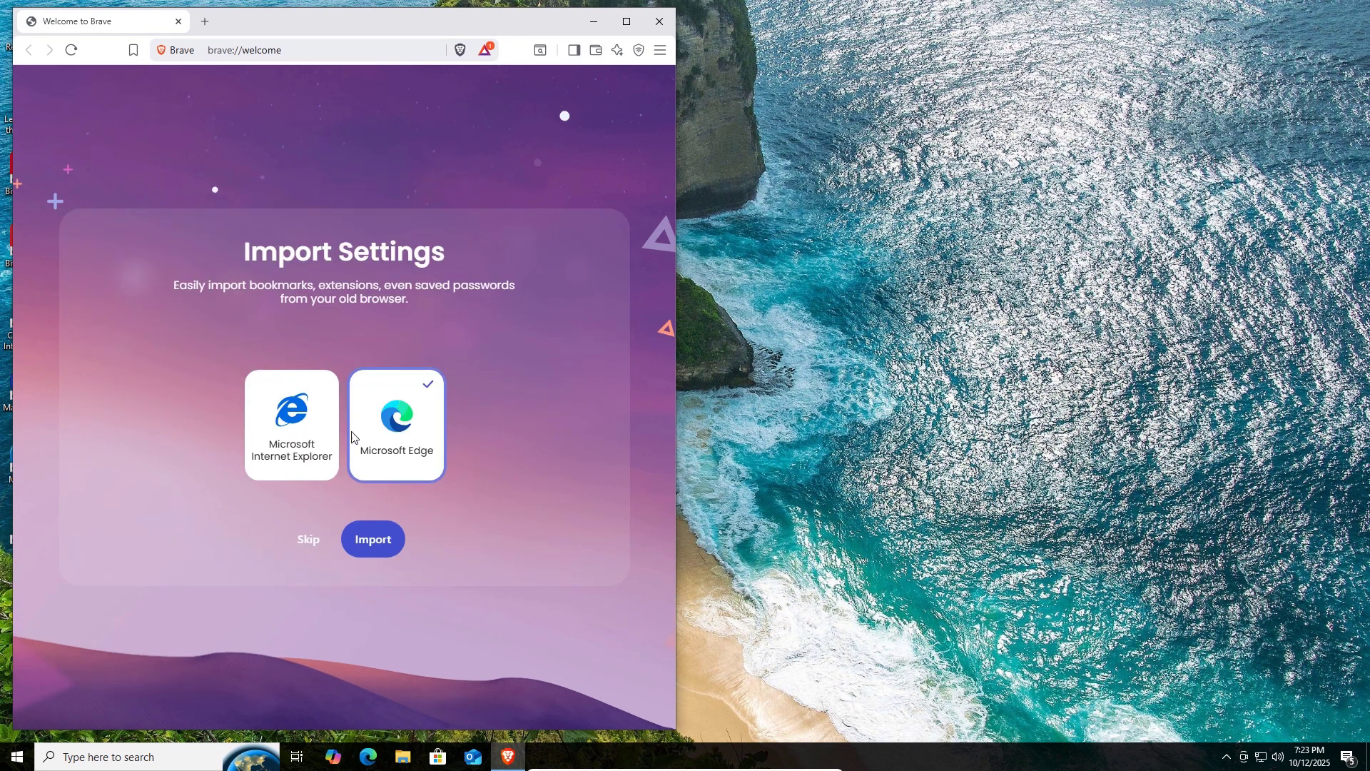
click(371, 539)
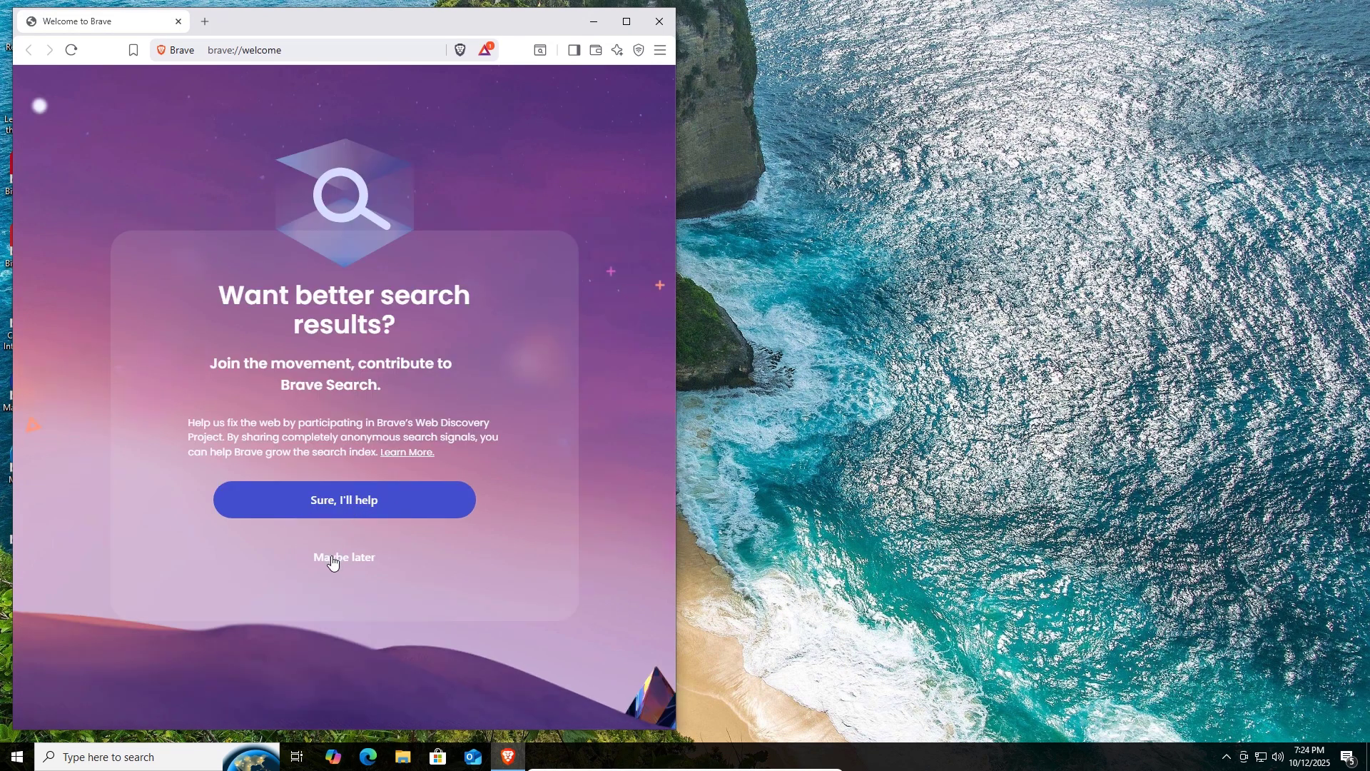
click(342, 557)
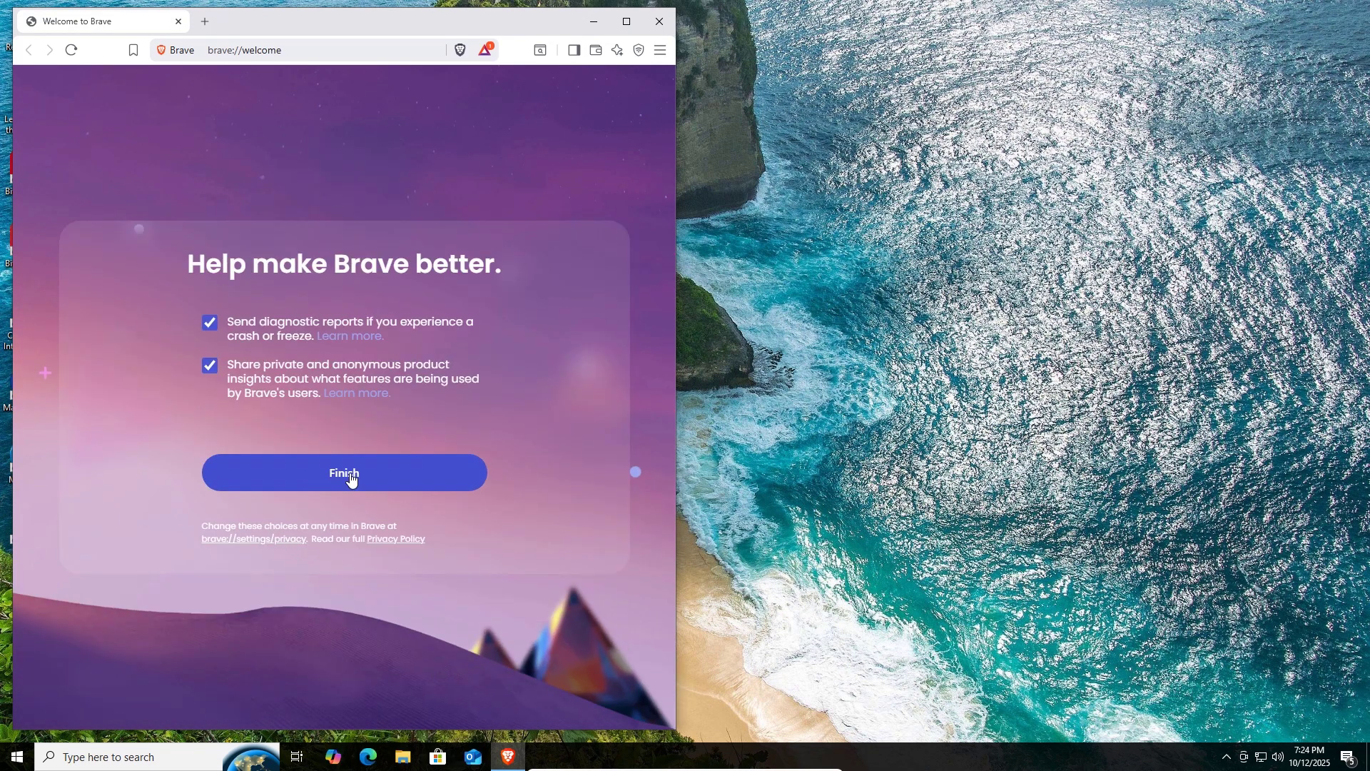
click(343, 472)
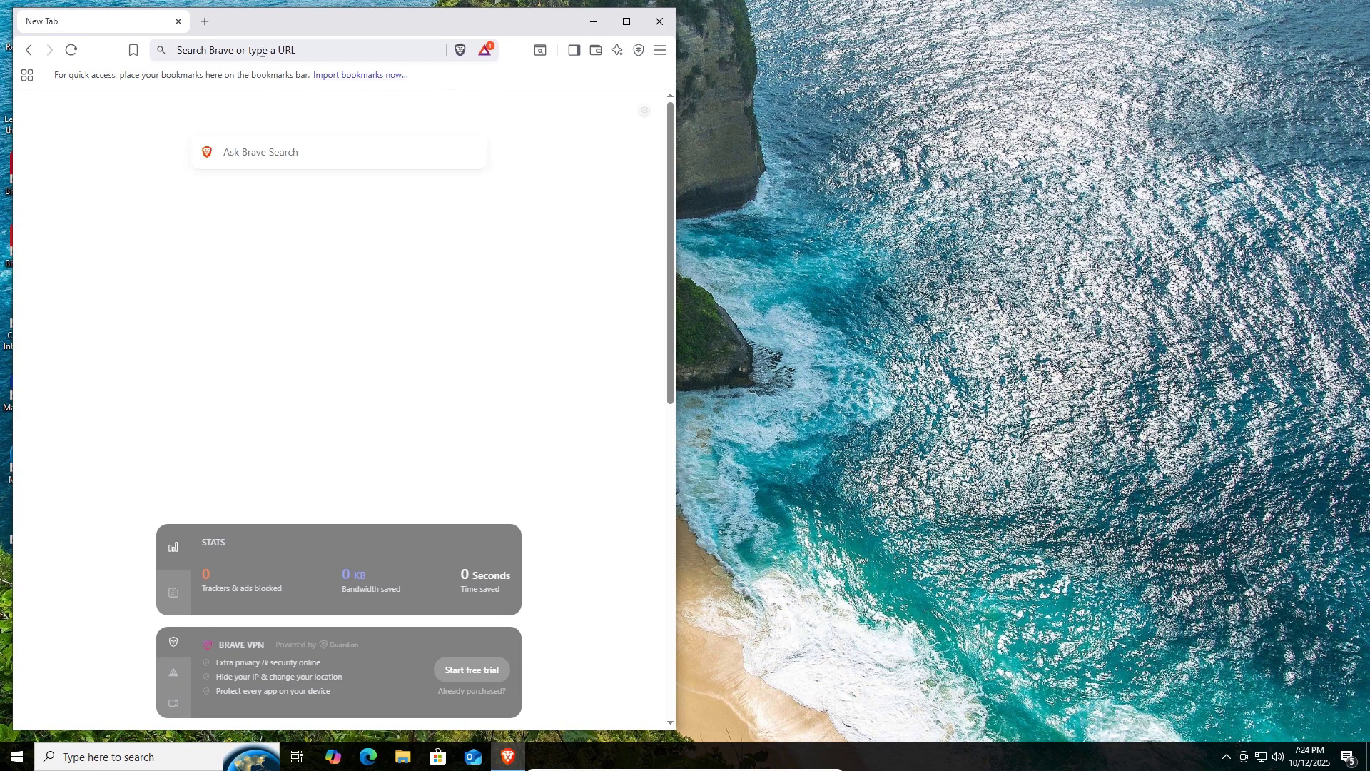
- Search Google for 'ublock origin', visit ublockorigin.com and follow Get uBlock Origin to the store
text(google.c)
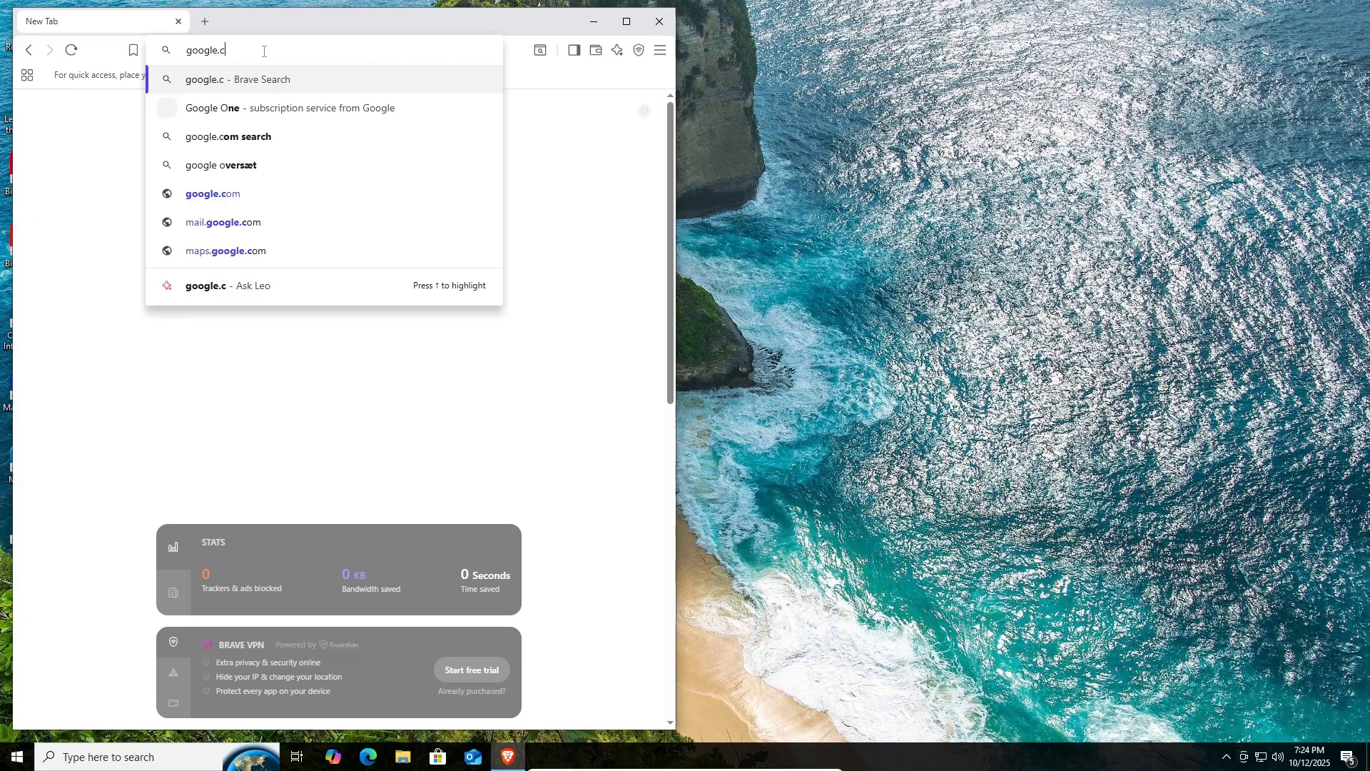
click(658, 21)
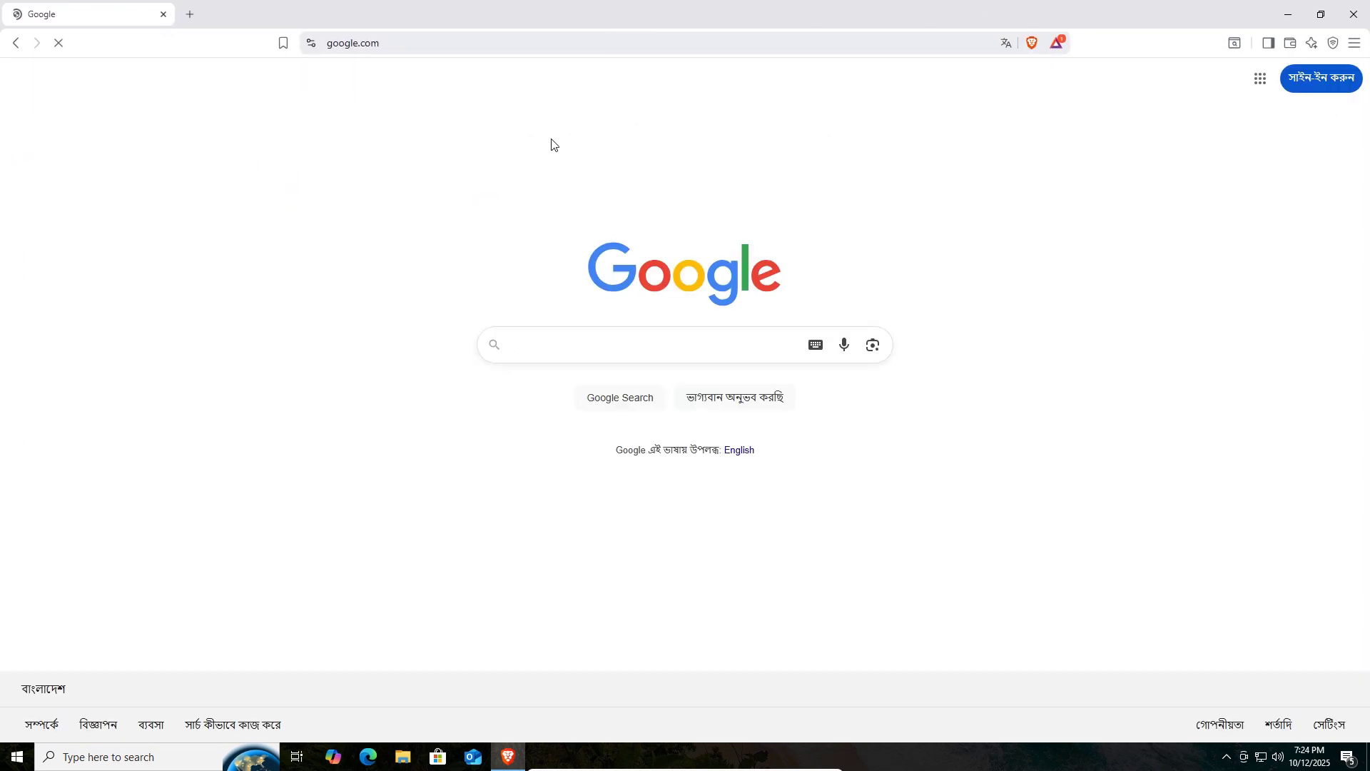
text(ublod)
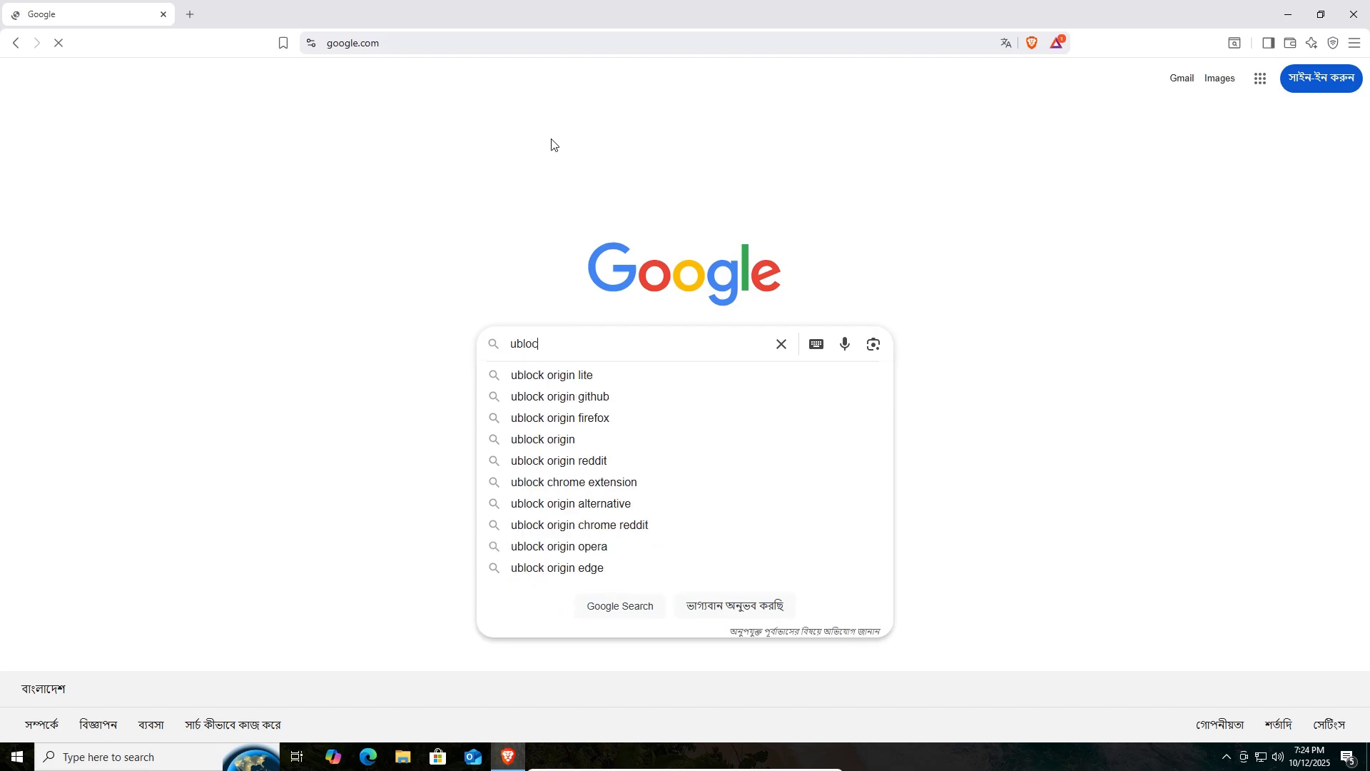
text(ublock origin lit)
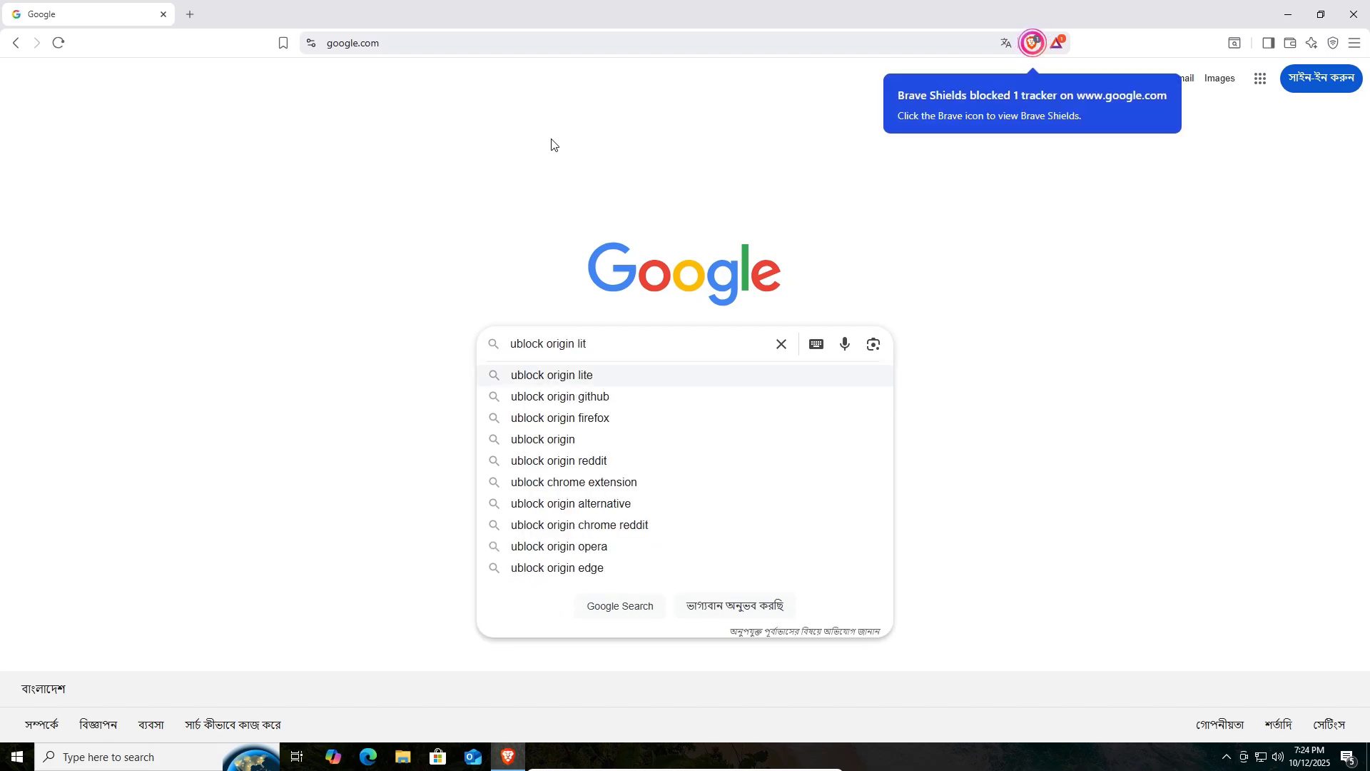
click(544, 440)
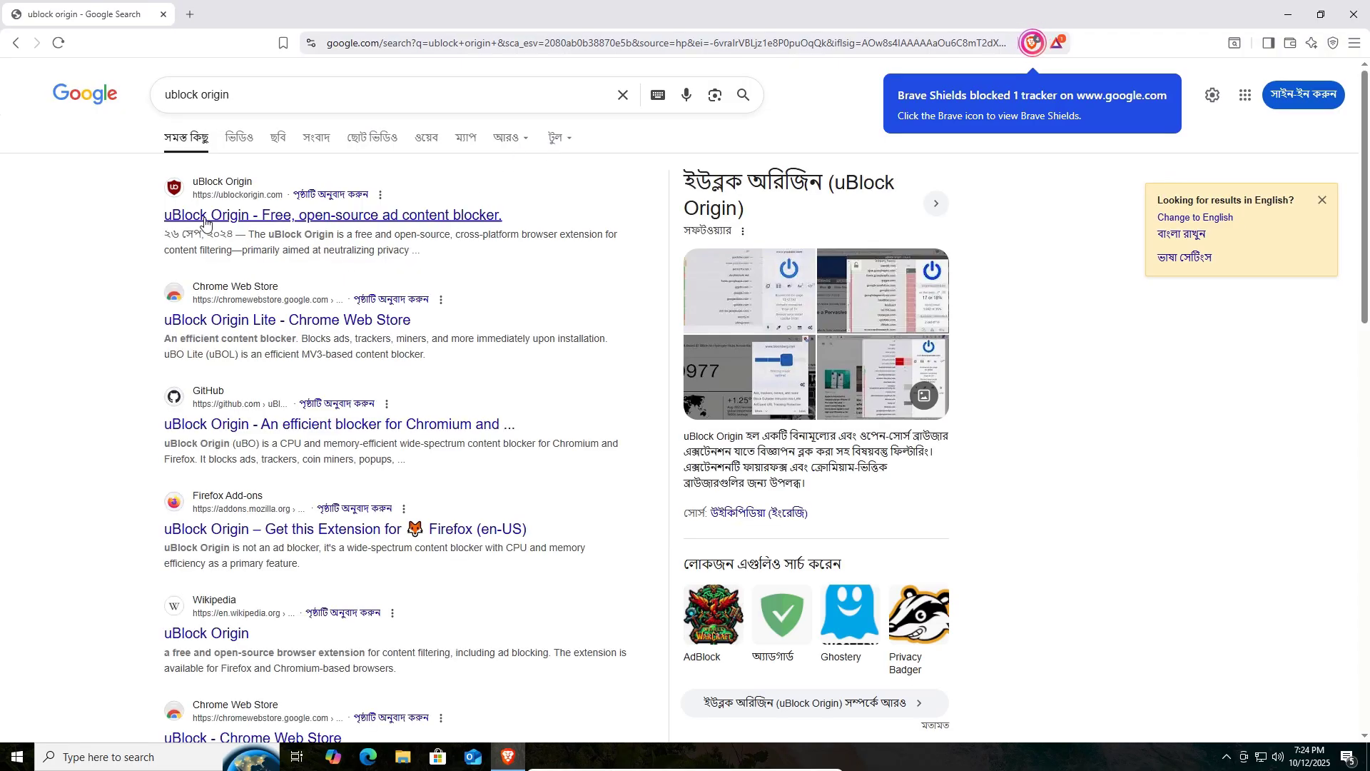
mouse_move(253, 218)
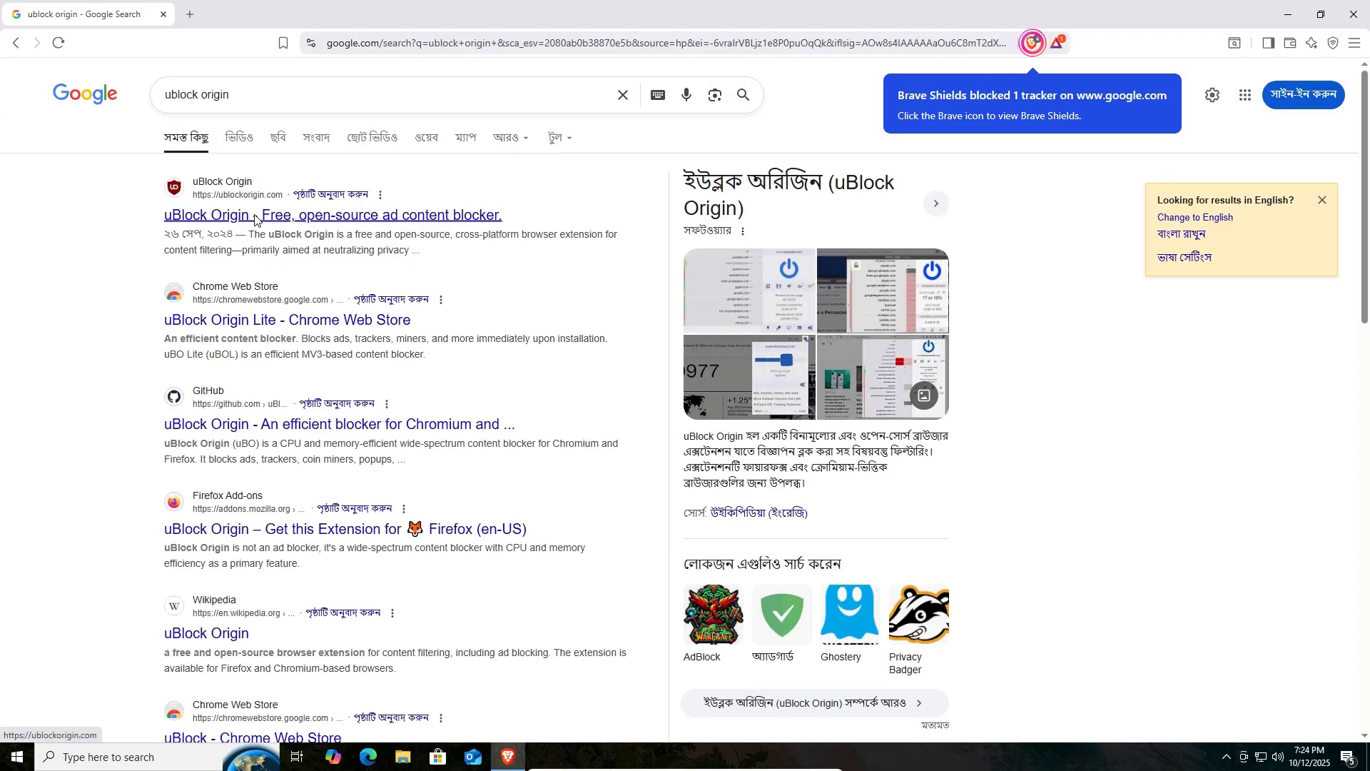
click(332, 215)
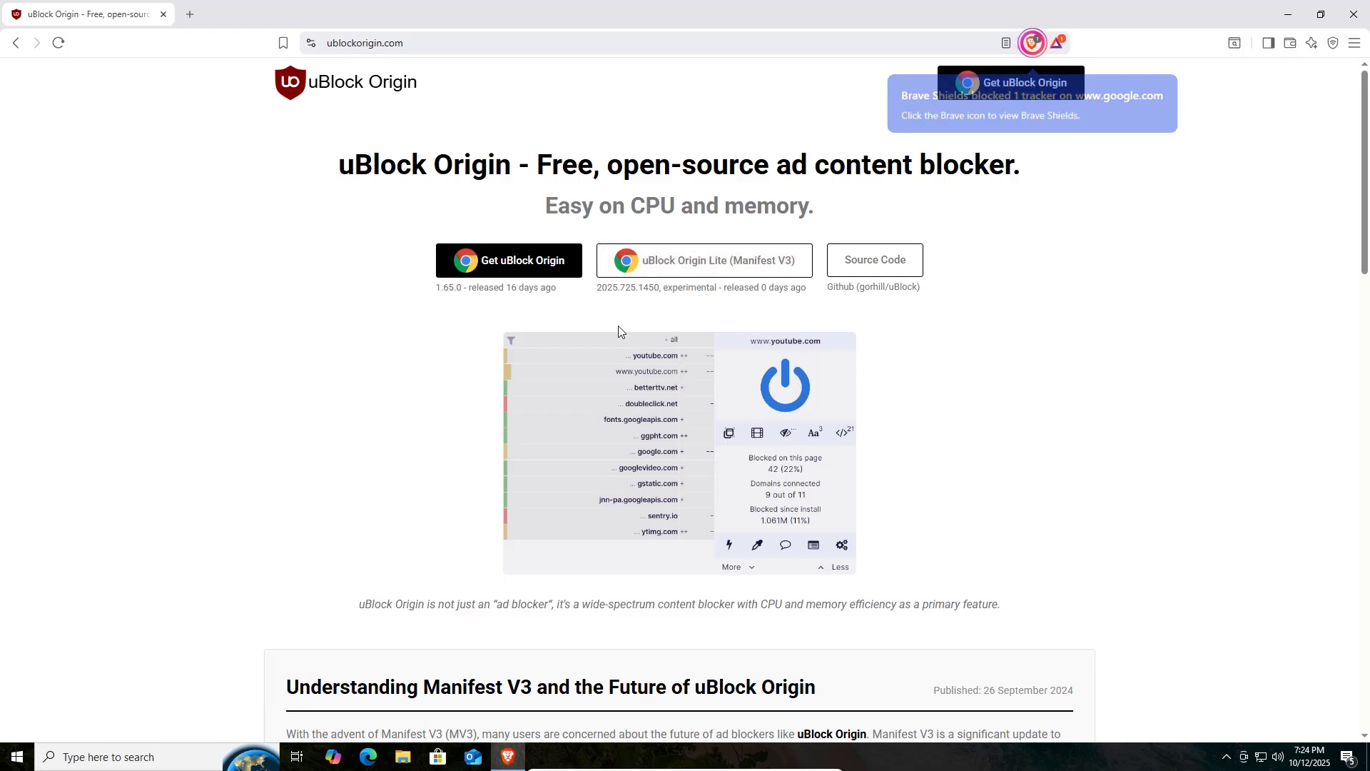
click(509, 259)
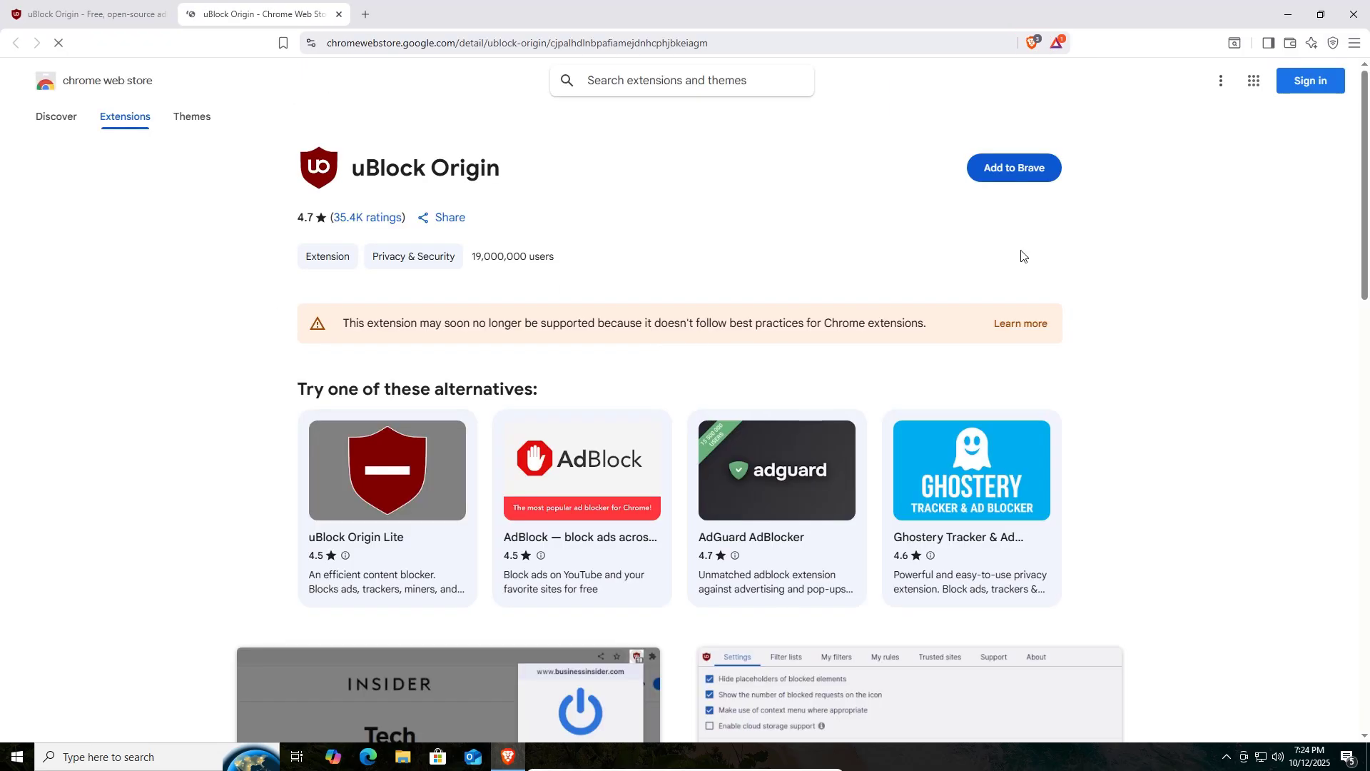
- Add the uBlock Origin extension to Brave and open its toolbar popup
click(1013, 167)
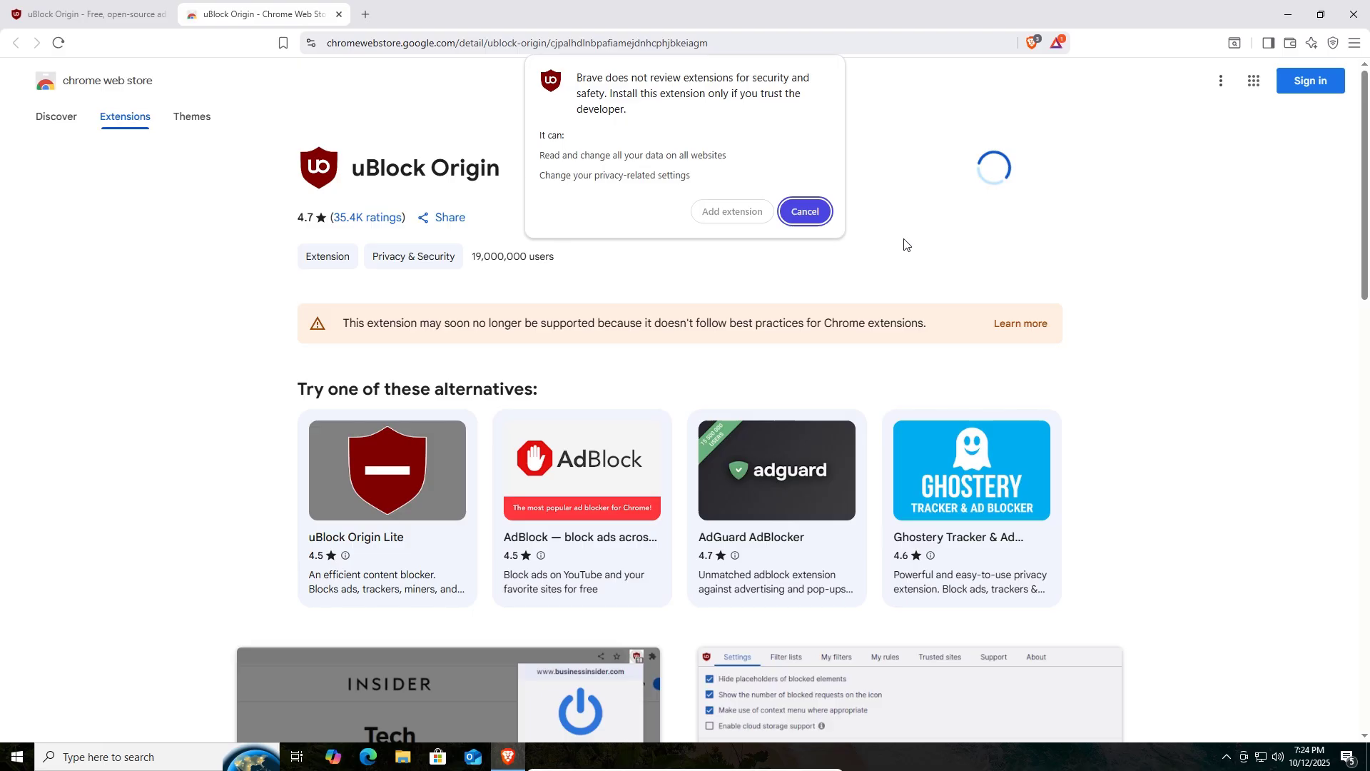
click(802, 211)
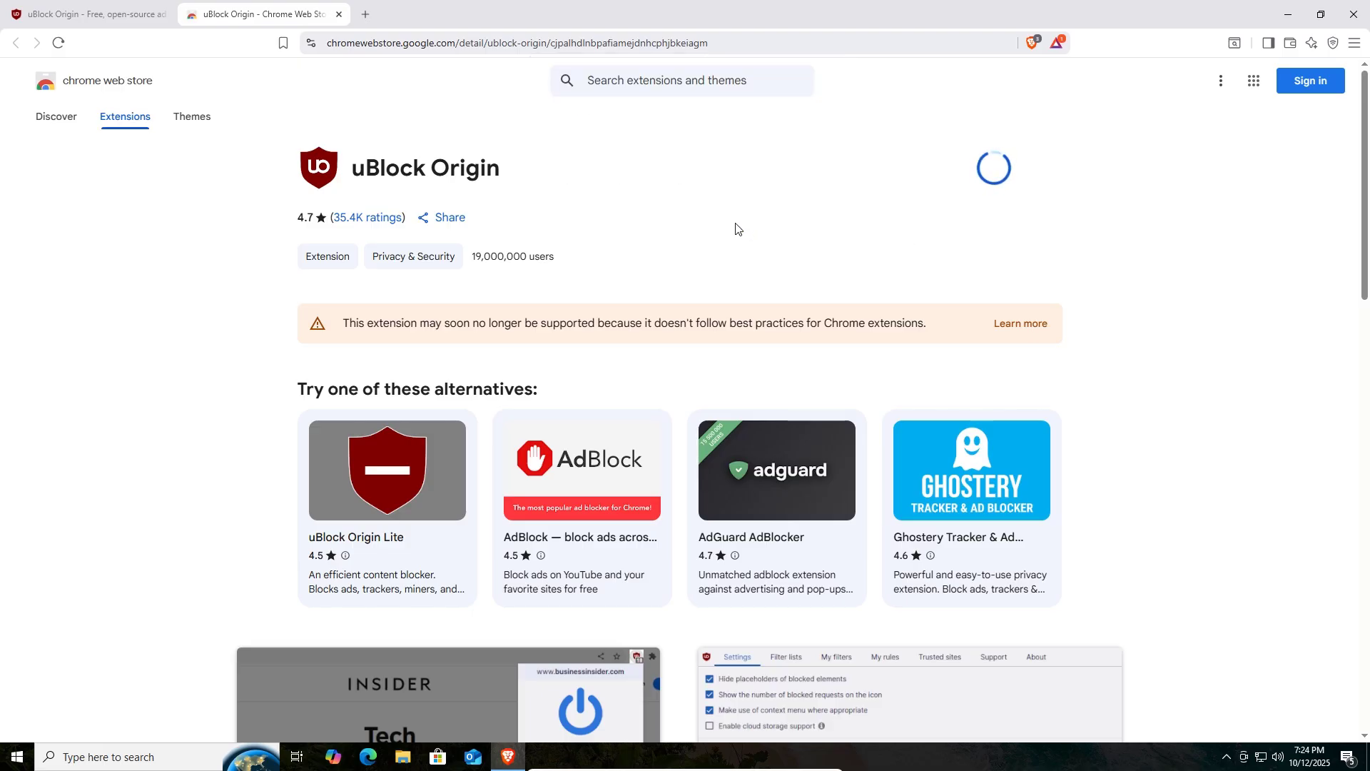
click(994, 167)
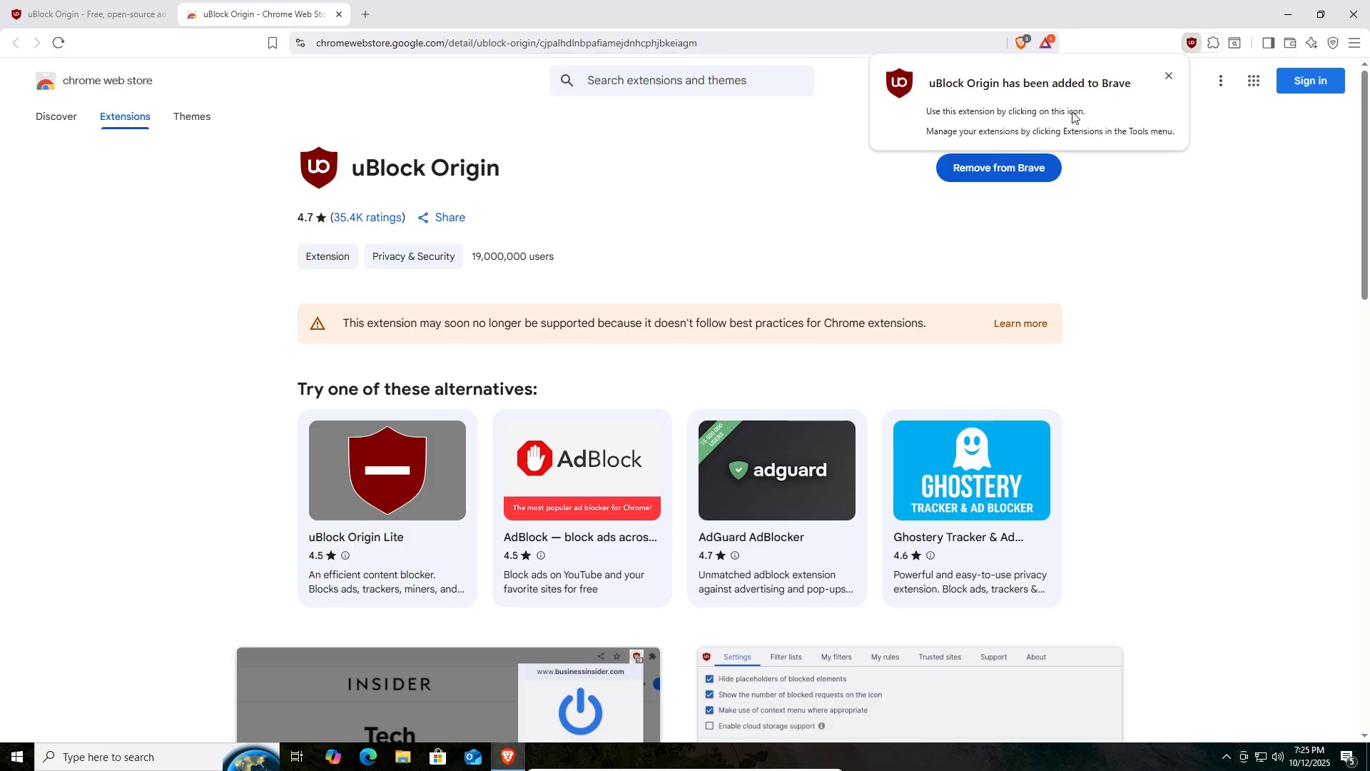
click(1190, 43)
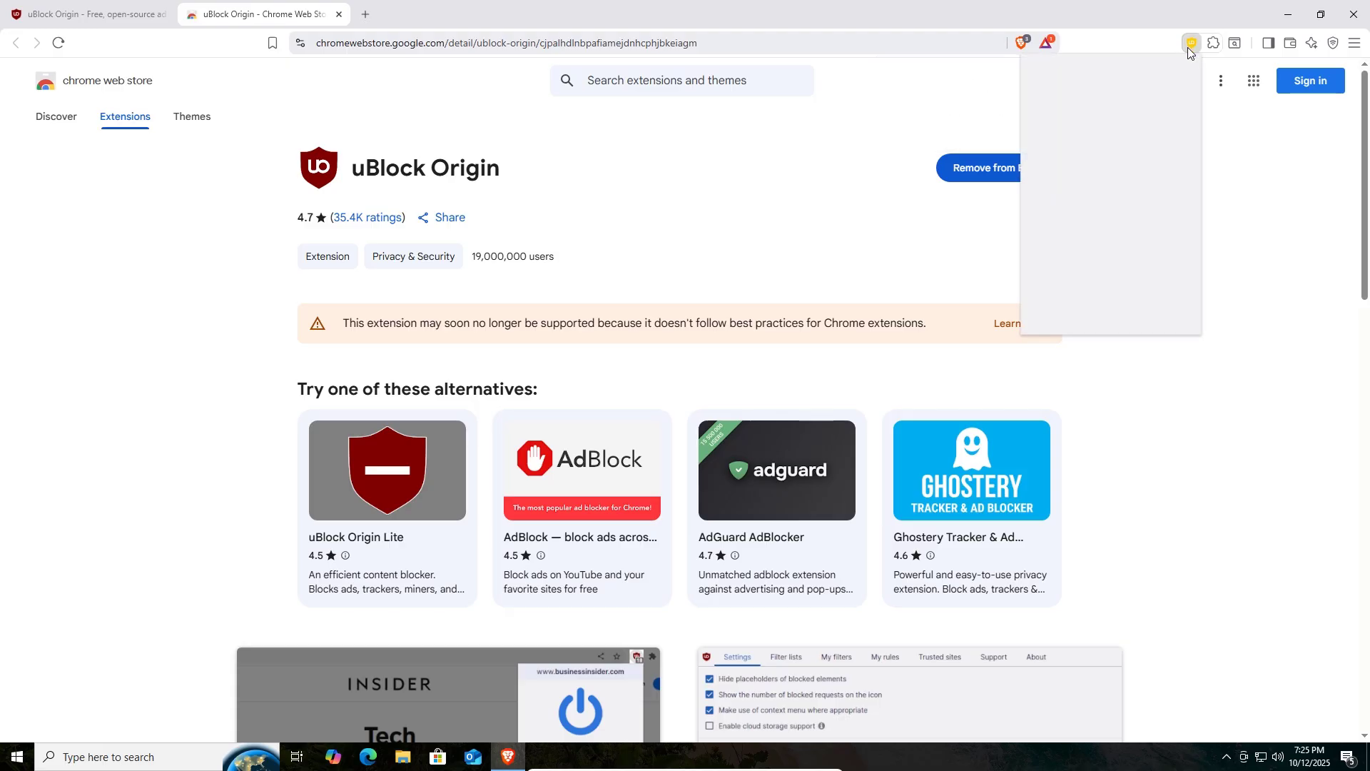
click(1191, 43)
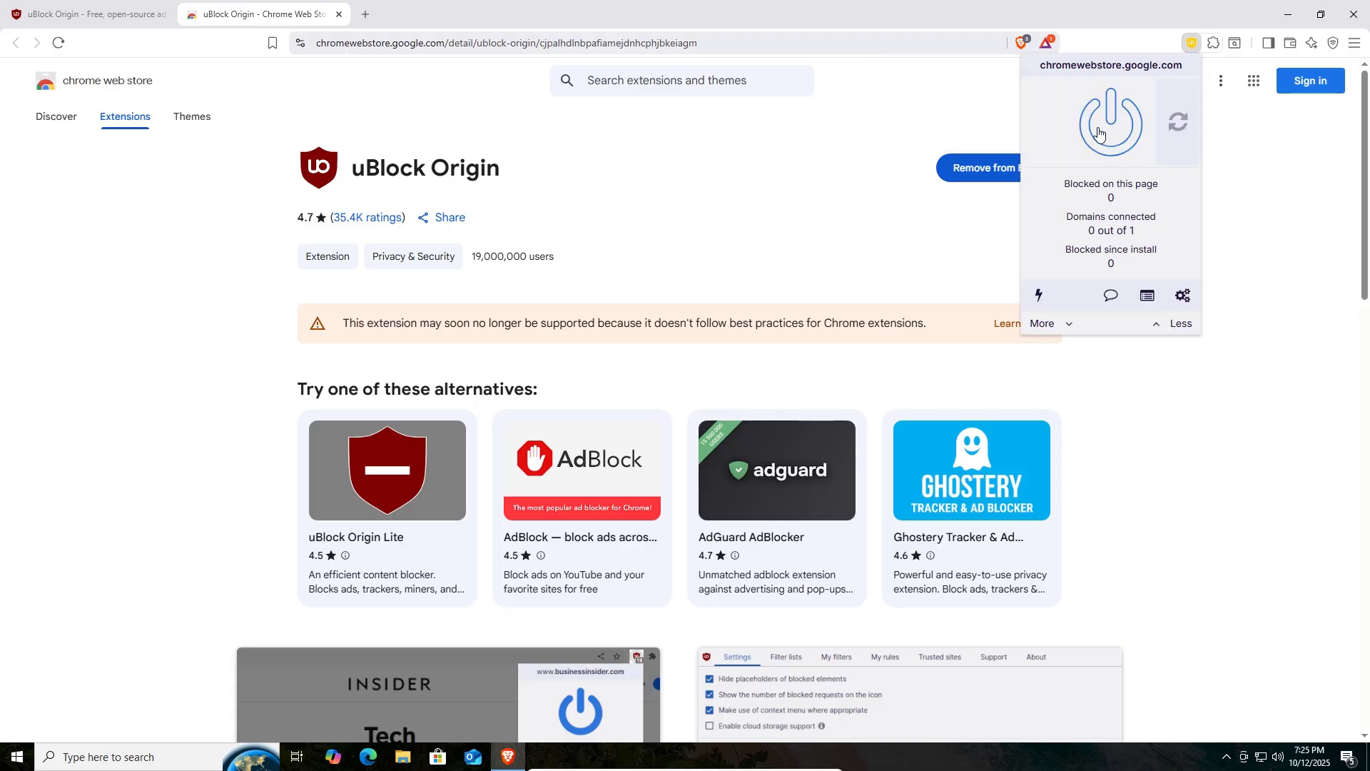